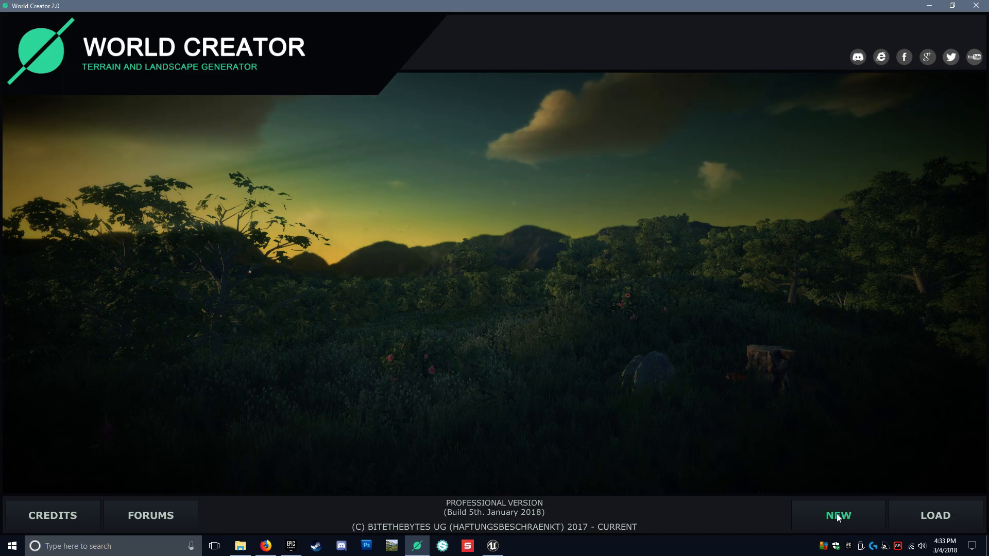
Step: Create a new World Creator project saved as 'Tutorial' in the Desktop\Tutorial folder
left_click(838, 515)
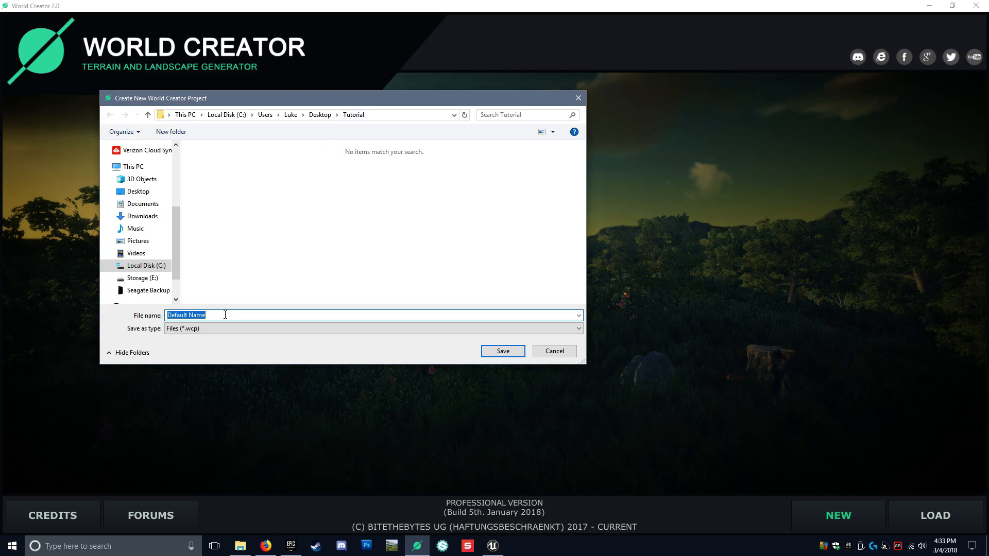
type("Tutorial")
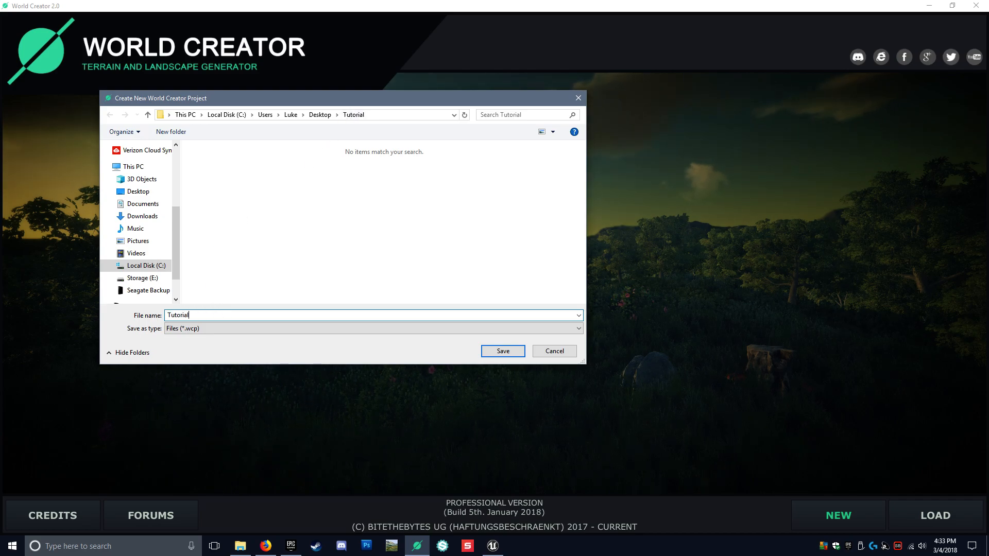
left_click(502, 350)
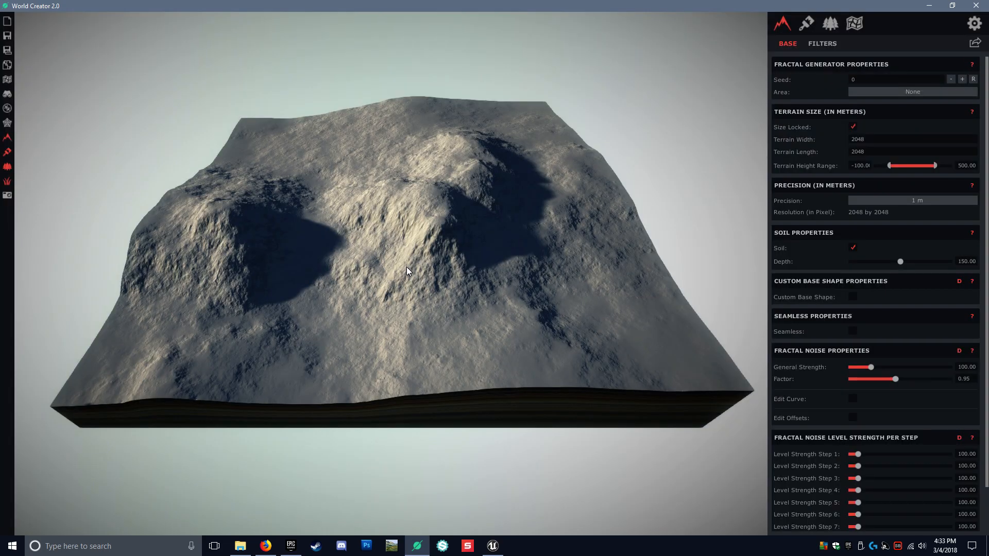
mouse_move(827, 262)
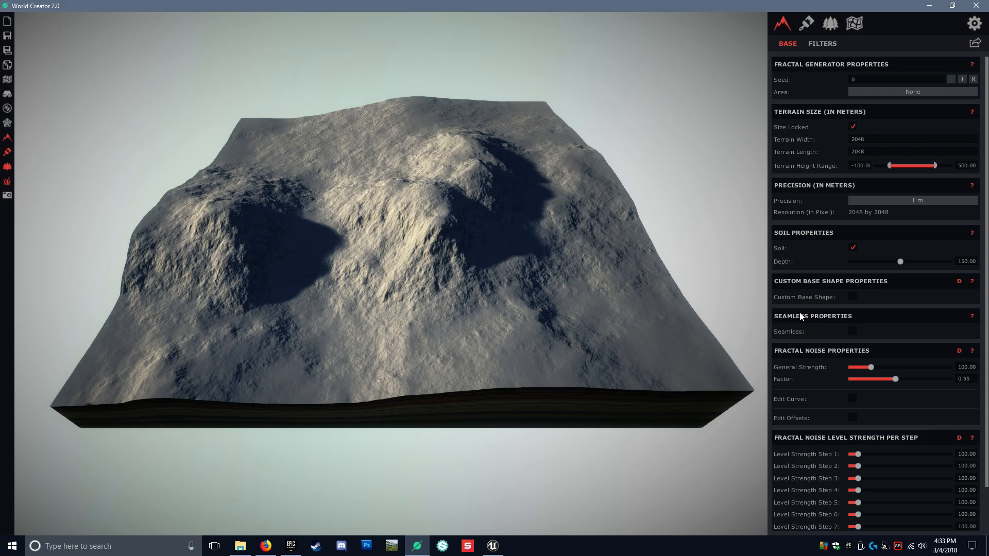
Step: Enable Custom Base Shape and flatten the entire terrain
left_click(852, 297)
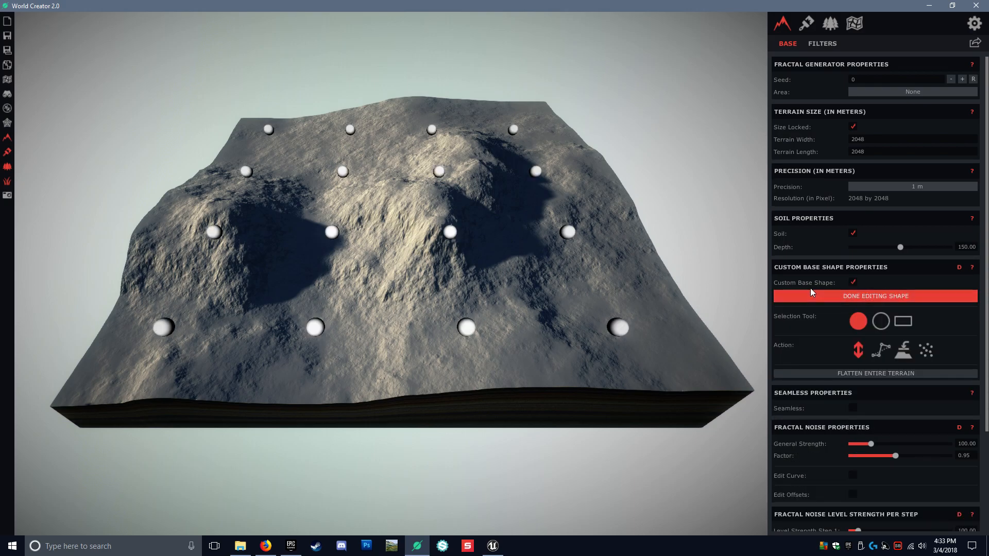
left_click(874, 372)
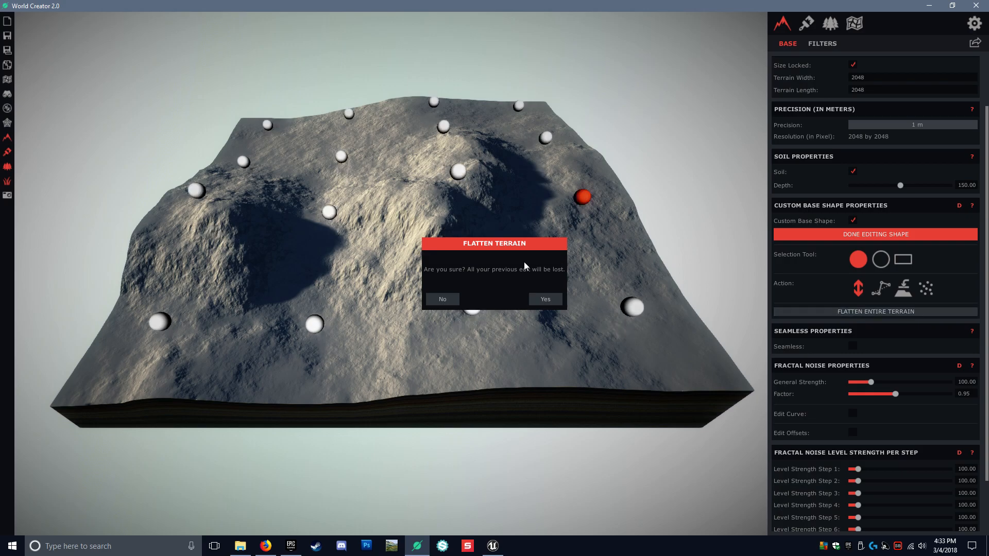
left_click(544, 298)
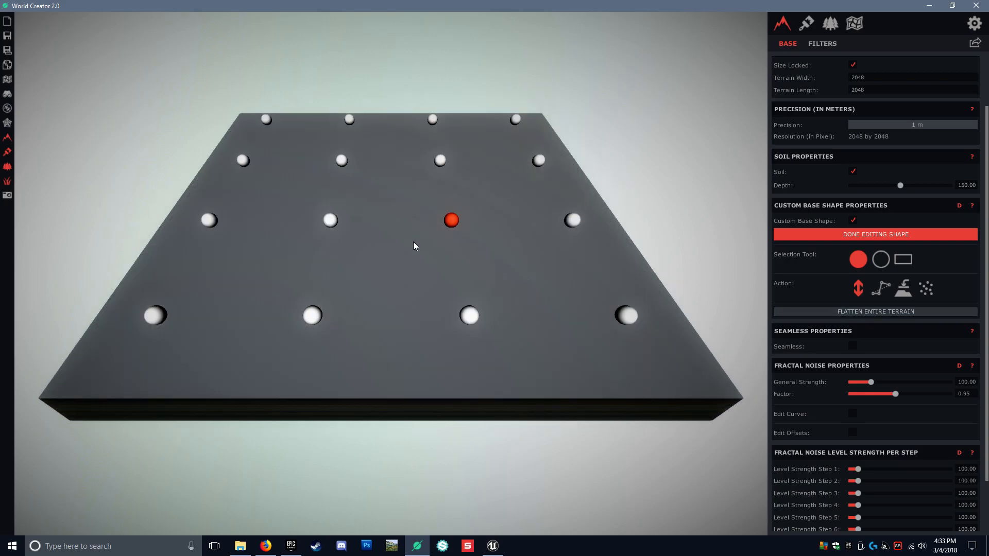
Step: Drag base shape control points to raise the left ground and two peaks at the back
left_click_drag(415, 246, 485, 189)
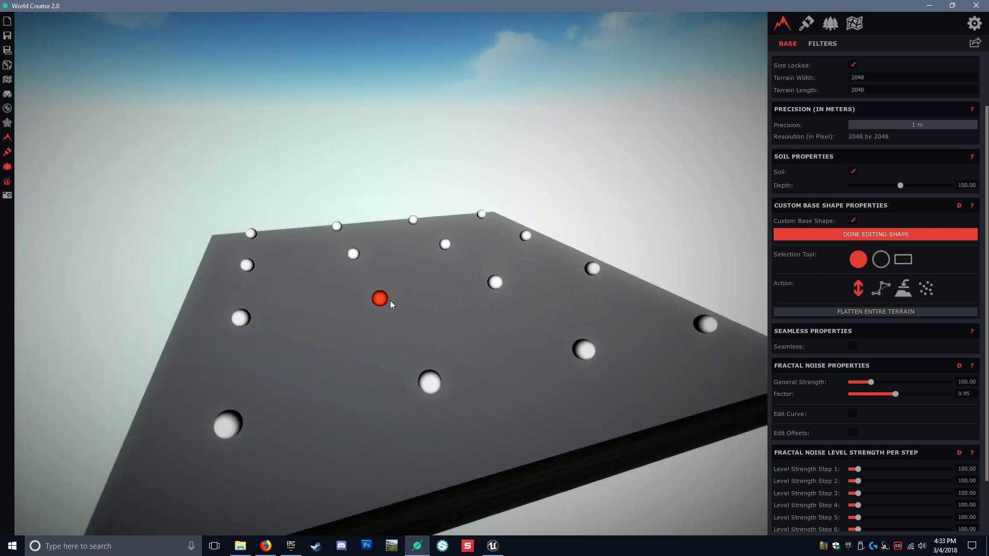
left_click_drag(391, 304, 315, 341)
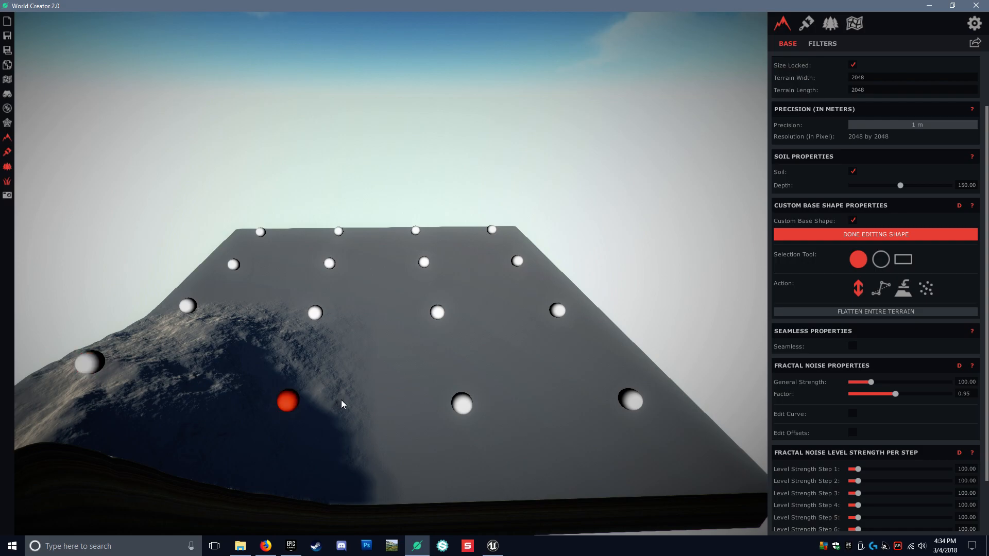
left_click_drag(288, 401, 501, 145)
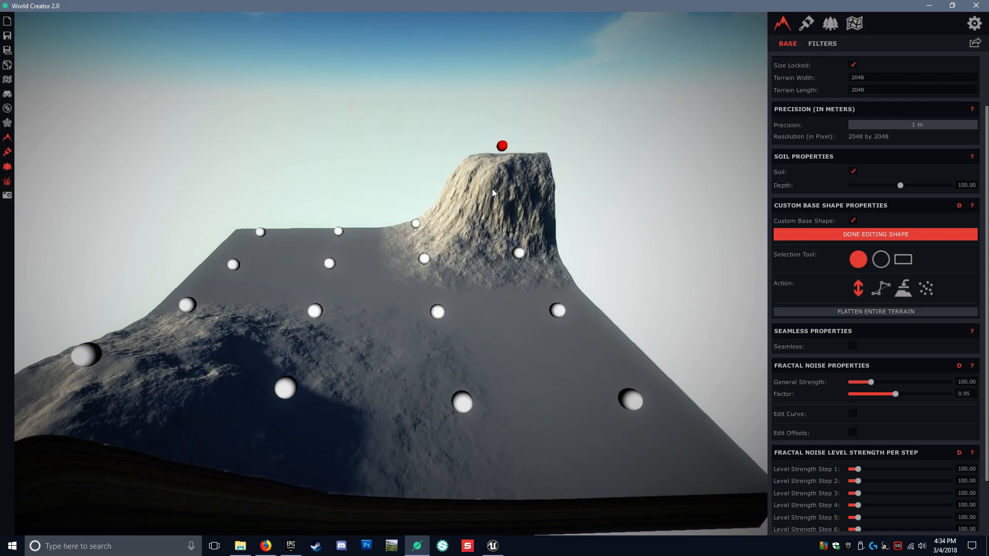
left_click_drag(501, 146, 520, 241)
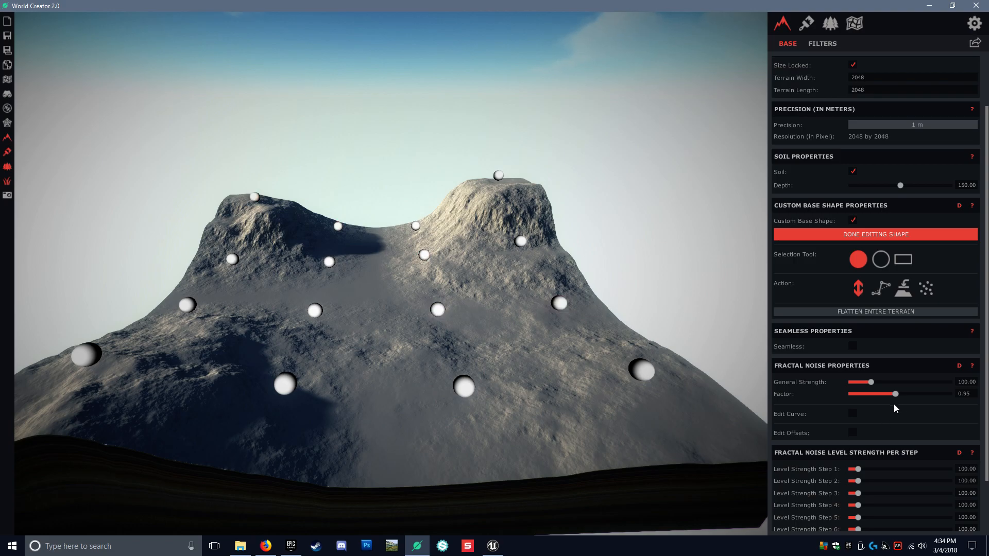
Step: Raise the Fractal Noise Level Strength sliders for steps 4, 5, 6 and 7
scroll("down", 3)
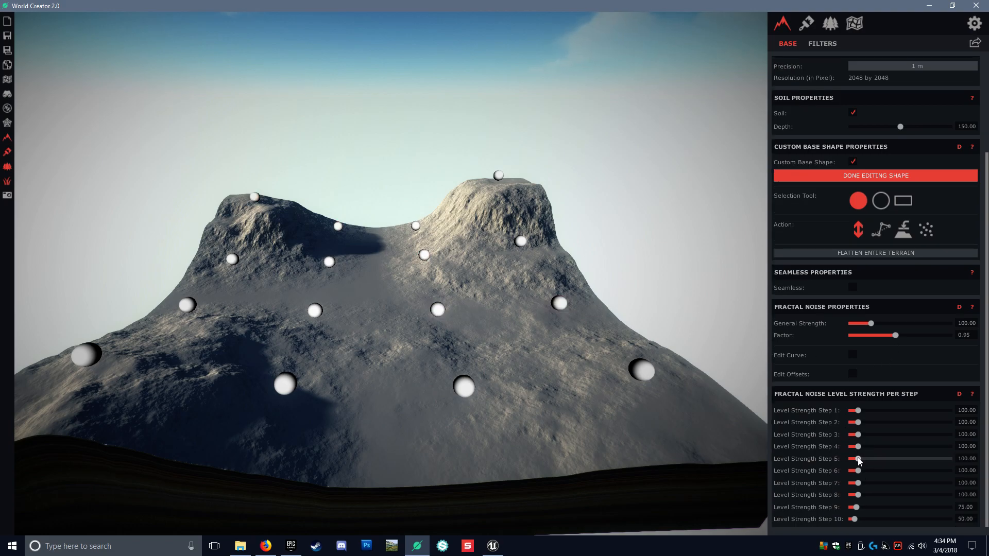
left_click_drag(856, 446, 874, 447)
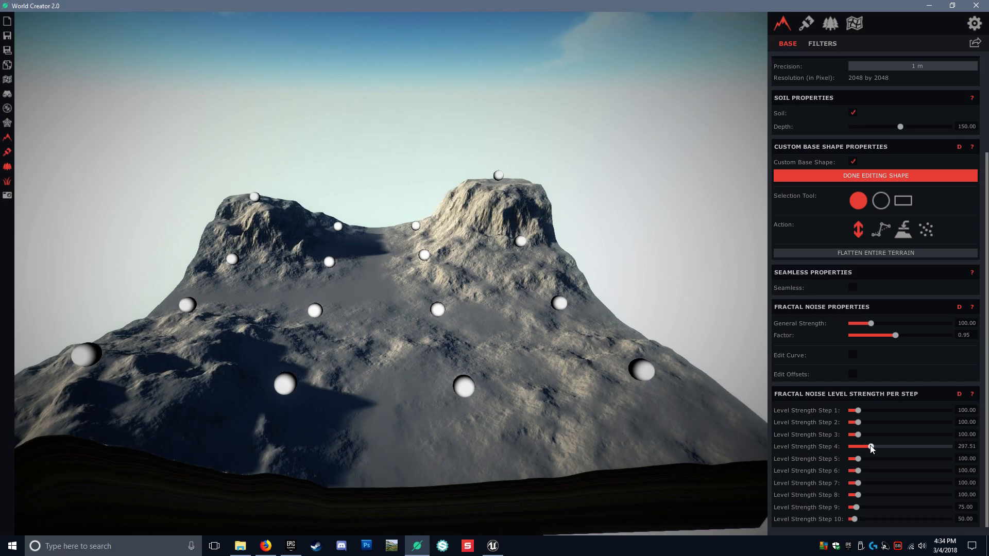
left_click_drag(857, 458, 880, 459)
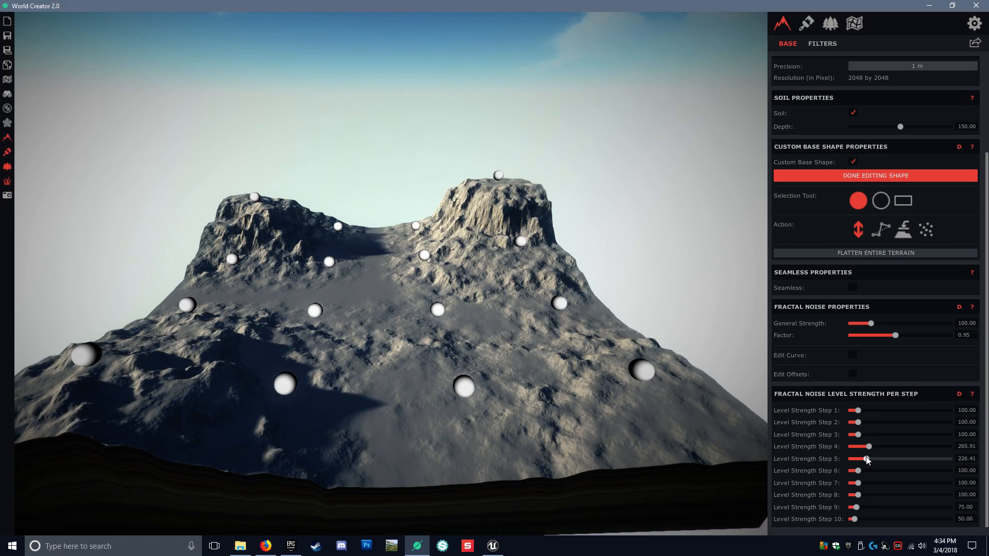
left_click_drag(856, 469, 865, 470)
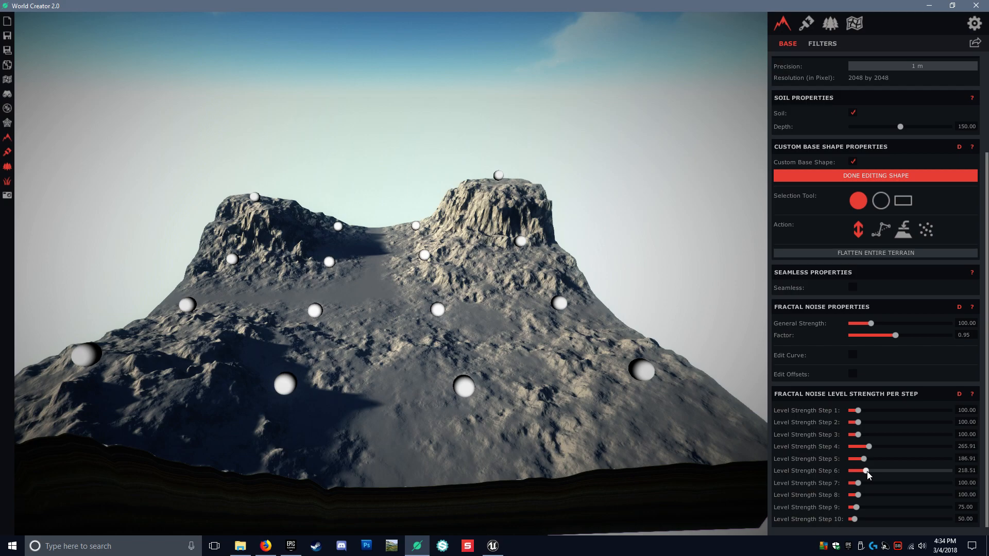
left_click_drag(866, 471, 859, 470)
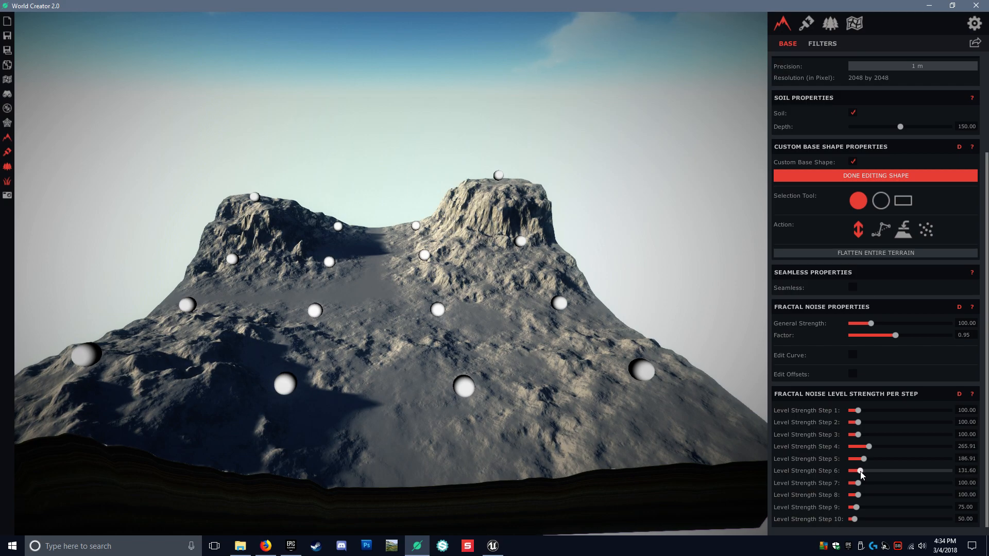
left_click_drag(857, 482, 892, 482)
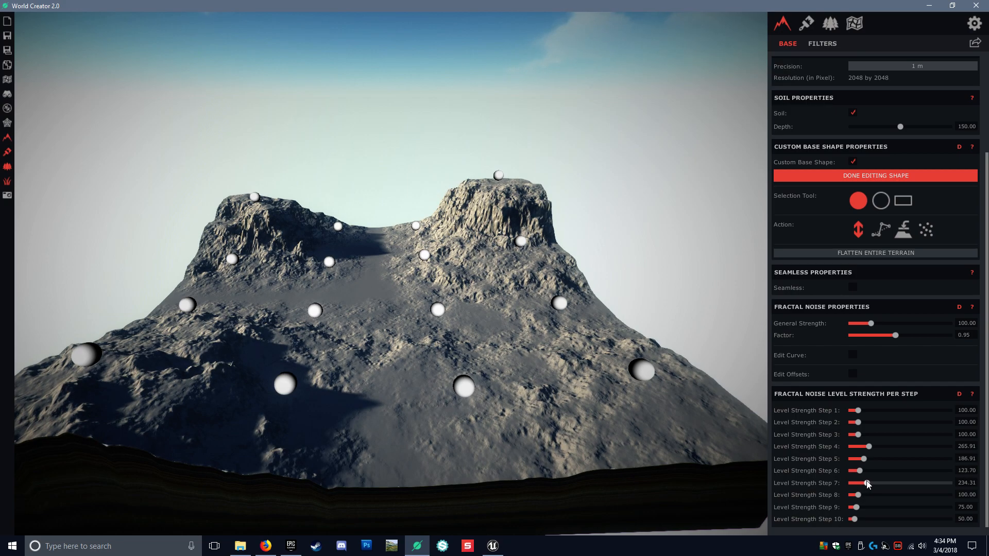
left_click_drag(869, 482, 859, 482)
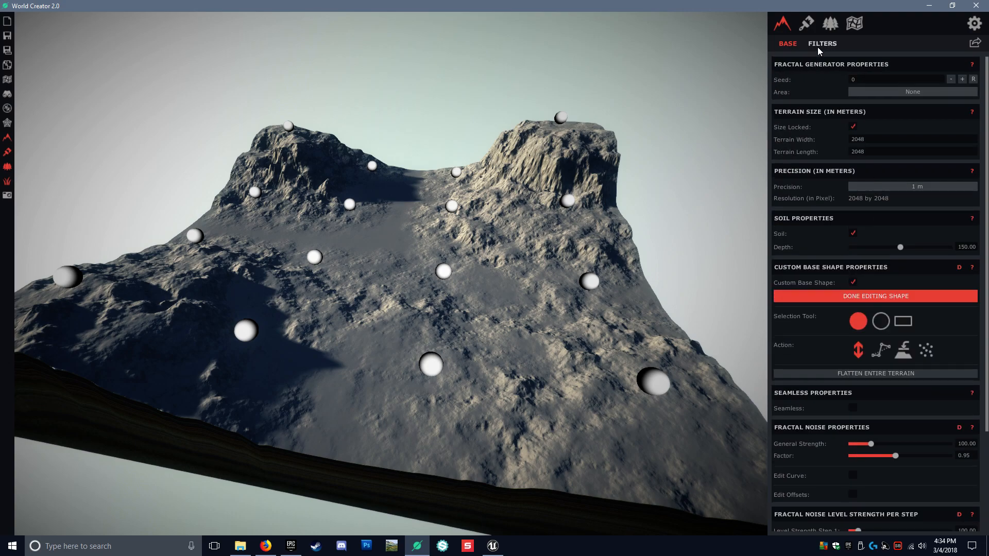
Step: Add the Ridged filter with default settings to a new filter layer
left_click(822, 43)
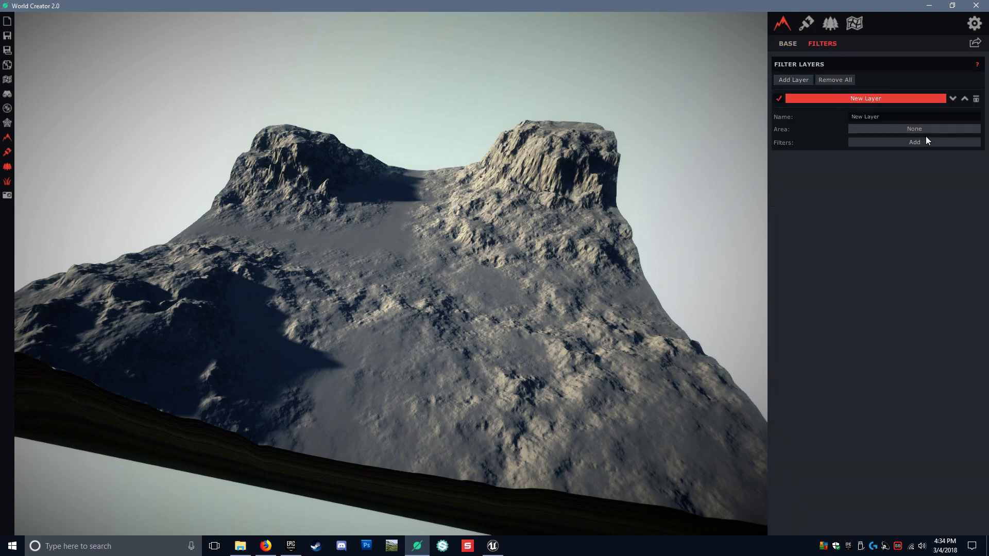
left_click(913, 143)
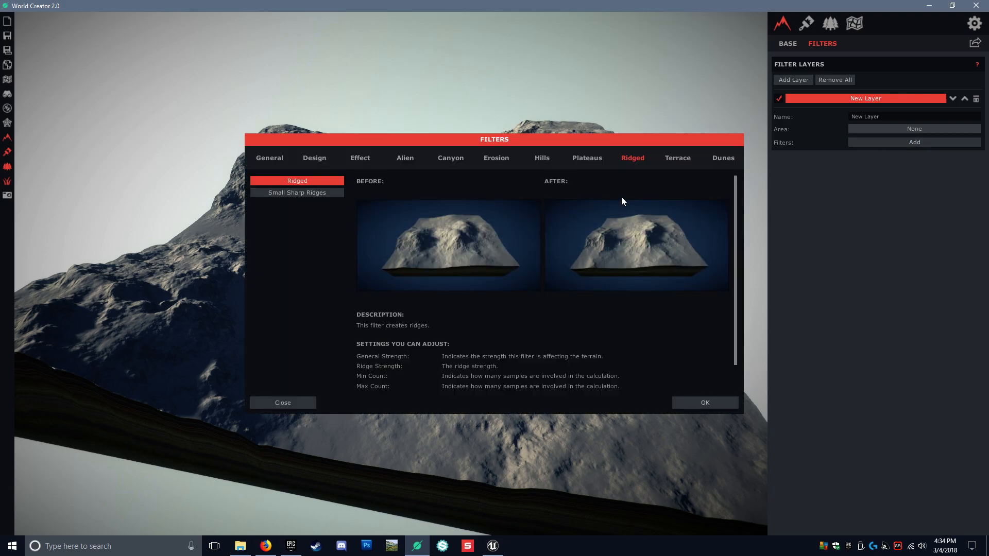
mouse_move(314, 213)
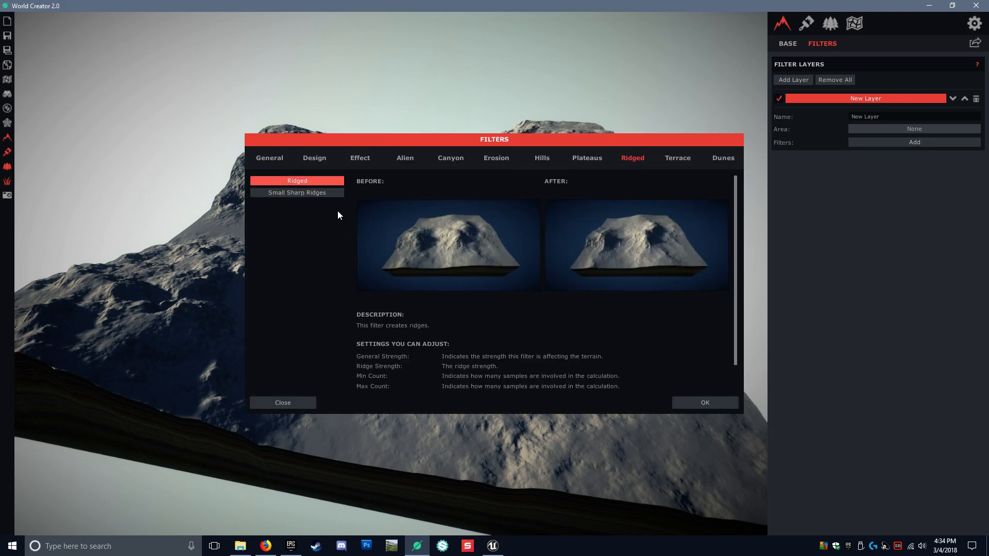
left_click(703, 402)
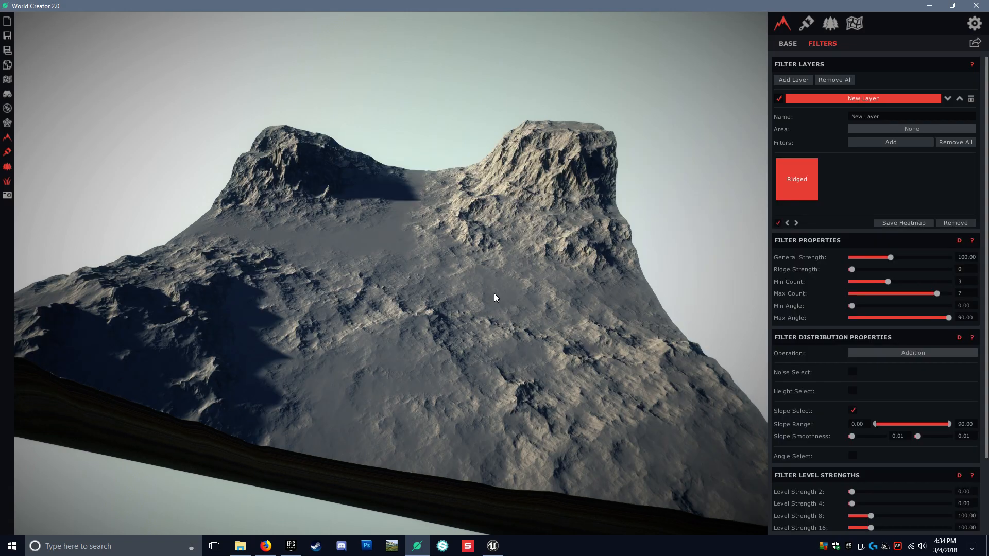
left_click_drag(495, 297, 555, 224)
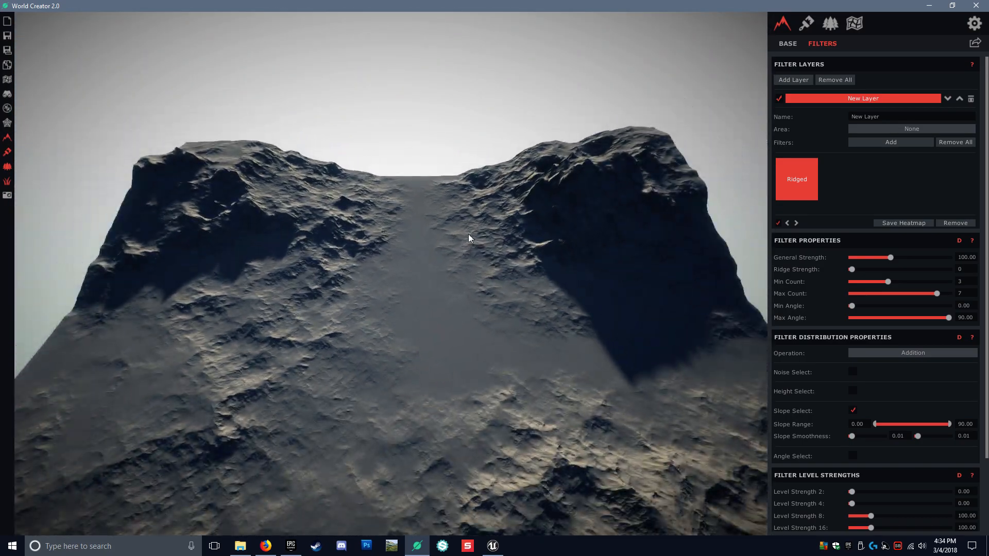
Step: Resume custom base shape editing, adjust three control points, and select one point
left_click(787, 43)
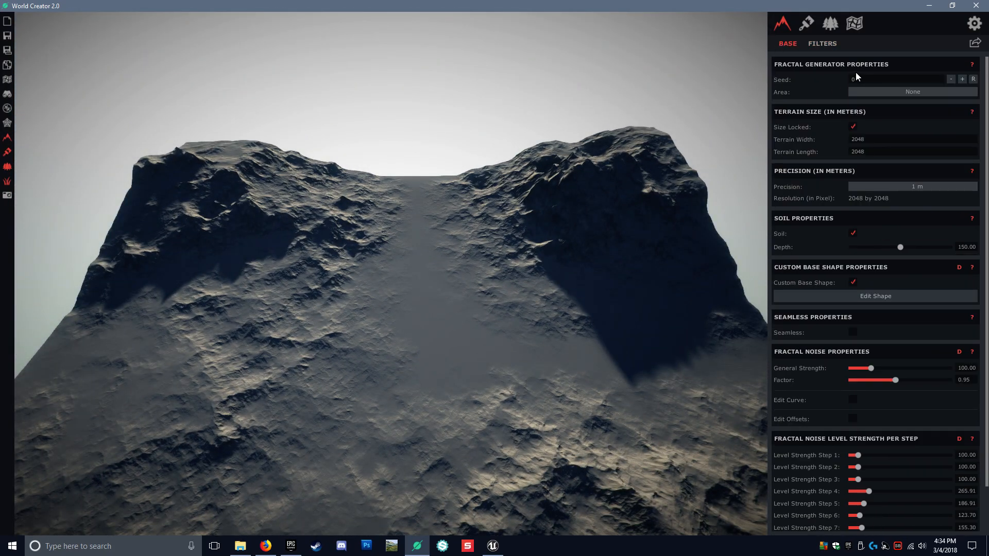
left_click(875, 296)
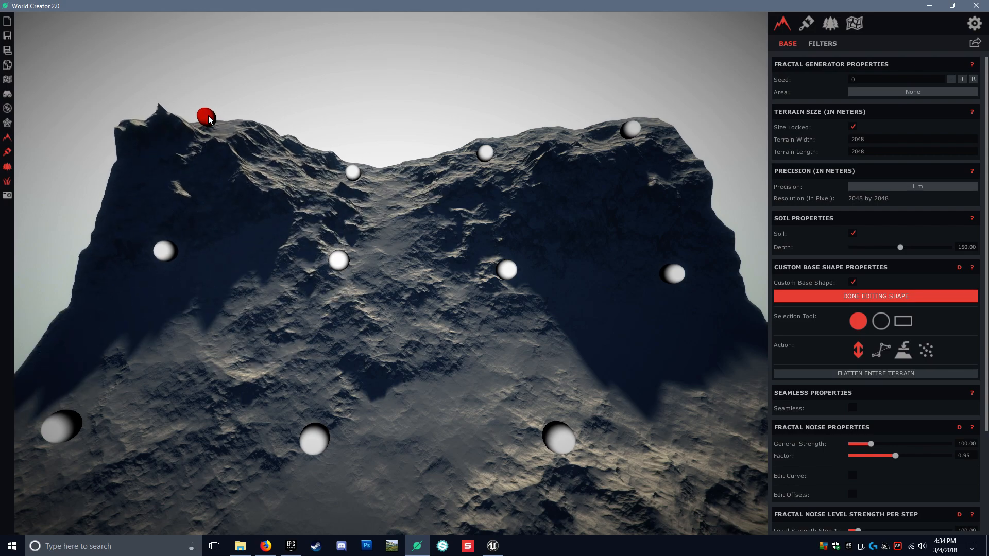
left_click_drag(206, 118, 352, 171)
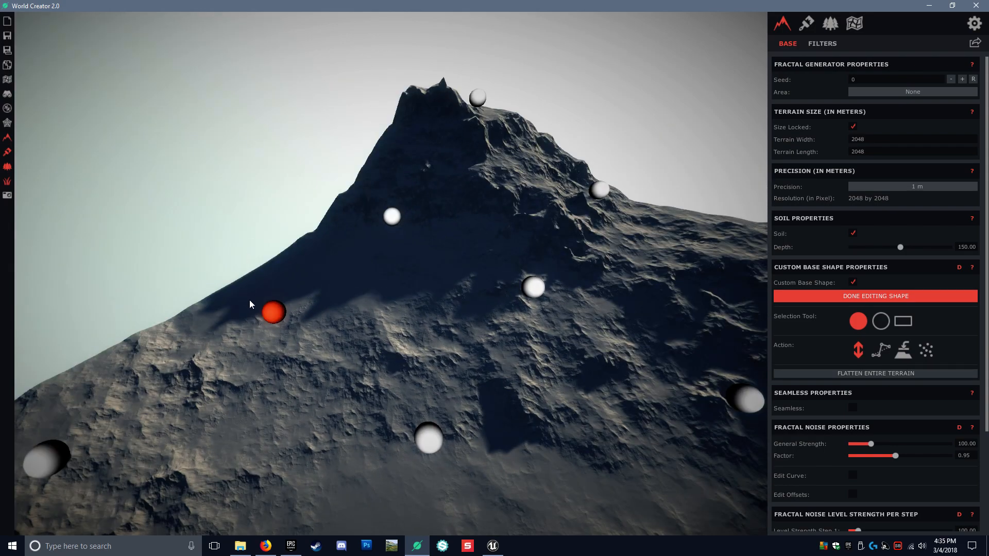
left_click_drag(273, 313, 391, 209)
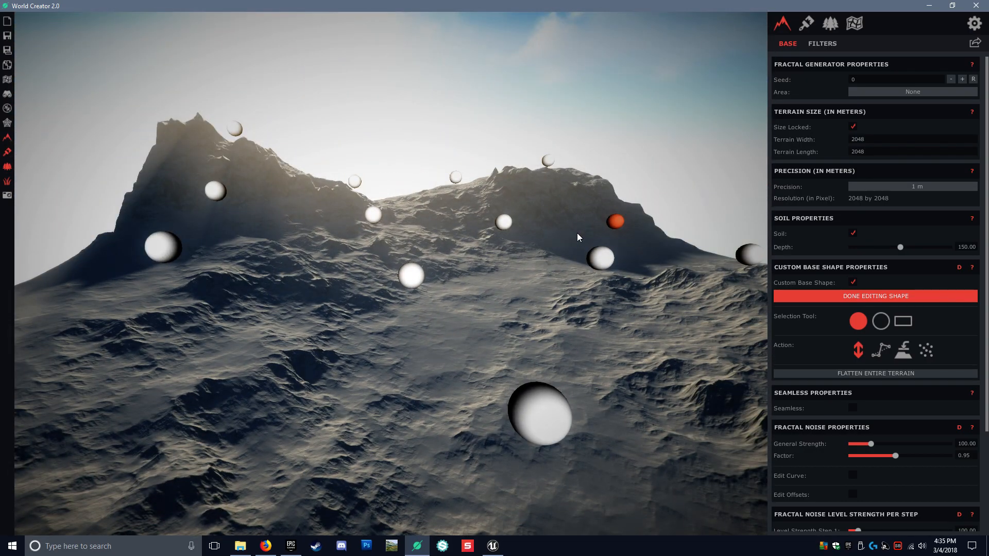
left_click_drag(577, 237, 590, 301)
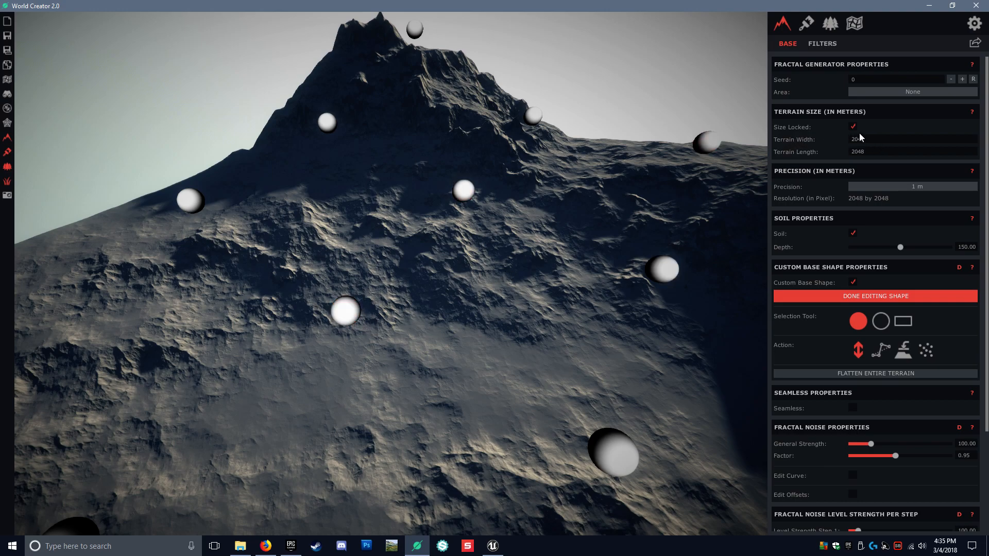
left_click(344, 311)
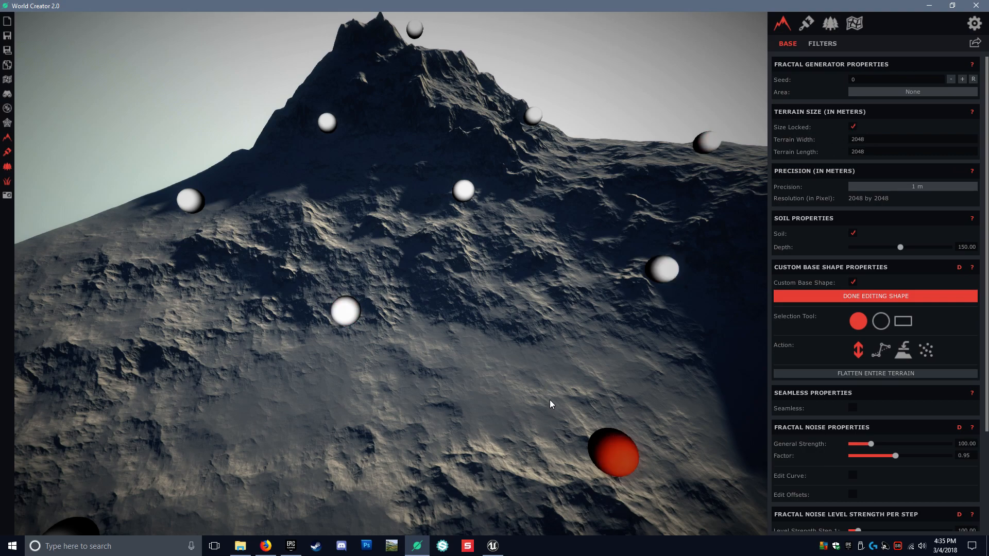
mouse_move(478, 538)
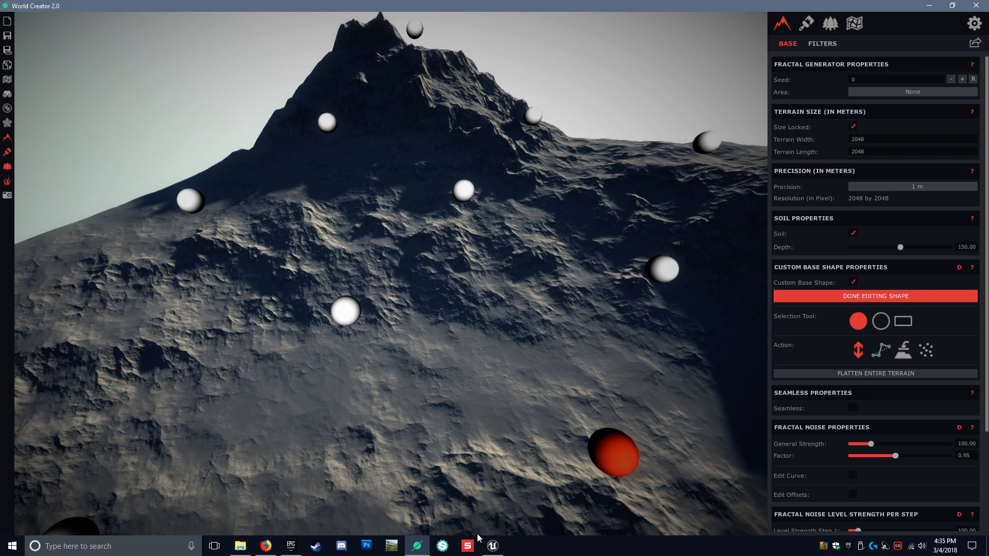
mouse_move(466, 546)
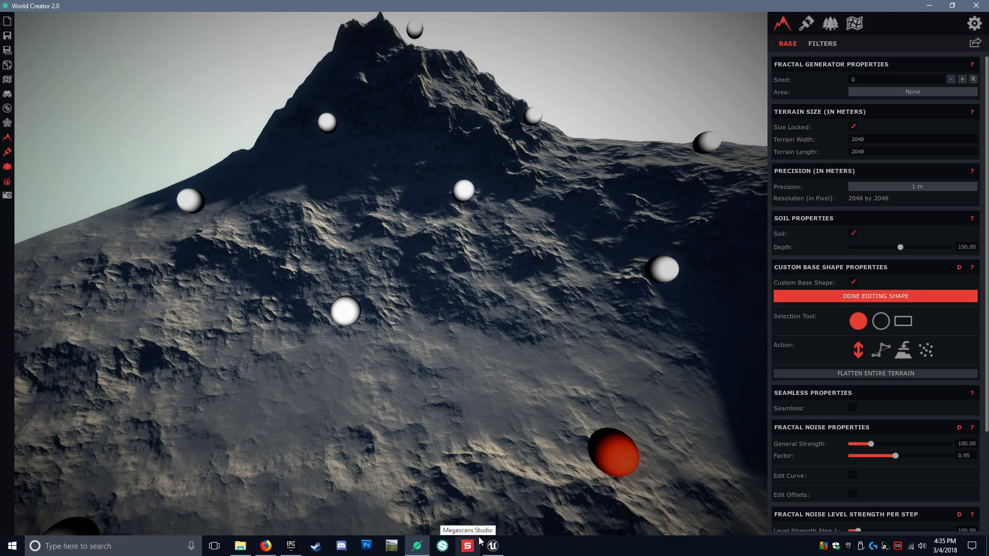
Step: Switch to Unreal and enter Landscape mode to view the 2017x2017, 16x16-component settings
left_click(491, 546)
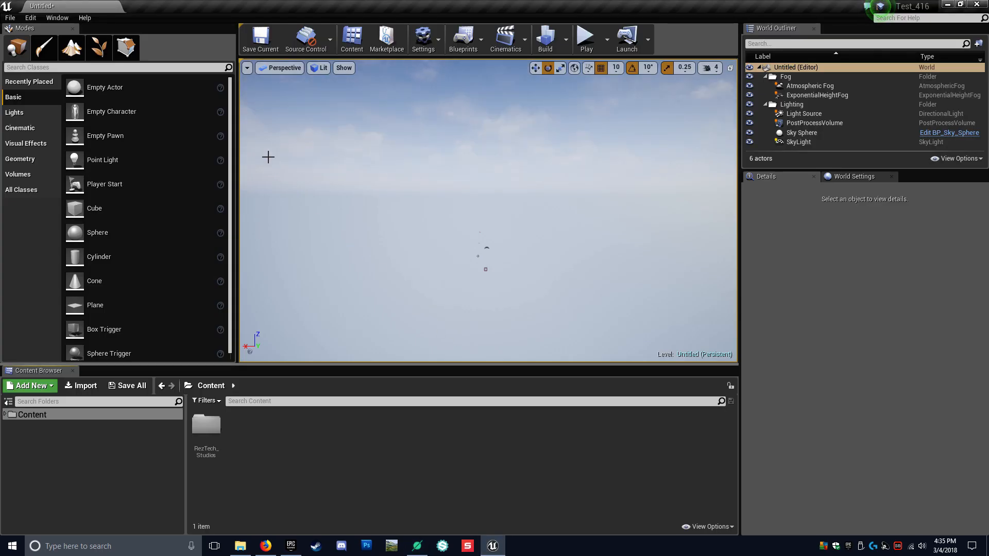
left_click(70, 47)
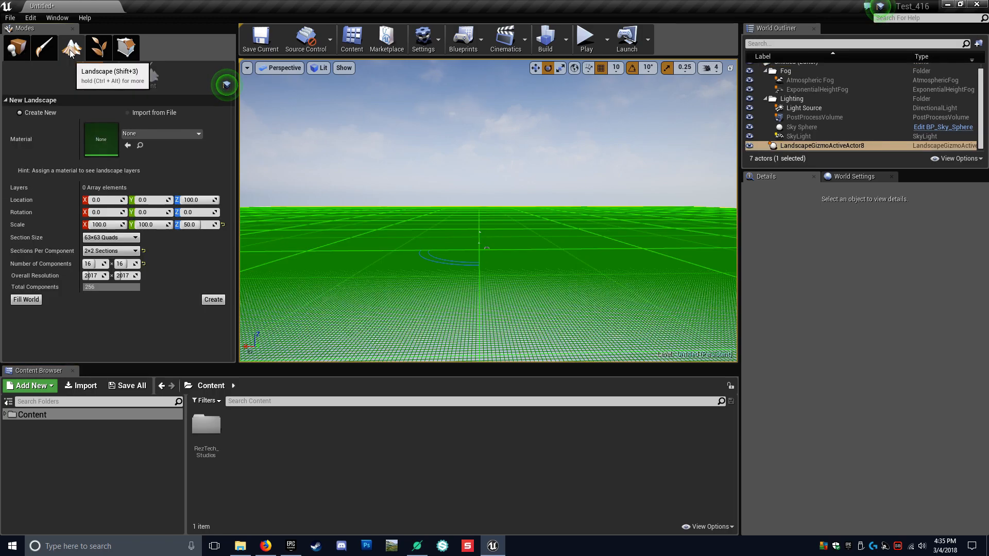
left_click(70, 48)
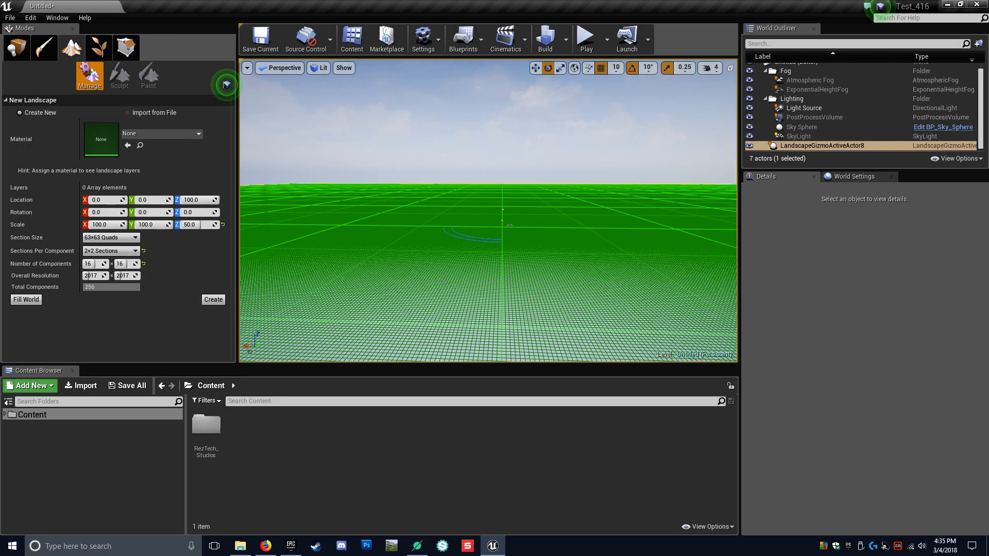
mouse_move(42, 264)
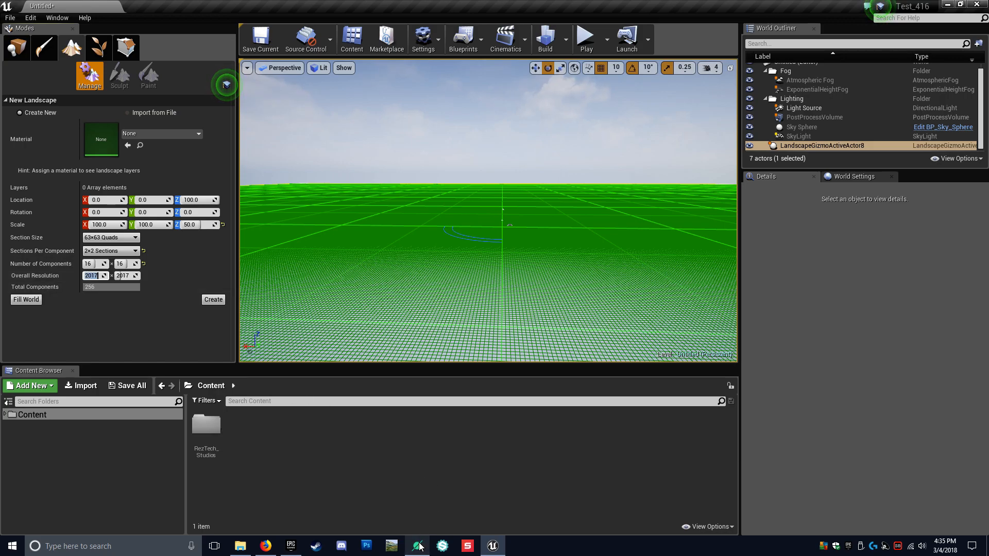
Step: Back in World Creator, set Terrain Width to 2017 and inspect the terrain
left_click(416, 546)
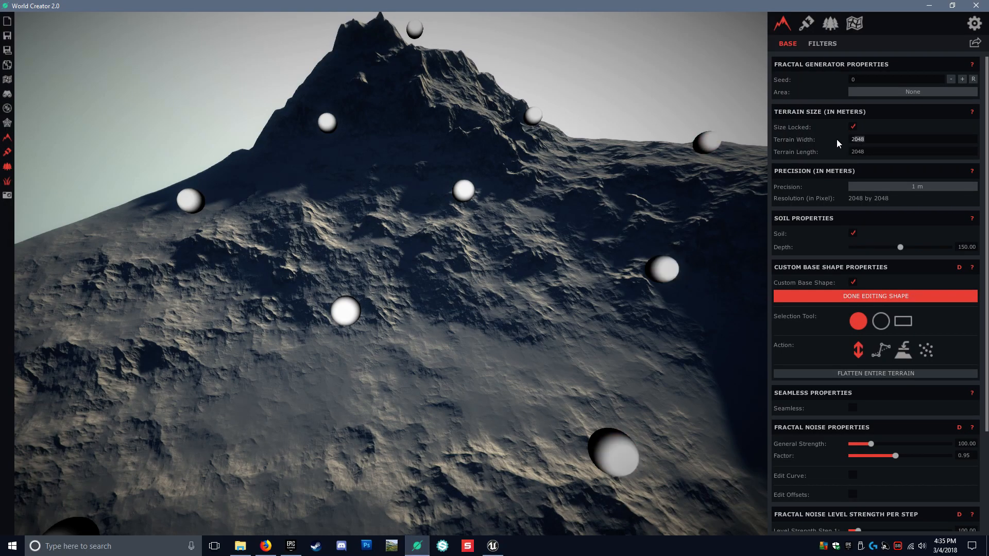
type("20")
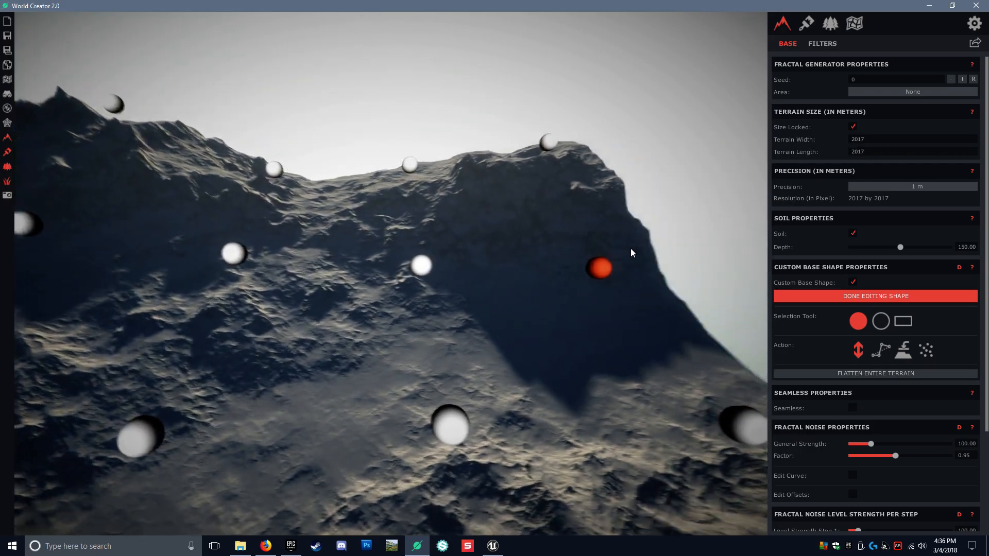
left_click_drag(632, 253, 519, 244)
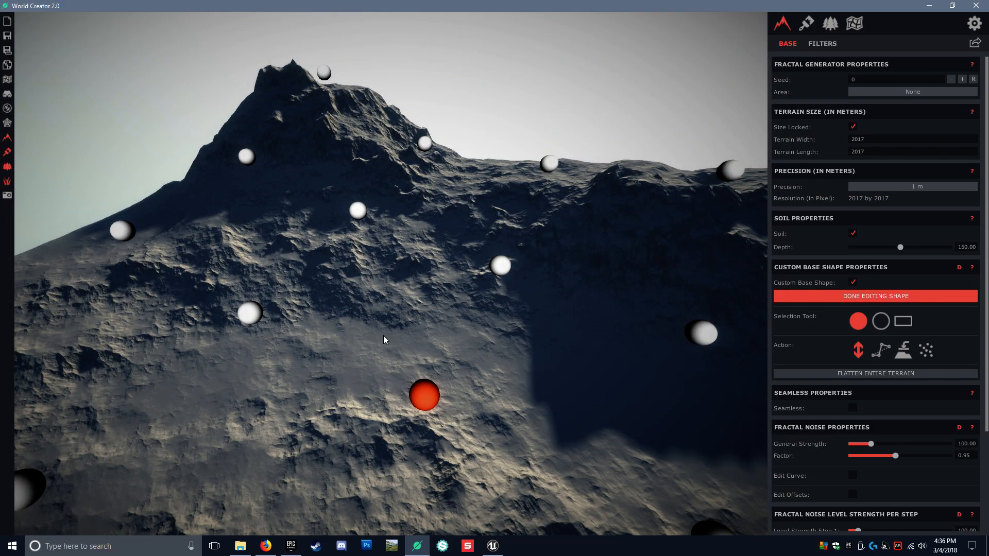
left_click_drag(424, 396, 500, 265)
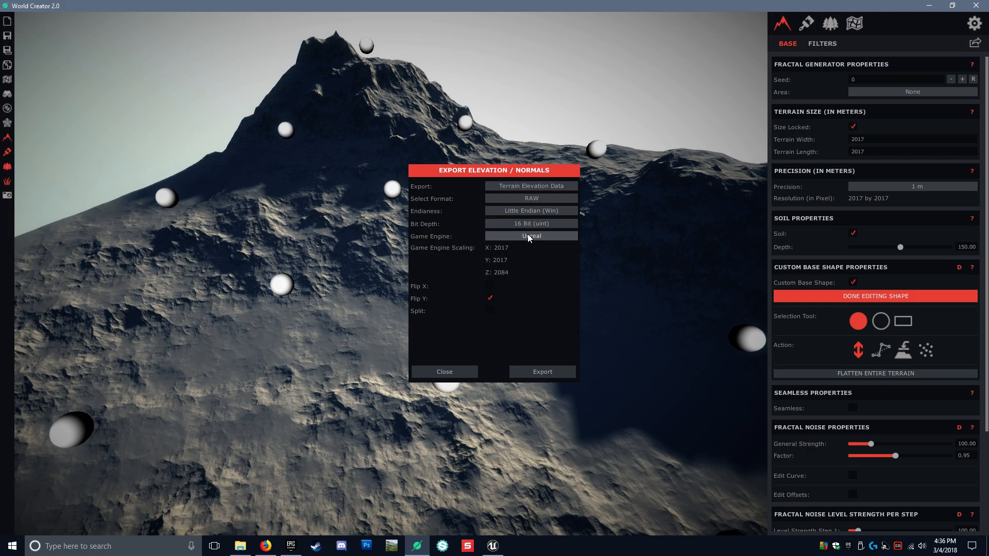
Step: Set the elevation export Game Engine to Unreal with Flip Y kept checked
left_click(531, 236)
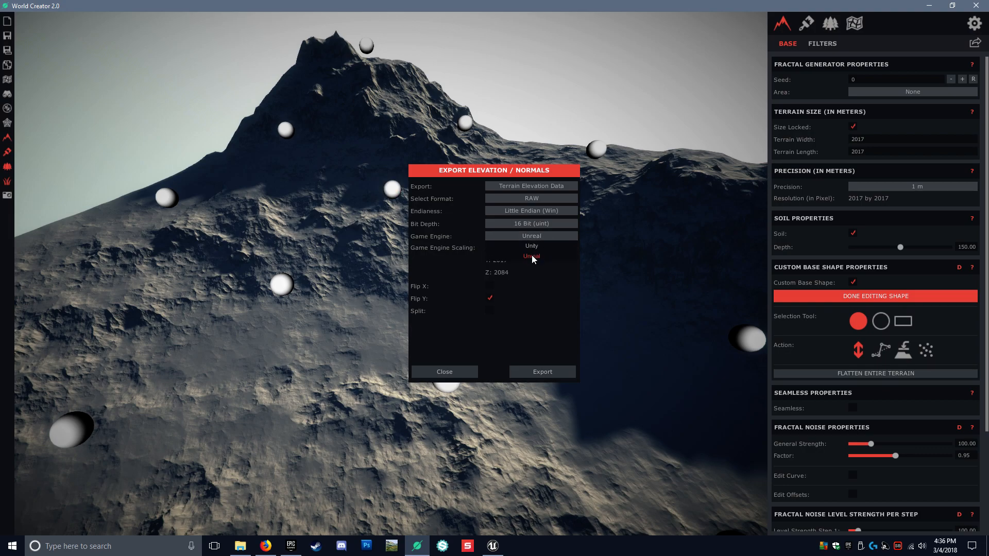
left_click(531, 255)
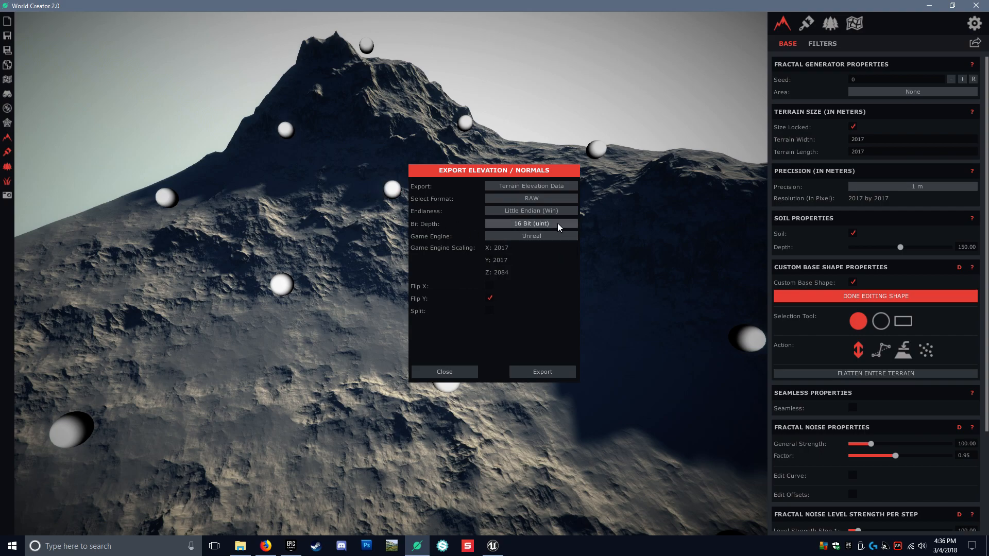
mouse_move(449, 247)
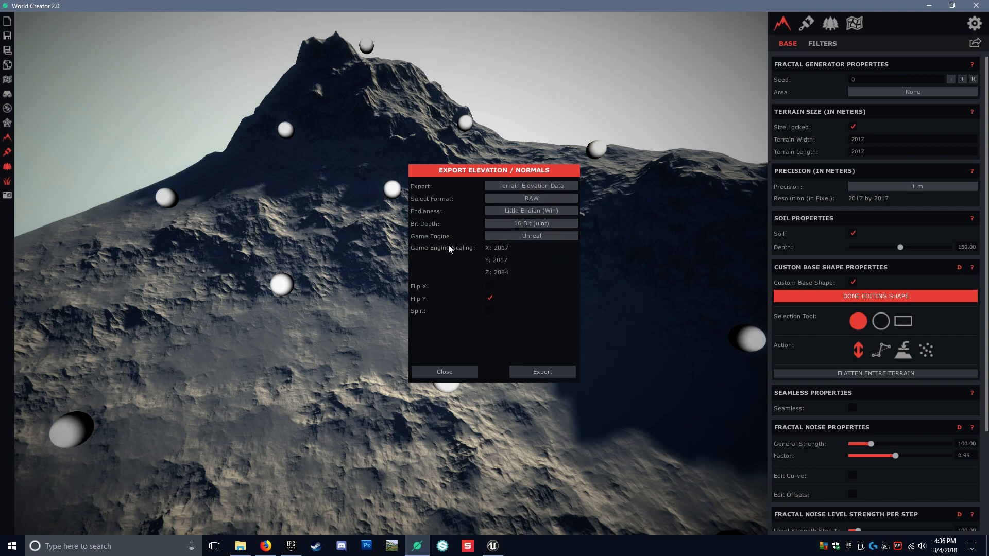
mouse_move(416, 306)
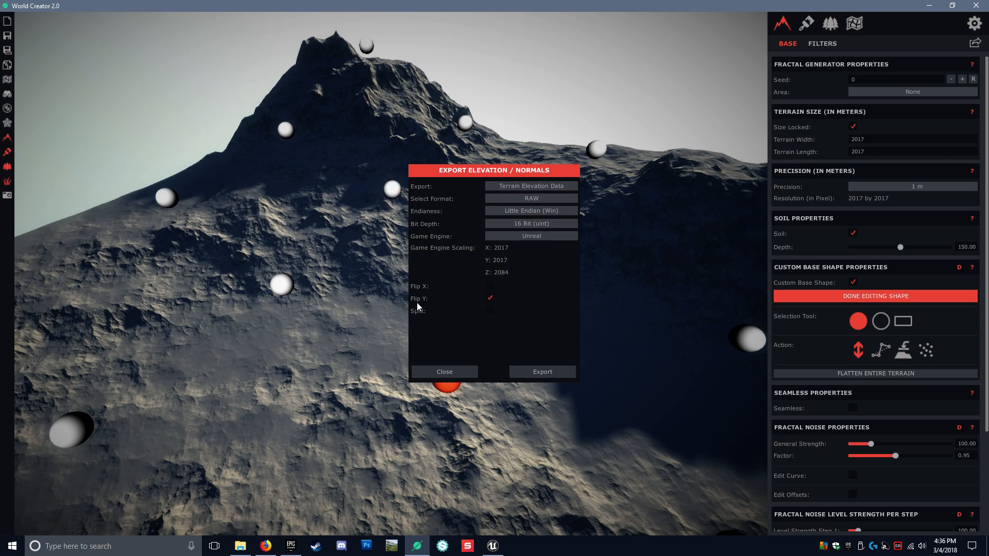
left_click(490, 297)
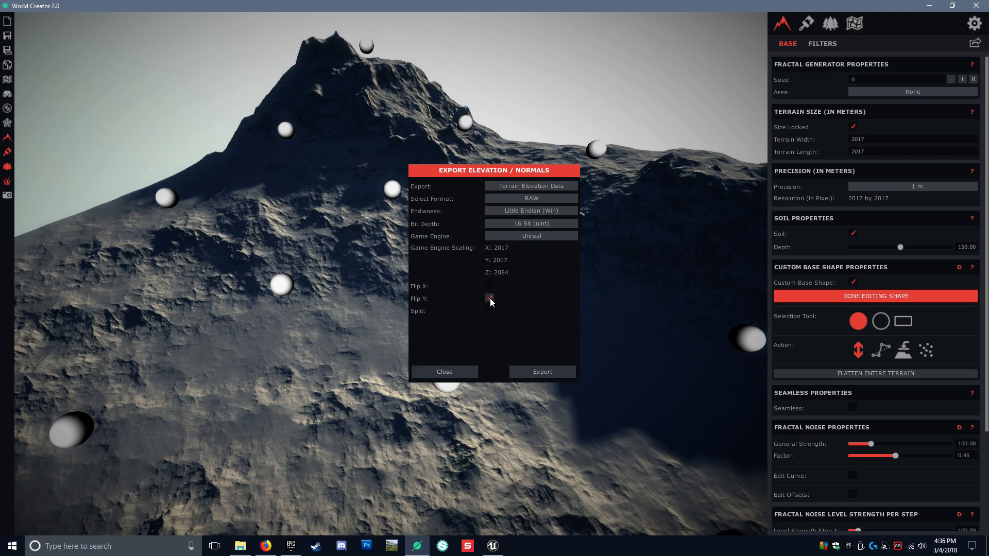
left_click(490, 298)
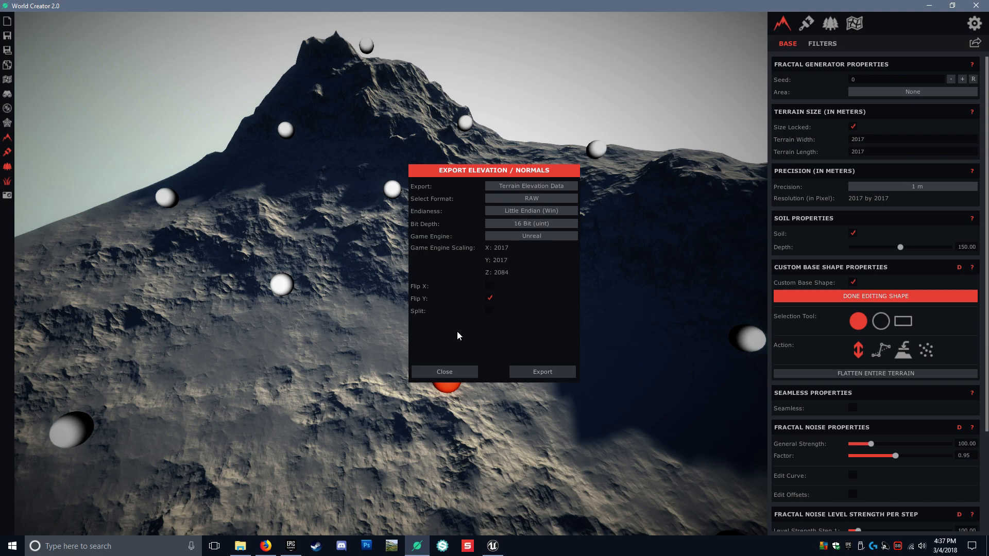
mouse_move(542, 371)
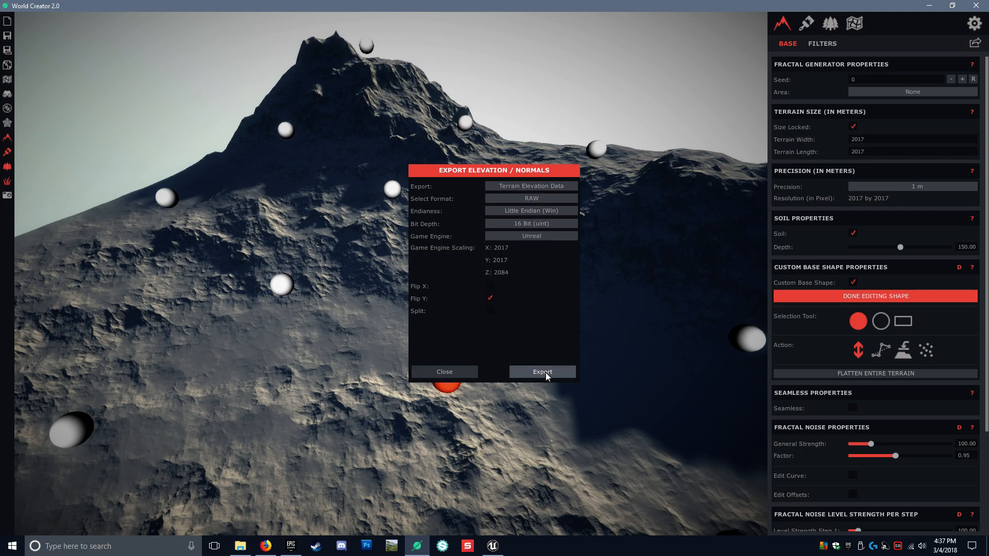
Step: Export the 16-bit RAW heightmap into the Tutorial folder as heightmap.raw
left_click(541, 371)
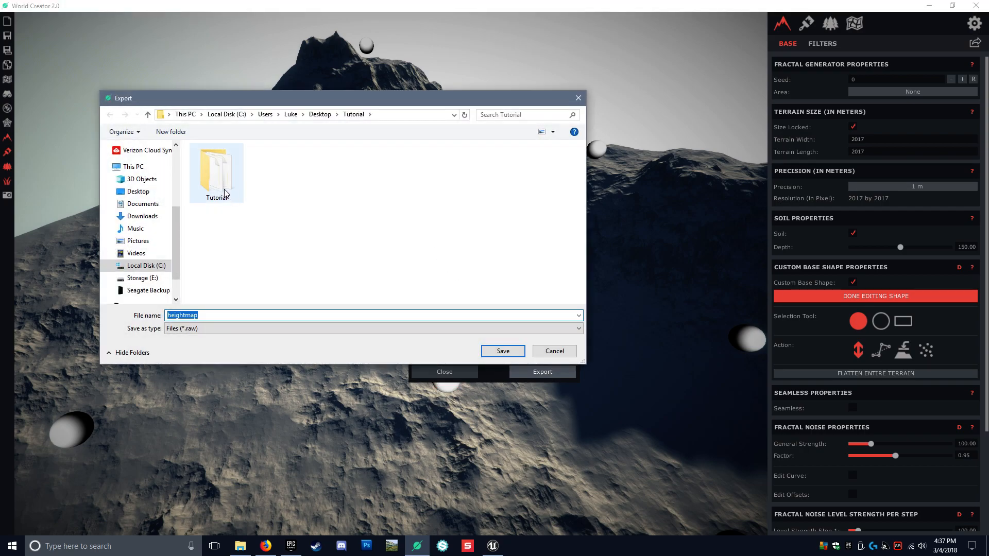
left_click(354, 184)
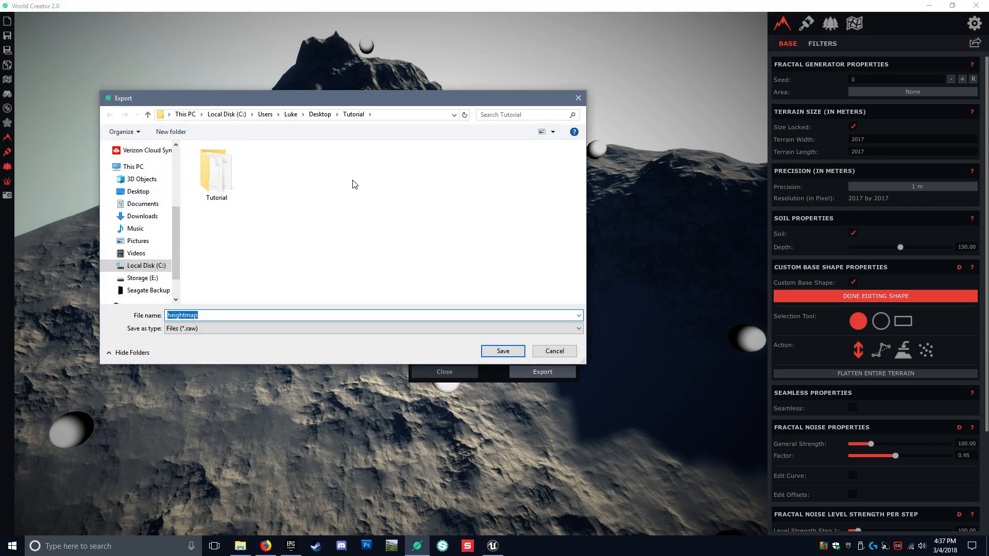
left_click(215, 169)
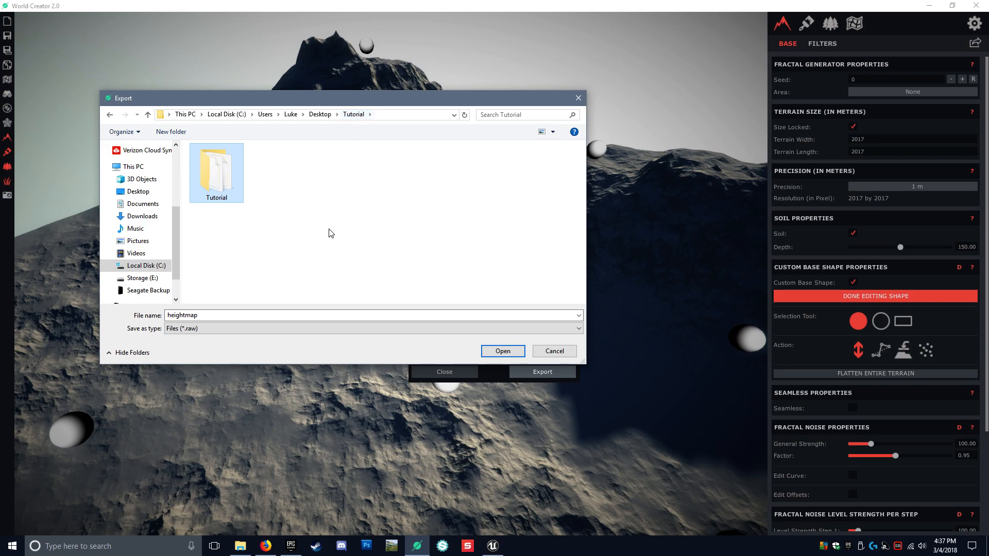
double_click(216, 166)
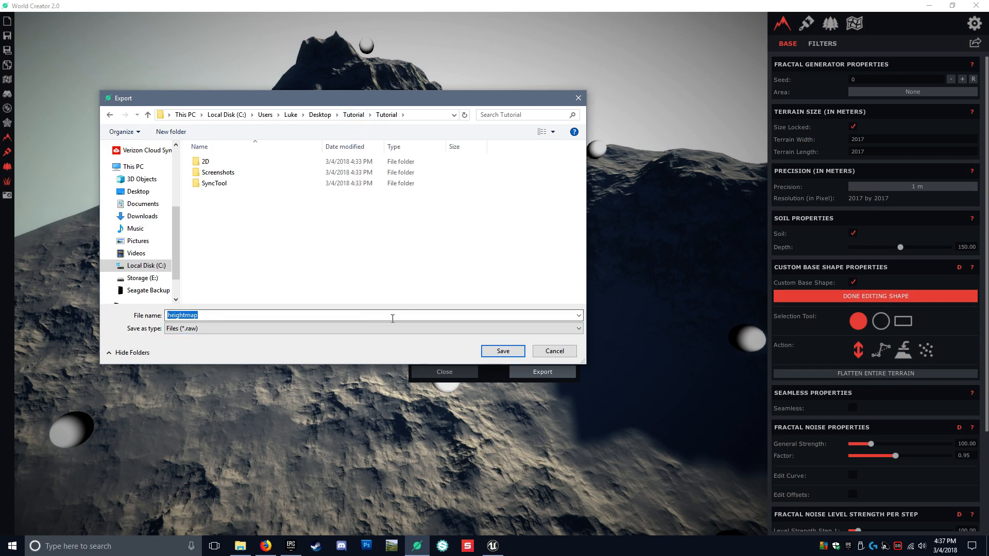
left_click(503, 351)
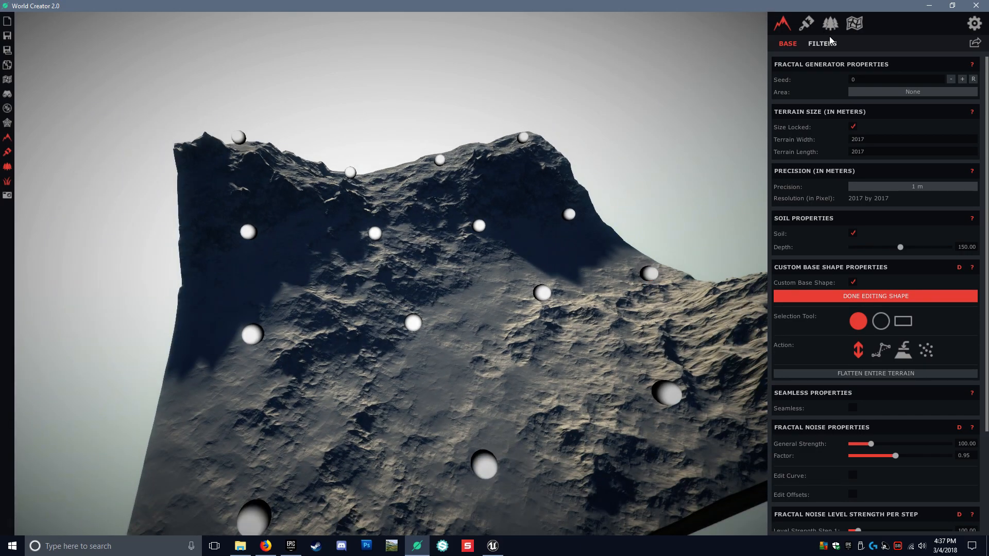
mouse_move(806, 24)
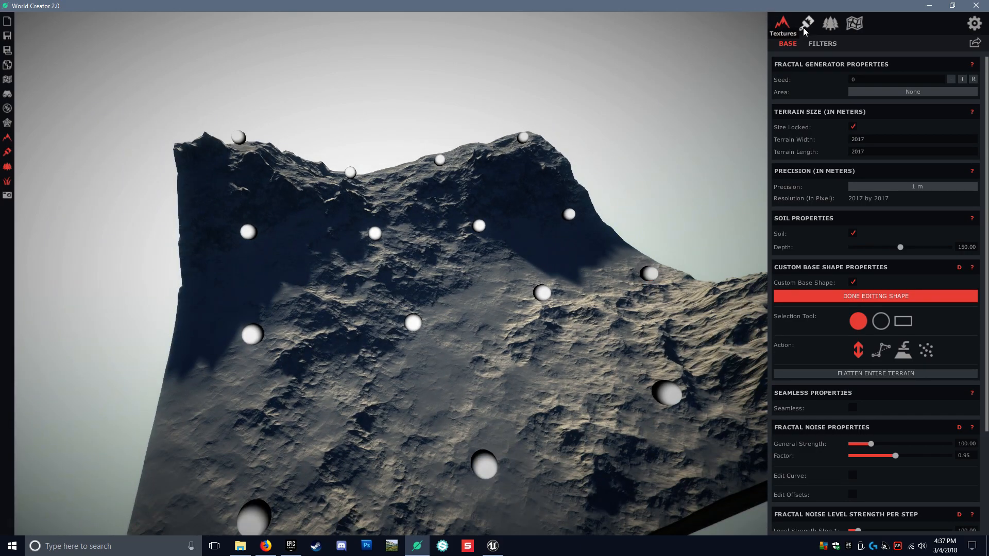
Step: Add a texture layer with a green grass texture, then add a second layer
left_click(807, 24)
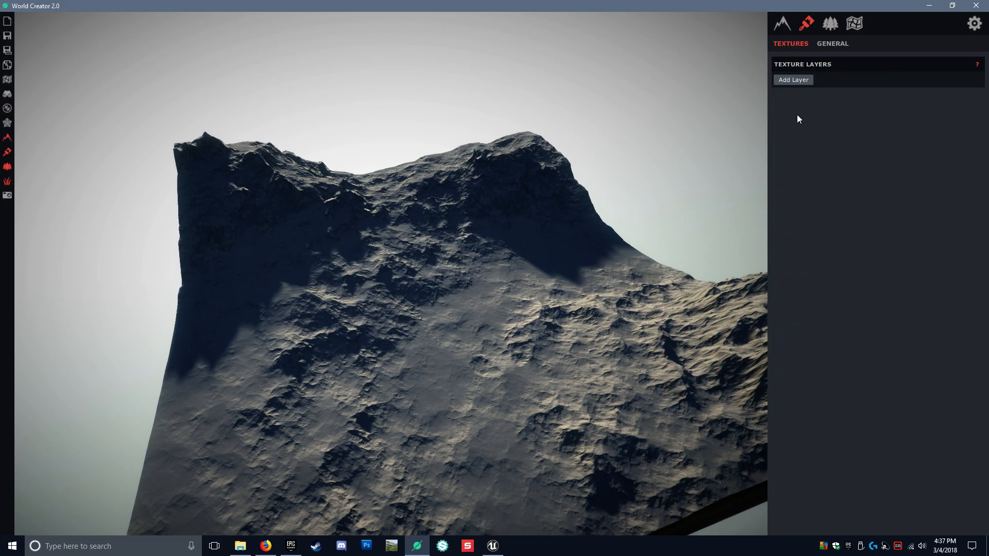
left_click(793, 79)
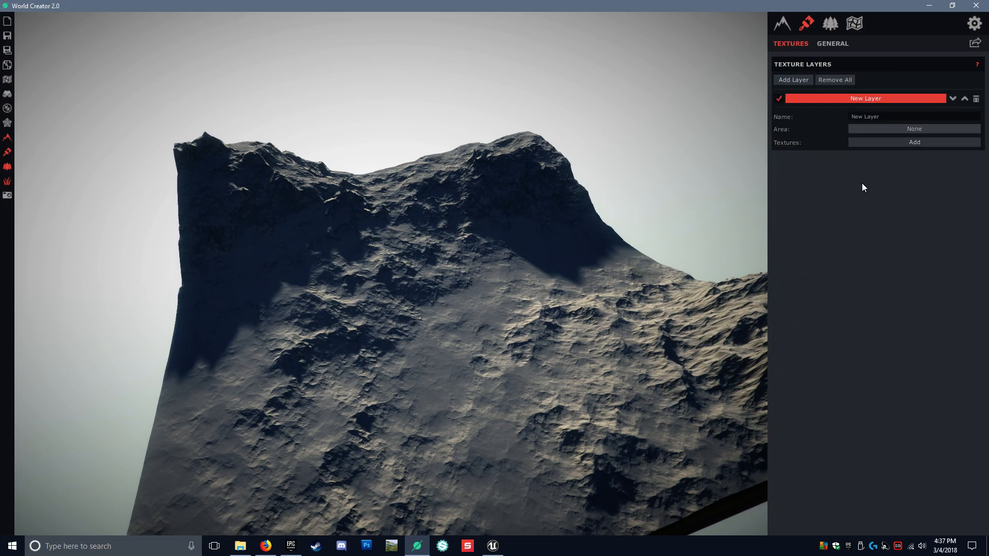
left_click(913, 142)
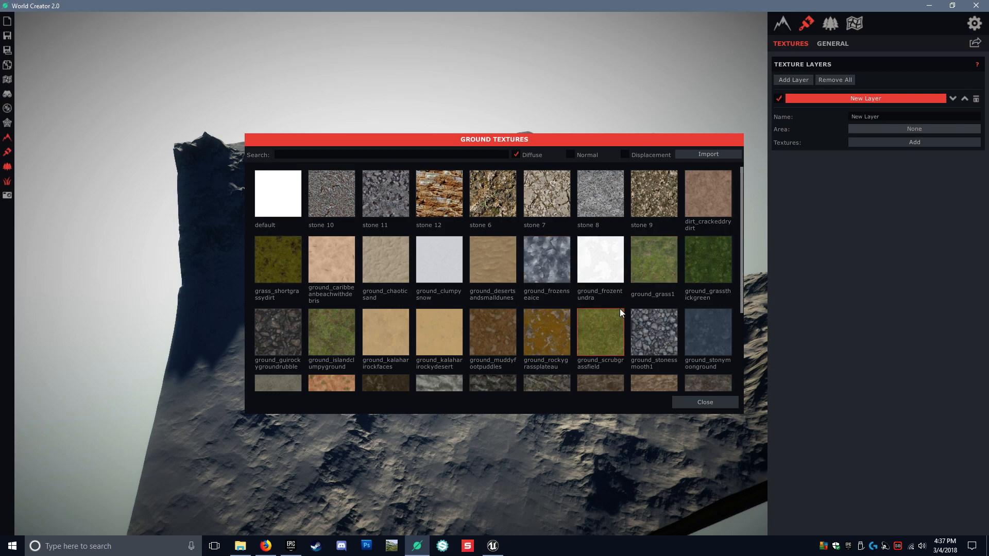
left_click(599, 328)
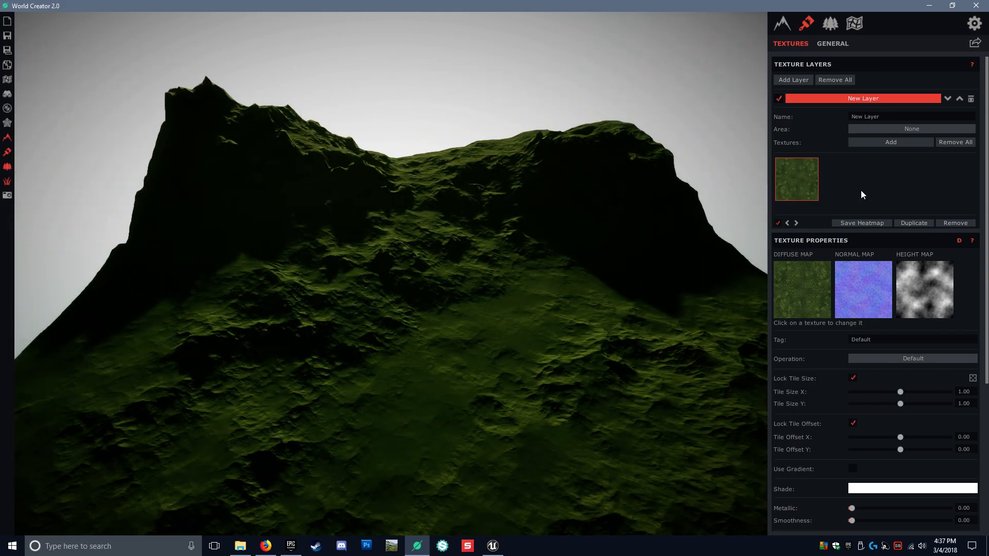
left_click(793, 79)
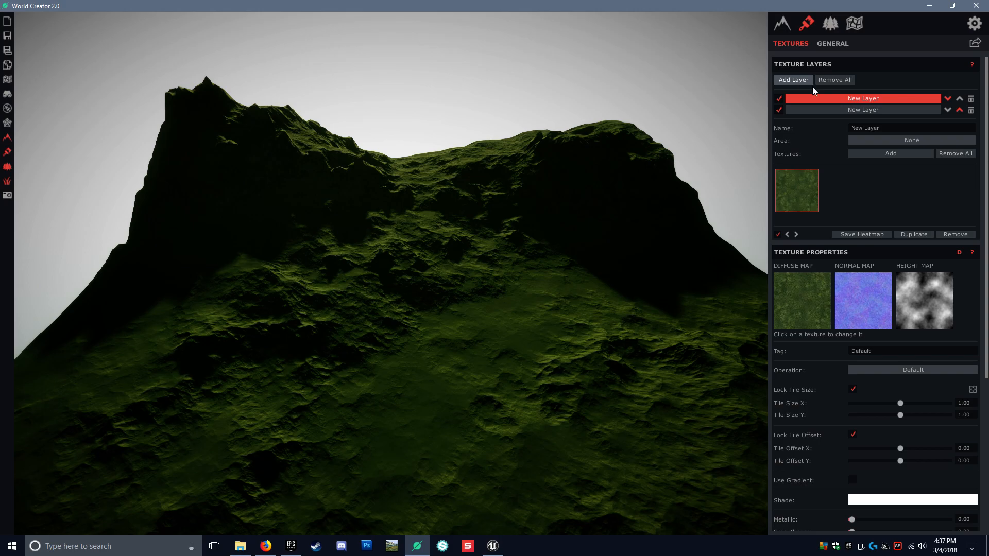
Step: Select the second sandy texture layer and enable Slope Select
left_click(890, 153)
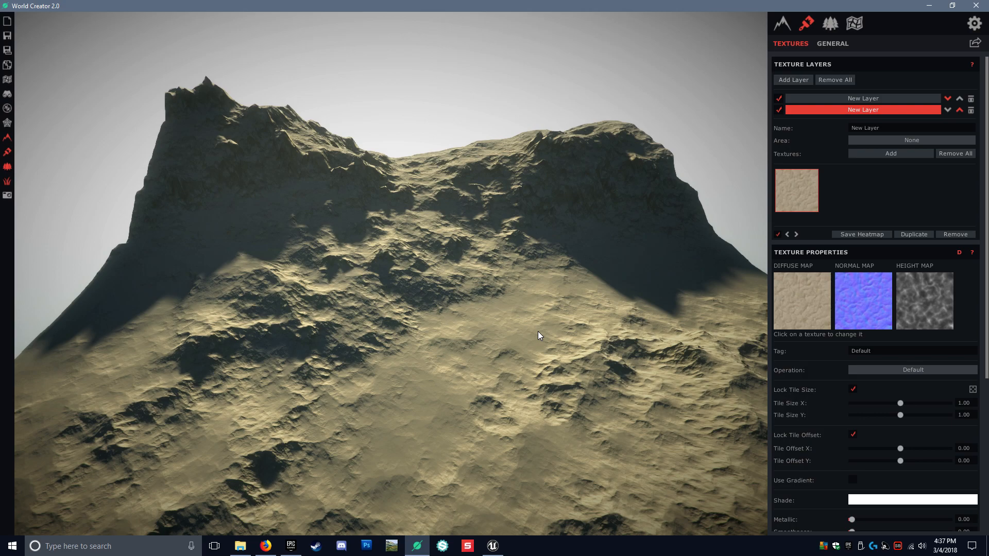
mouse_move(491, 349)
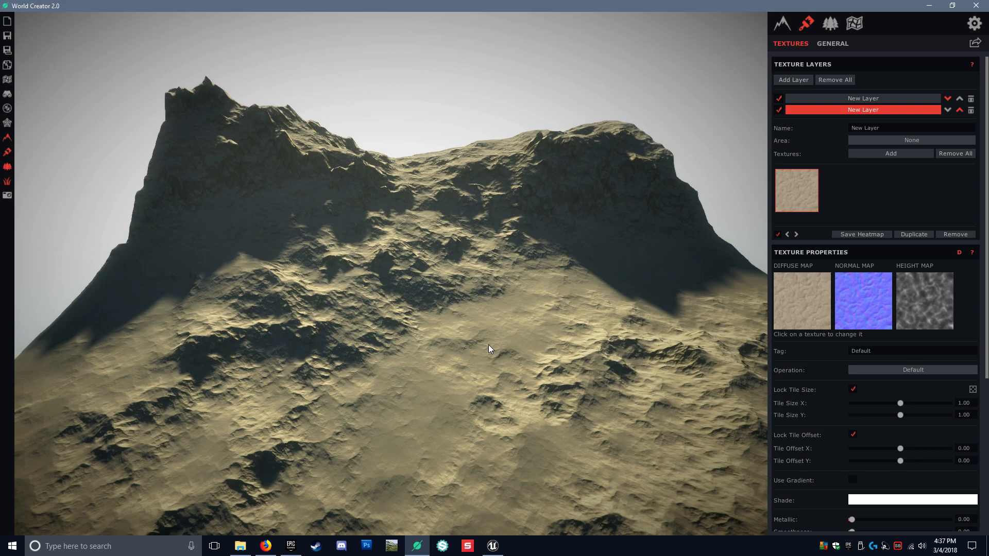
left_click_drag(491, 349, 586, 353)
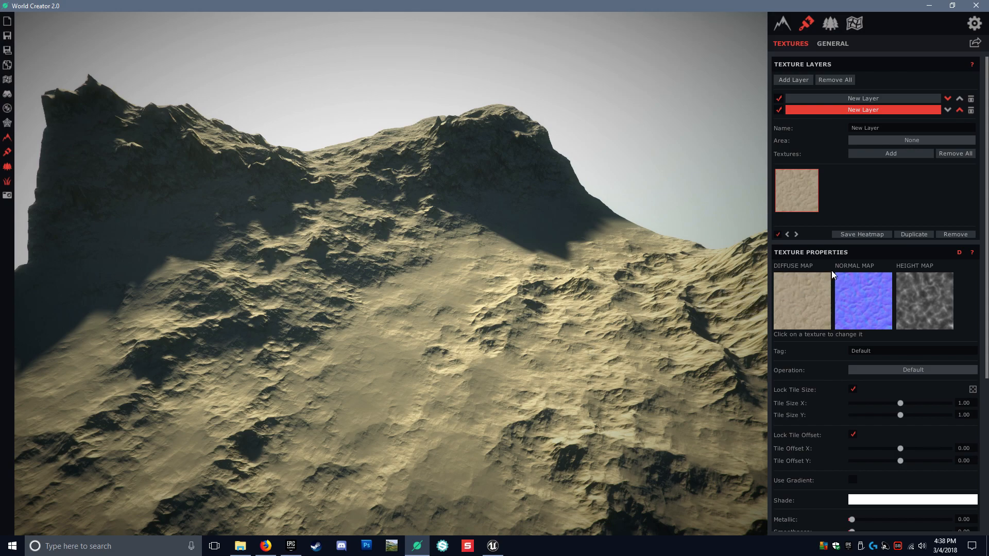
mouse_move(586, 269)
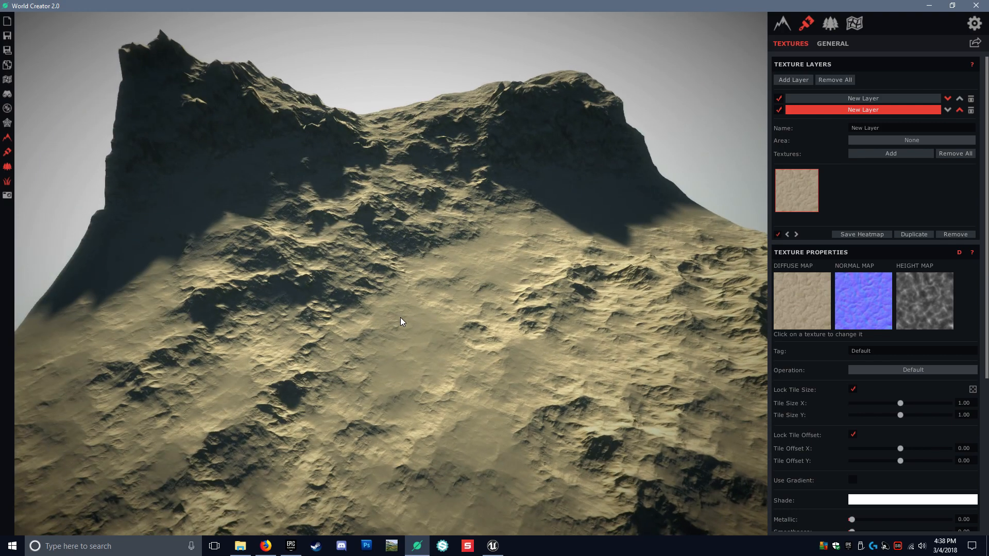
scroll("down", 3)
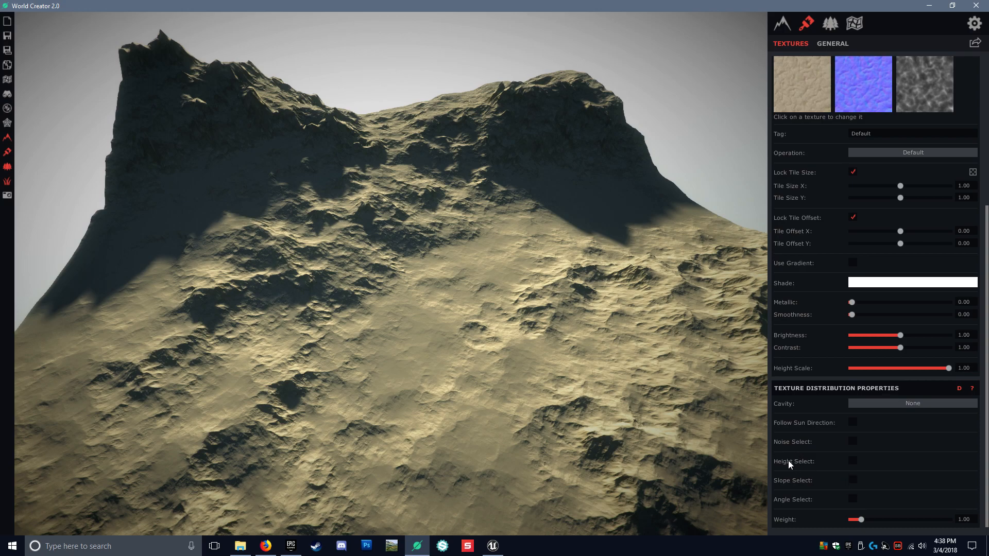
mouse_move(805, 482)
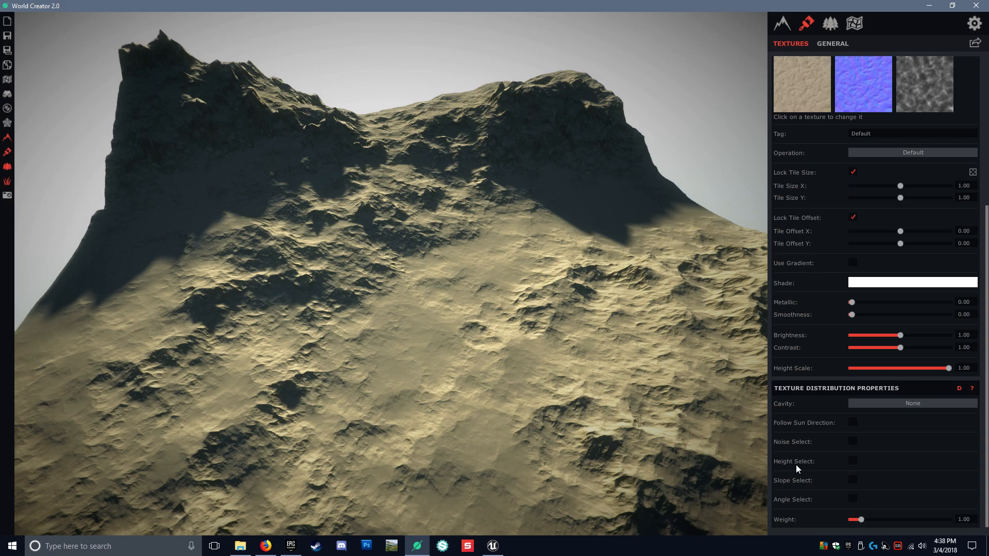
mouse_move(854, 481)
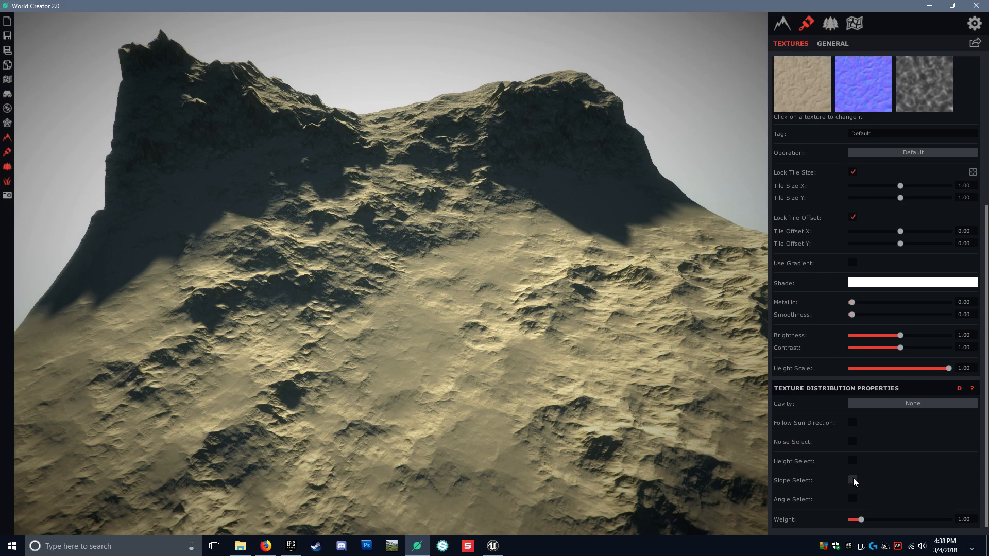
left_click(853, 480)
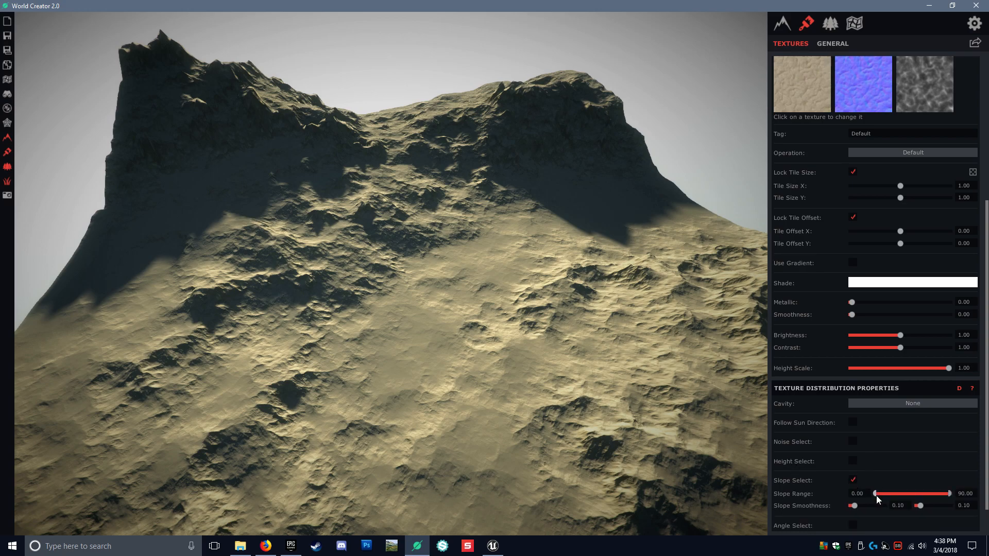
Step: Adjust the sand layer's slope range to about 28.96–56.54
left_click_drag(945, 493, 939, 493)
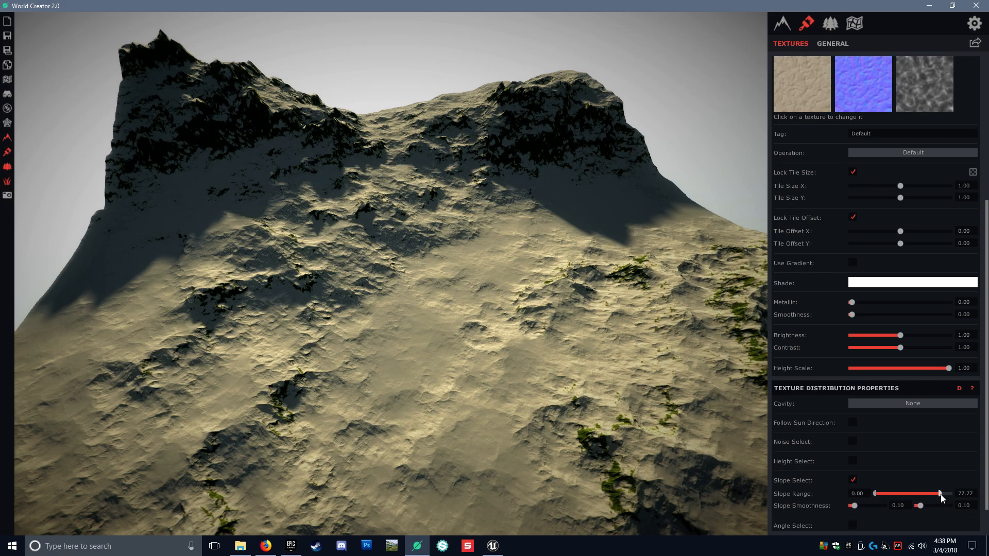
left_click_drag(939, 494, 891, 494)
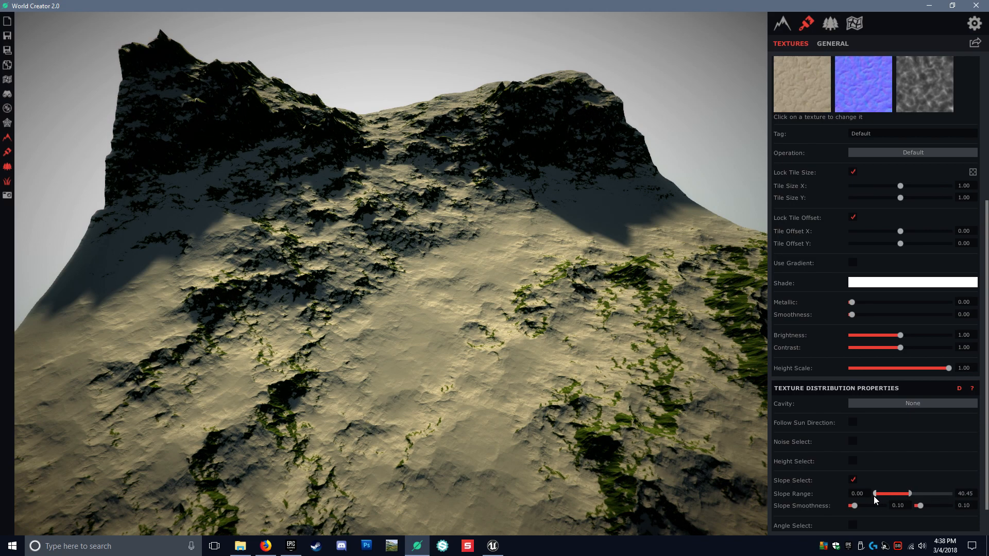
left_click_drag(874, 493, 891, 493)
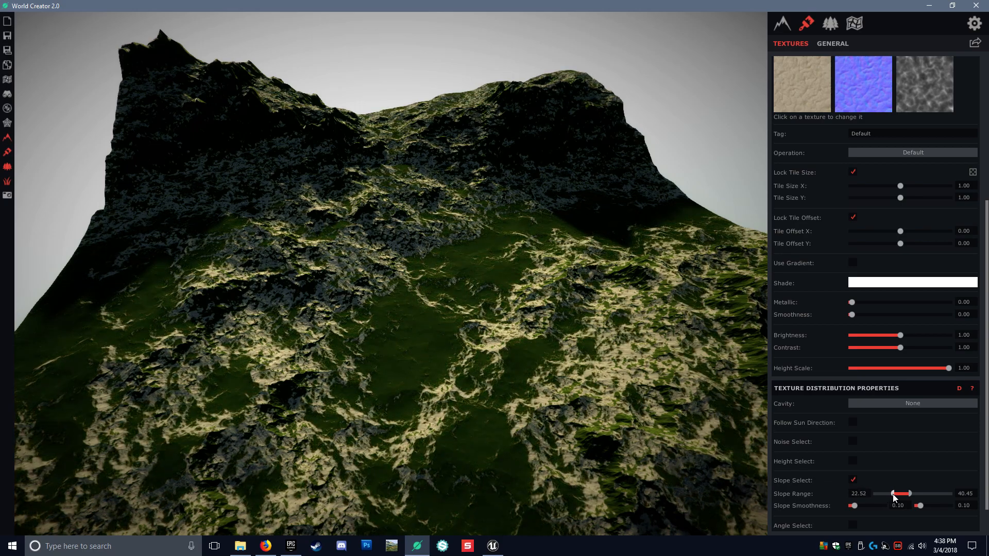
left_click_drag(909, 493, 930, 493)
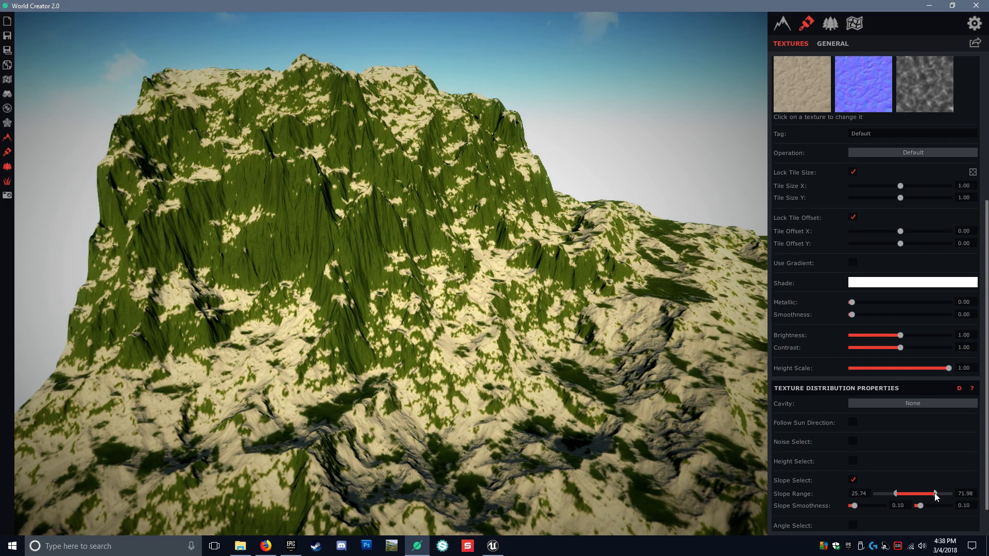
left_click_drag(933, 494, 921, 494)
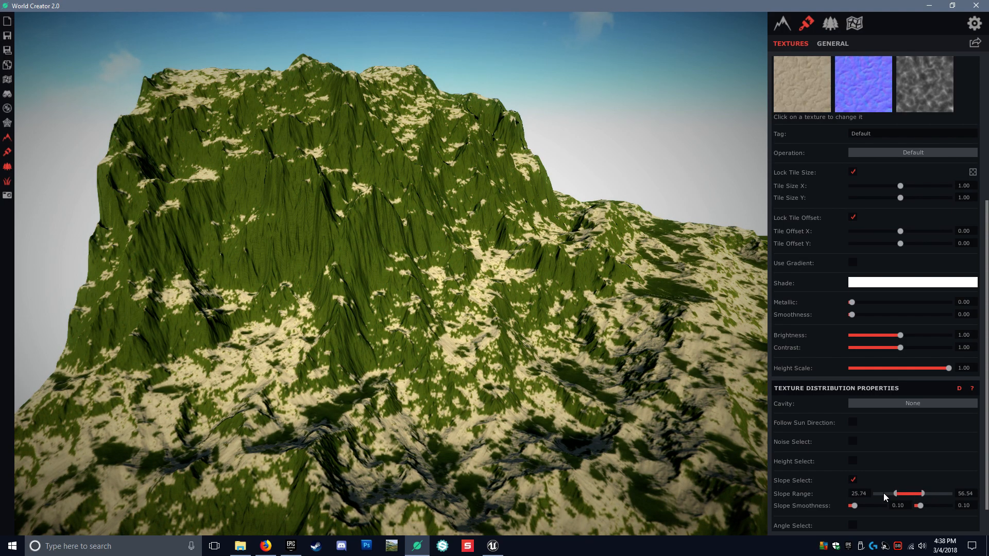
left_click_drag(907, 493, 892, 493)
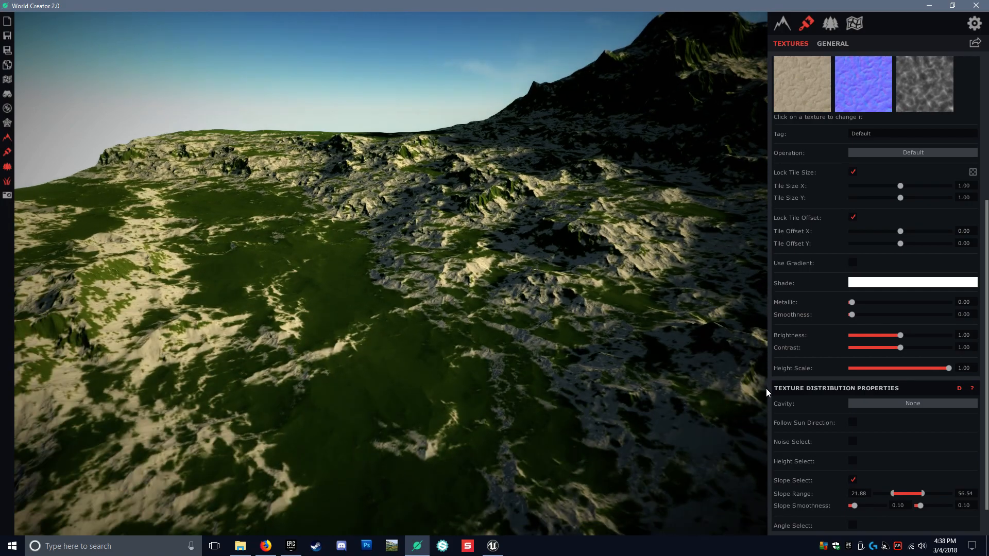
left_click_drag(888, 493, 894, 493)
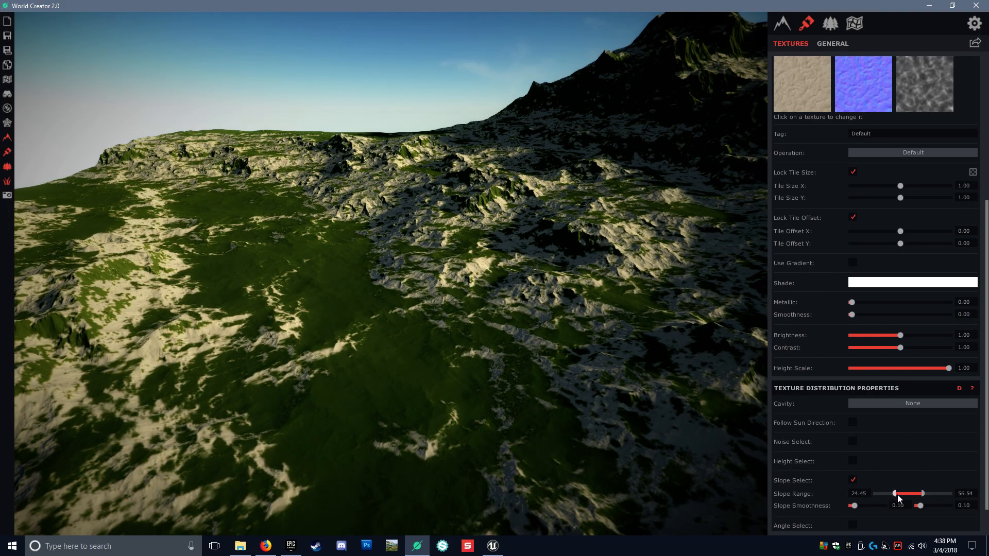
left_click_drag(892, 493, 898, 493)
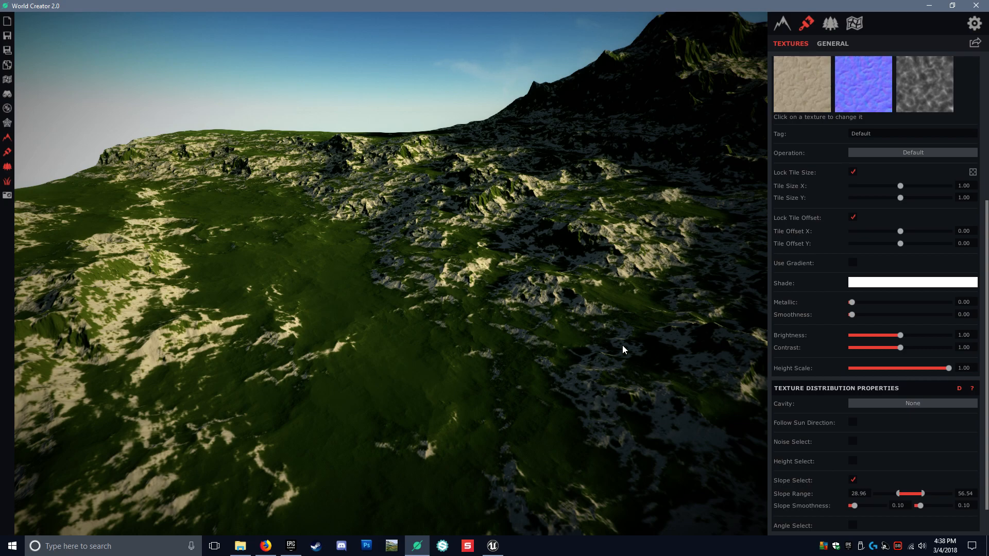
left_click(792, 79)
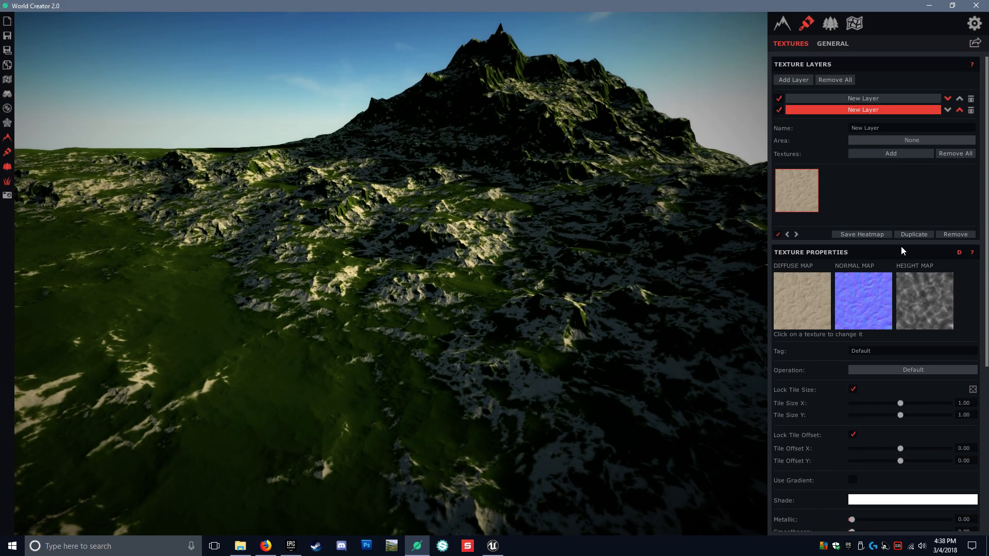
Step: Add a rock texture layer restricted by Slope Select to slopes of about 49–90
left_click(792, 80)
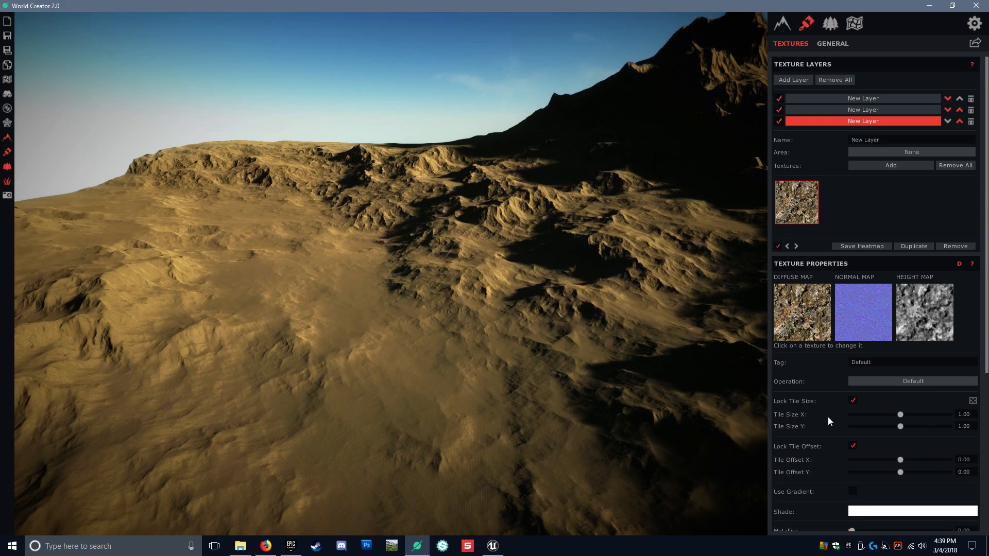
scroll("down", 3)
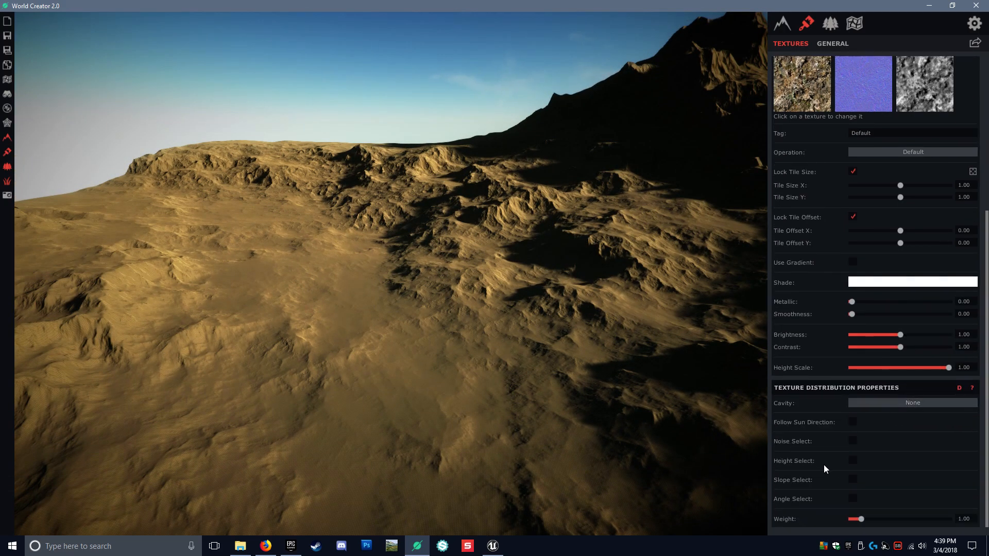
left_click(853, 480)
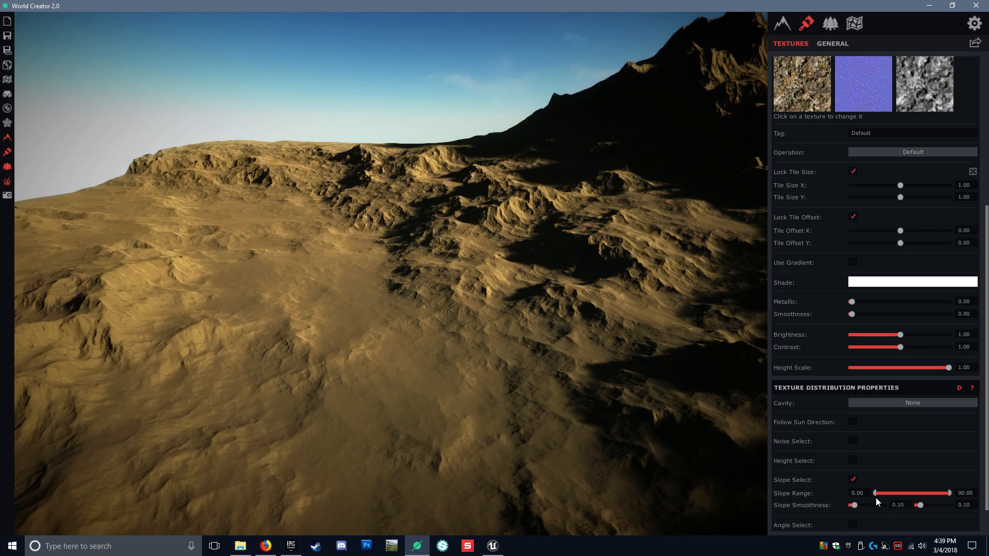
left_click_drag(874, 493, 939, 493)
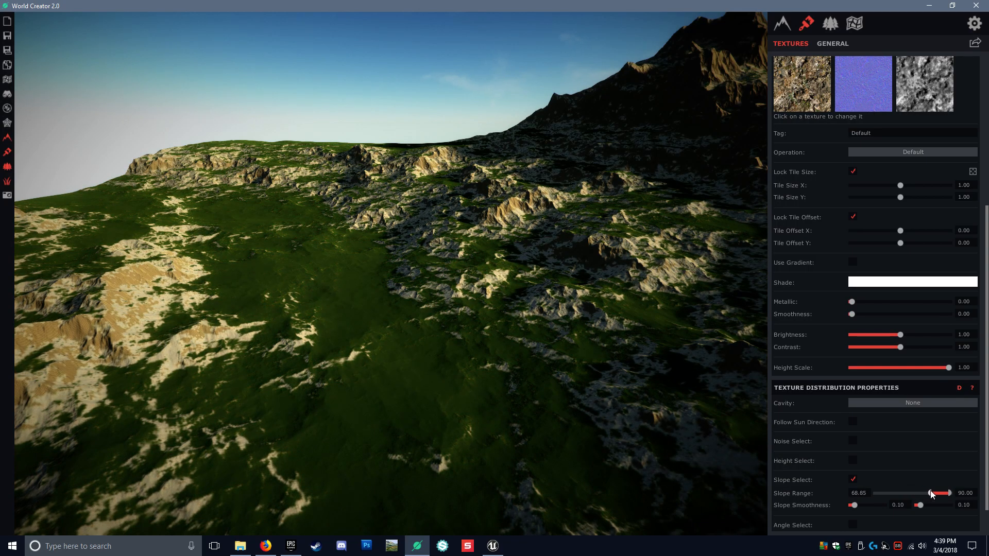
left_click_drag(948, 492, 917, 493)
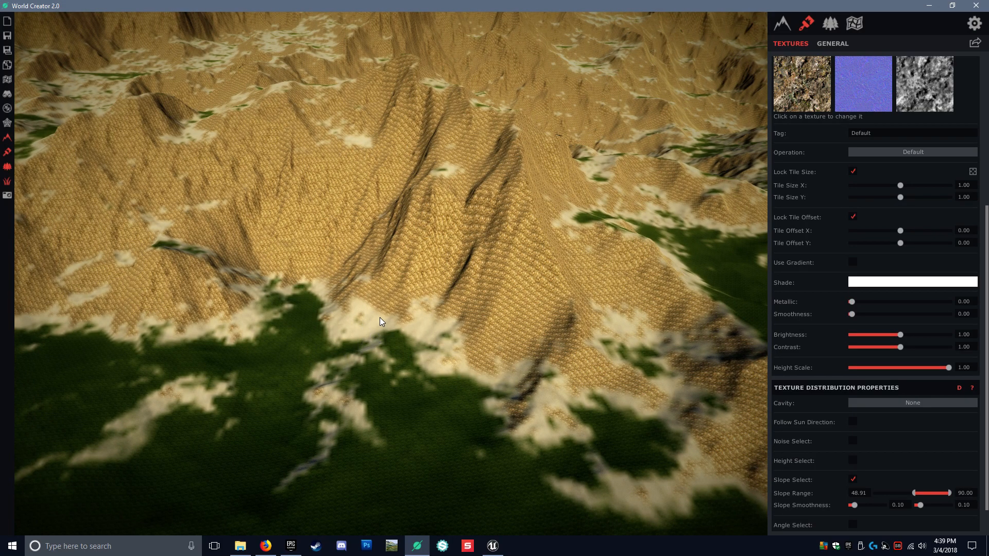
mouse_move(894, 449)
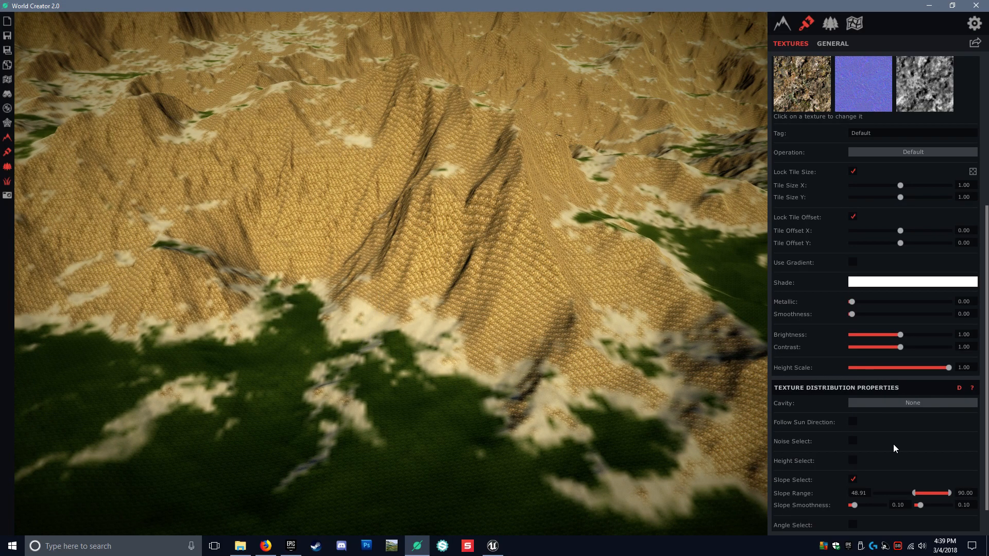
left_click_drag(901, 493, 926, 492)
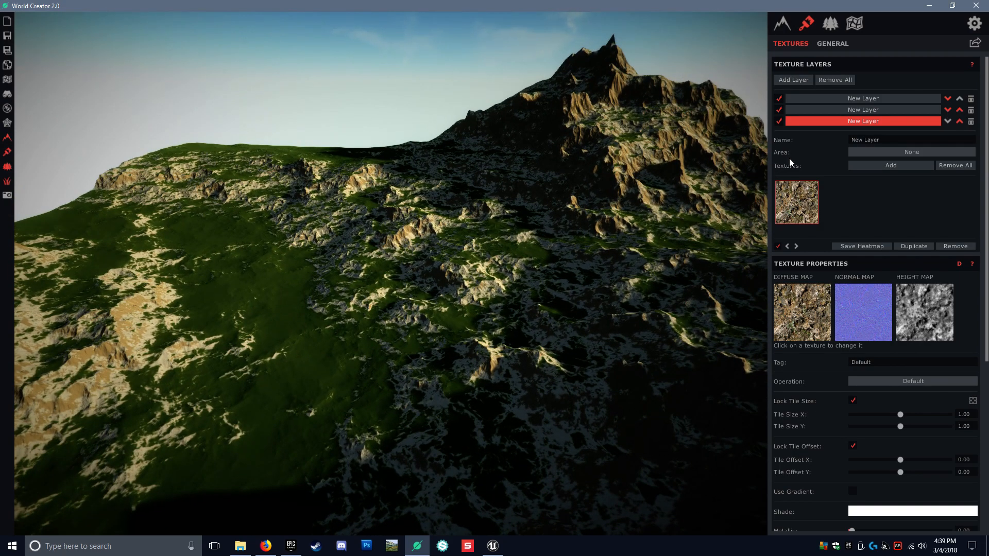
mouse_move(845, 148)
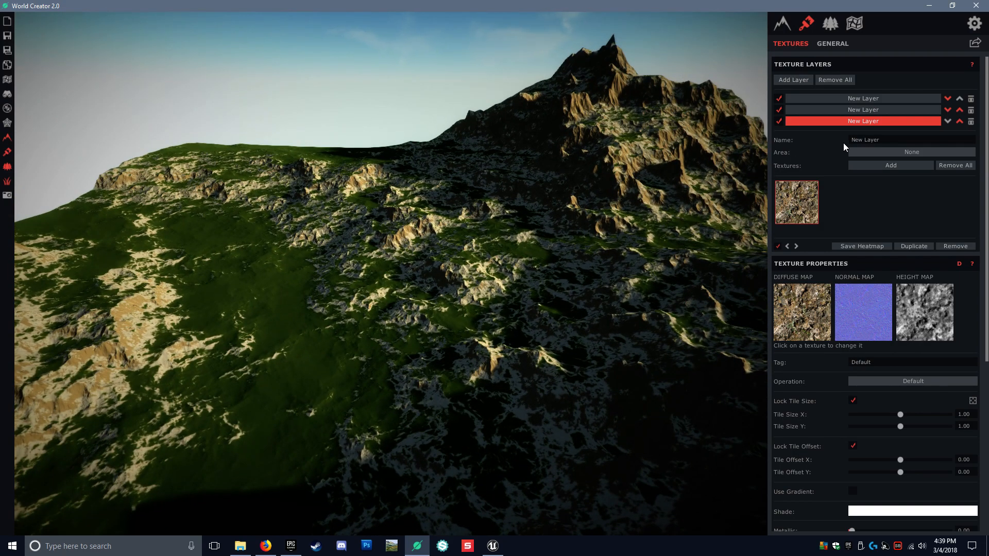
mouse_move(831, 134)
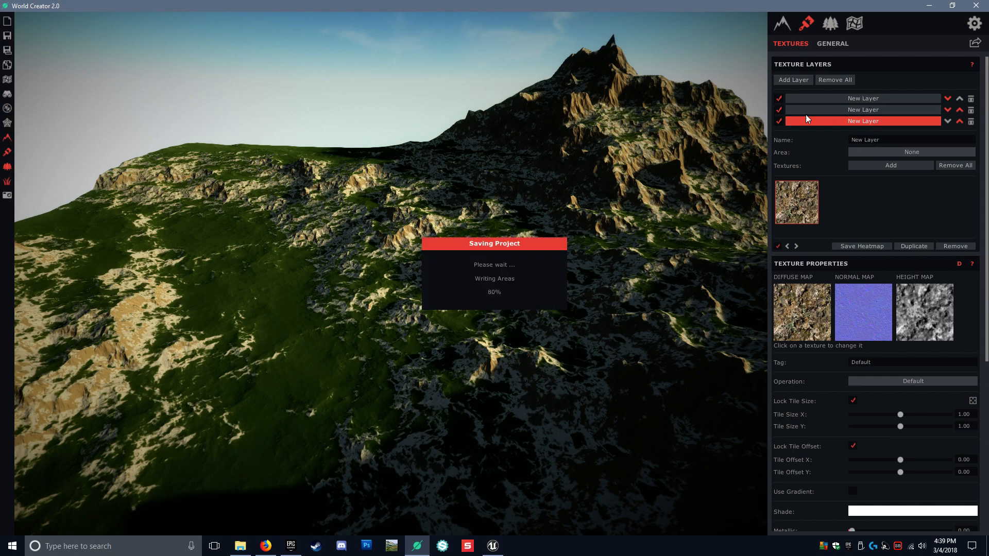
Step: Save the stone layer's heatmap as a PNG, then hide that layer
left_click(862, 110)
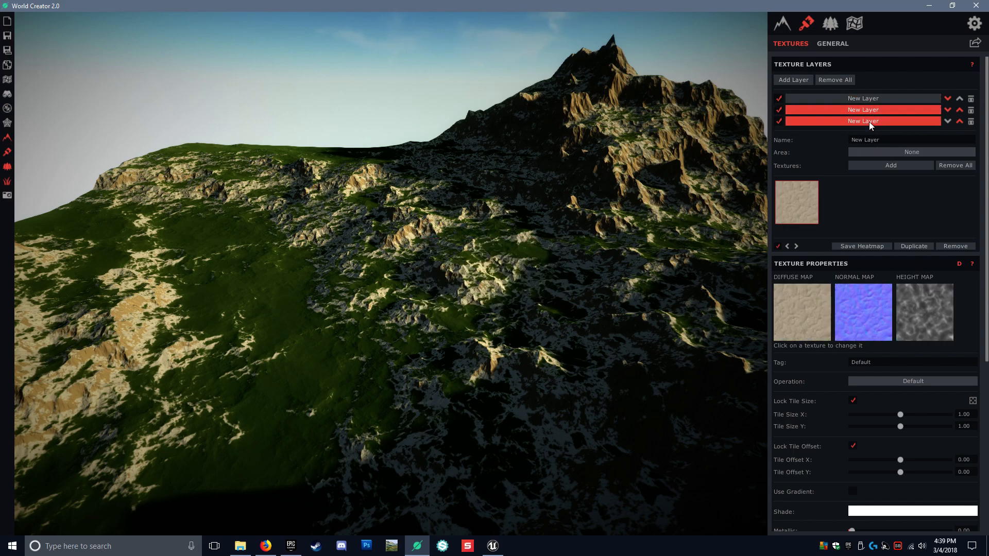
left_click(862, 121)
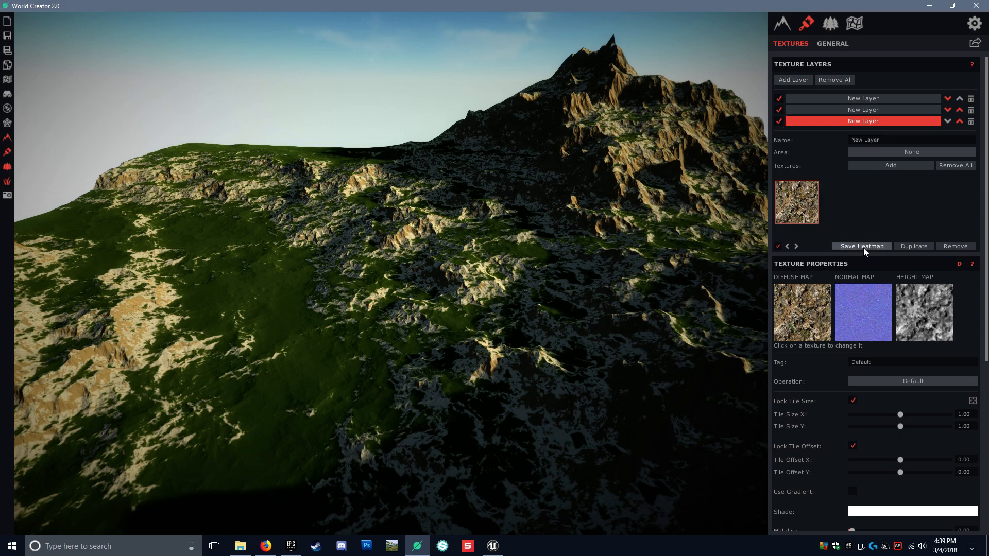
left_click(861, 246)
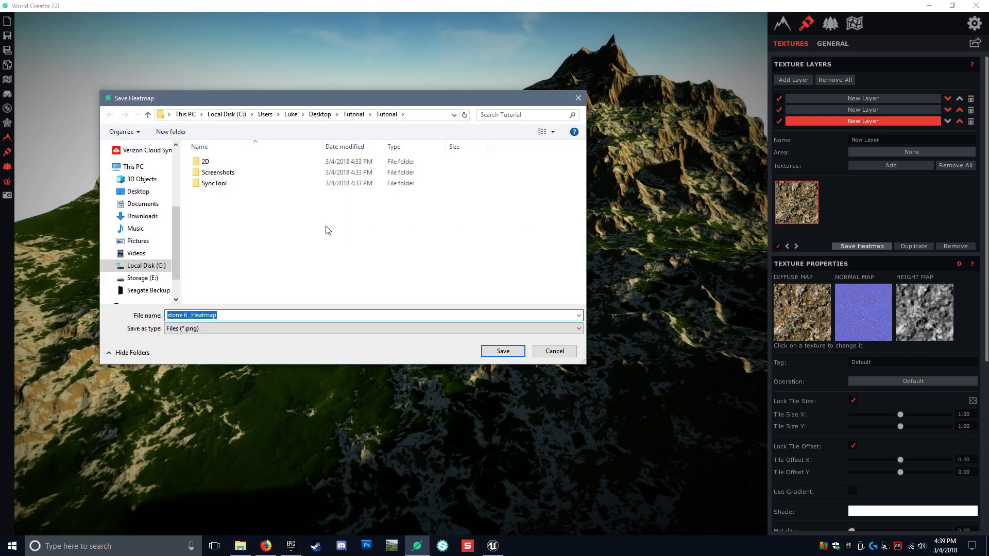
mouse_move(233, 285)
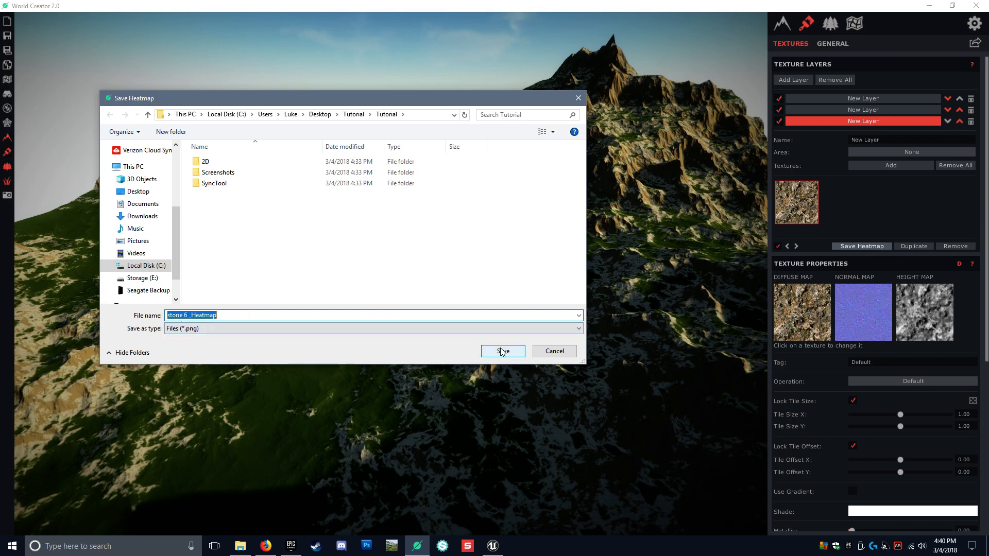
mouse_move(509, 354)
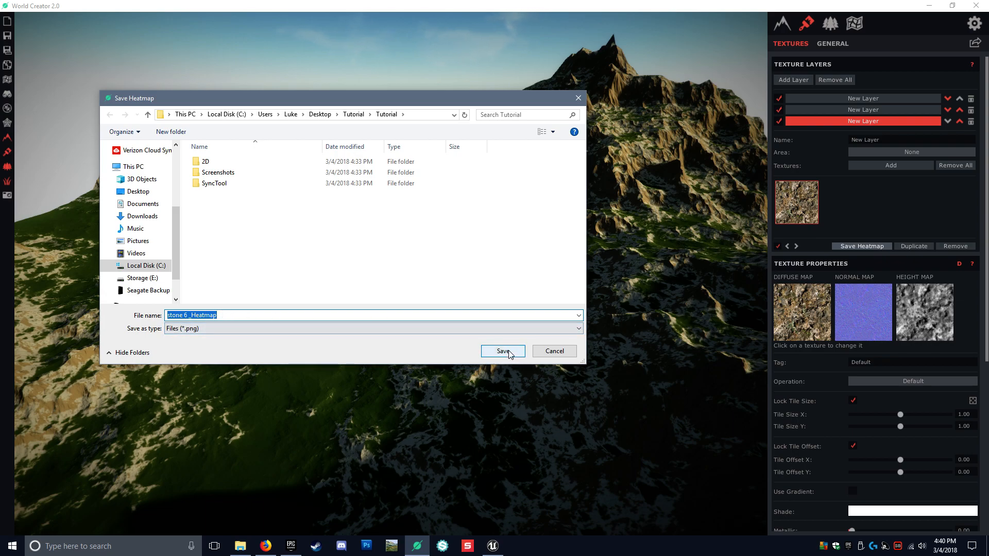
left_click(502, 351)
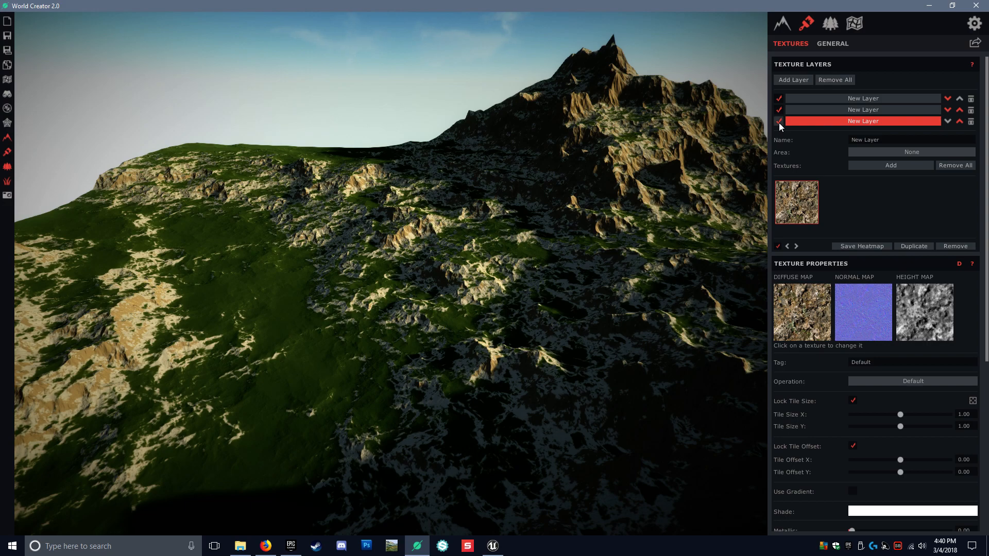
left_click(779, 121)
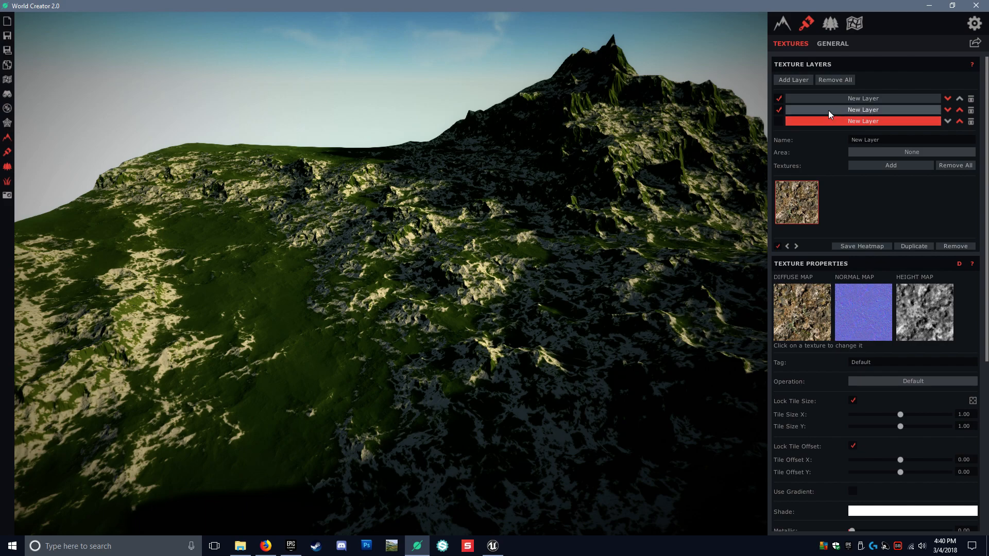
Step: Save the chaotic sand layer's heatmap as a PNG
left_click(862, 109)
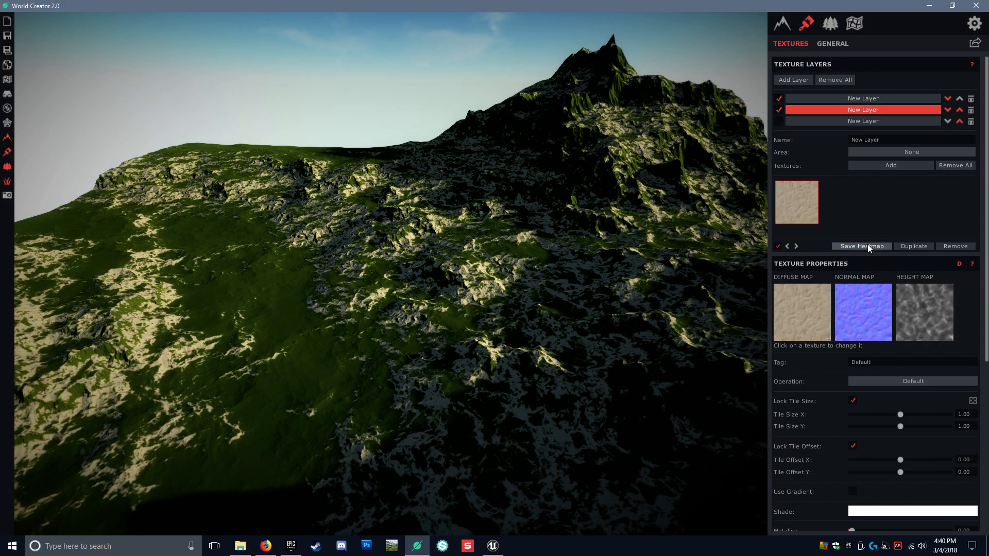
left_click(861, 246)
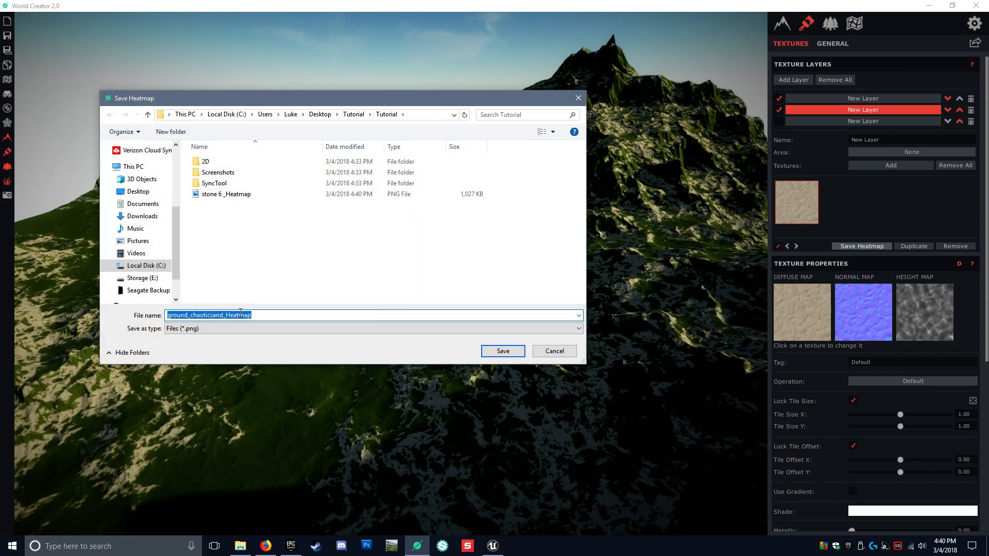
left_click(502, 351)
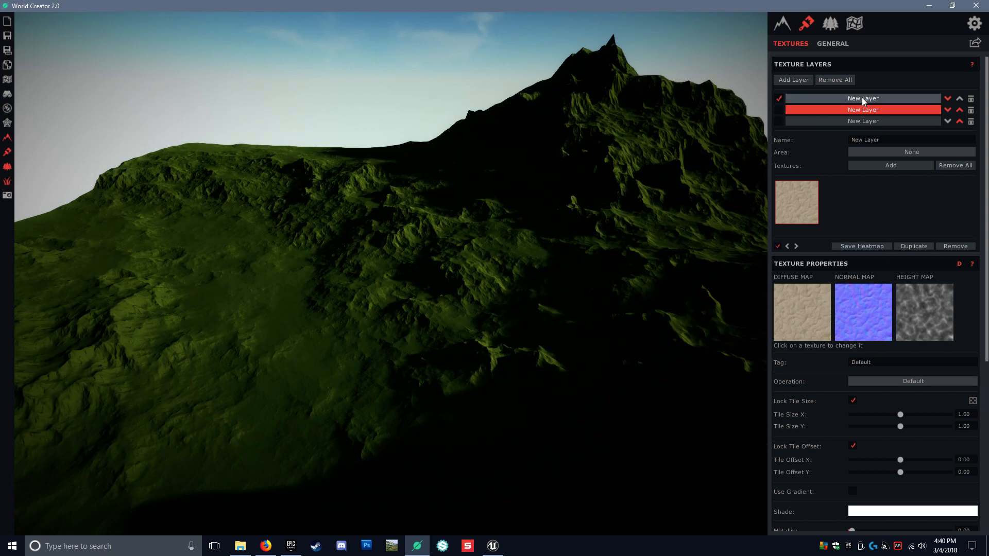
Step: Save the thick green grass layer's heatmap as a PNG
left_click(863, 98)
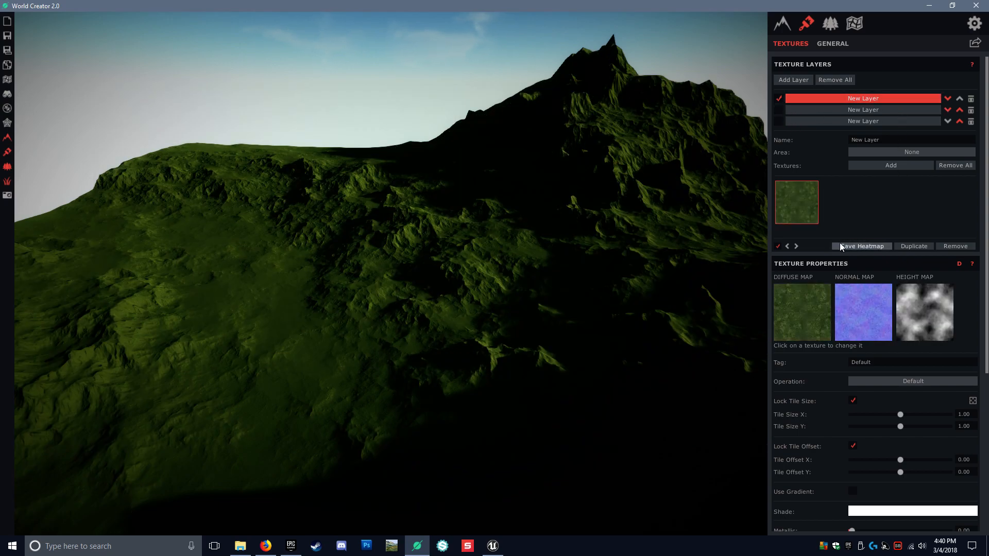
left_click(862, 246)
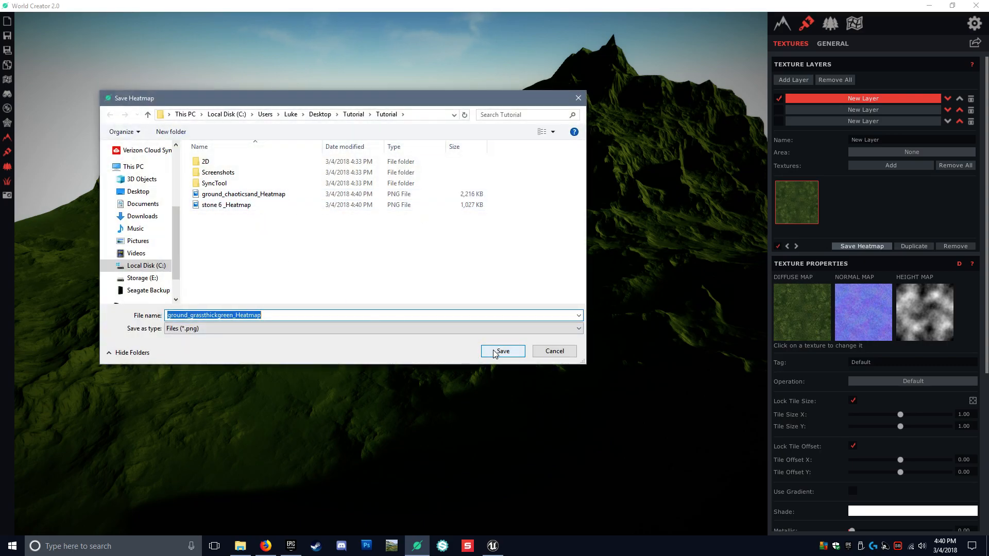
left_click(502, 351)
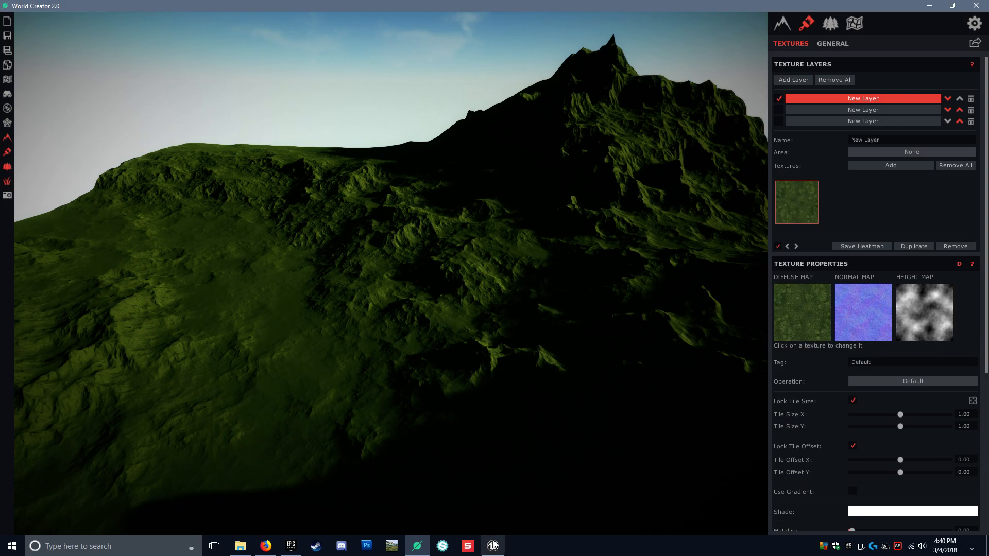
left_click(495, 546)
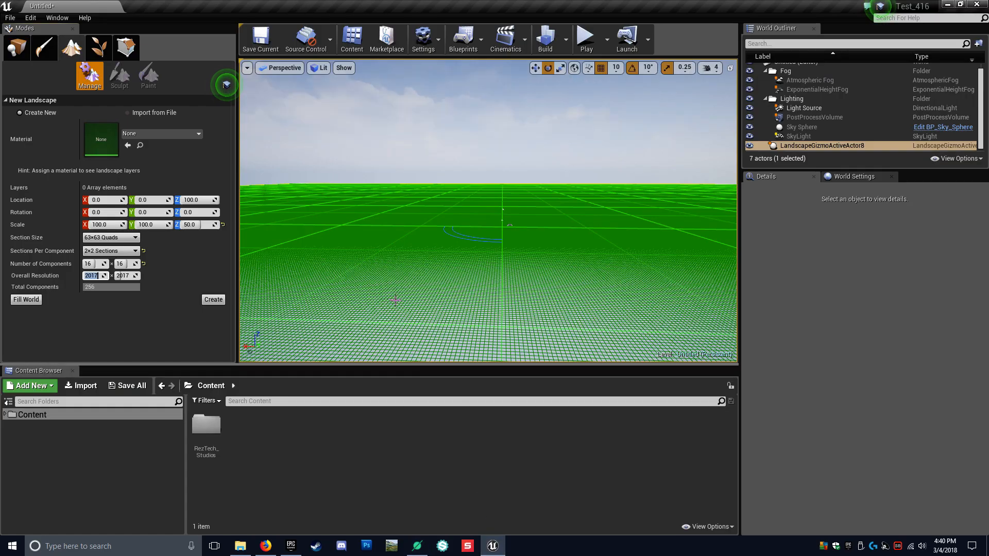
Step: Import heightmap.png from the Tutorial folder as a new landscape with Scale Z 60
left_click(128, 113)
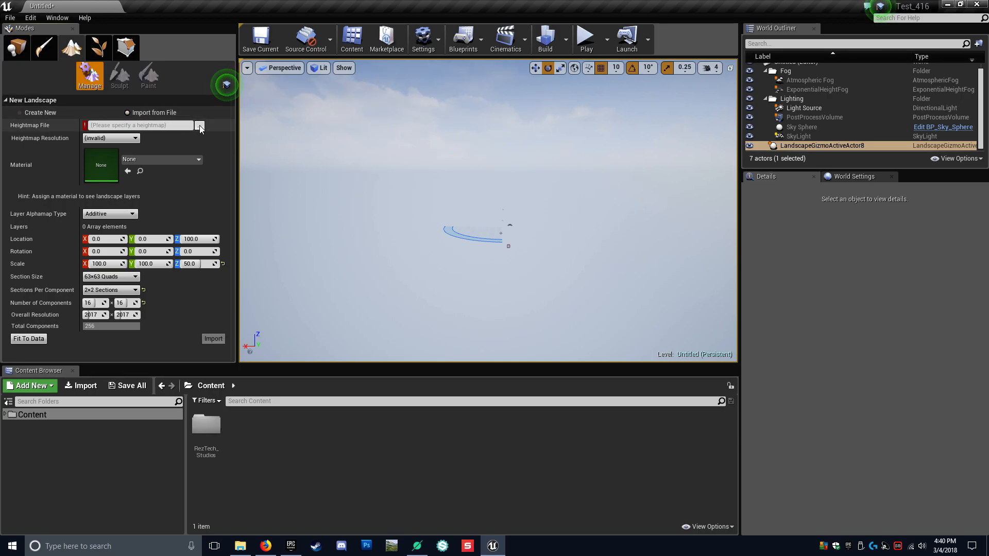
left_click(199, 124)
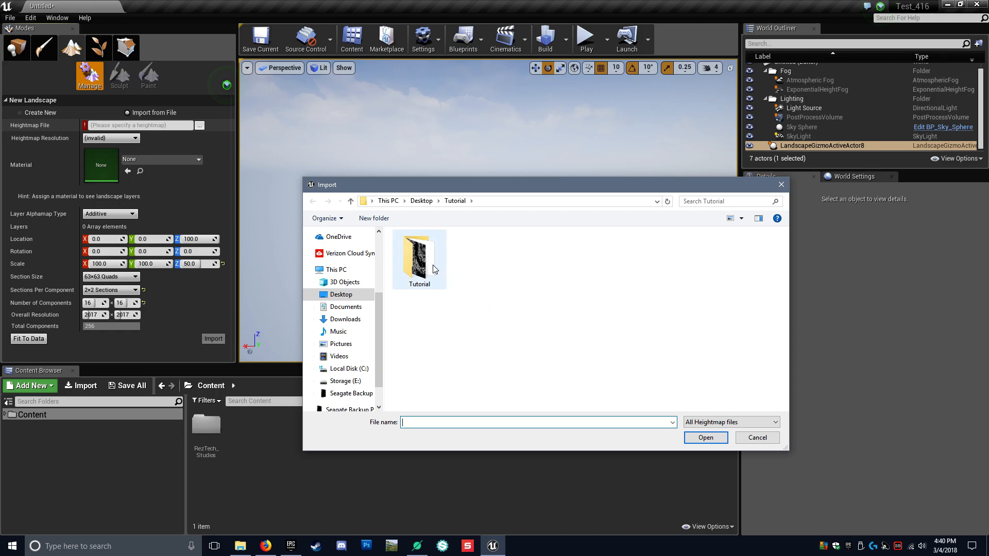
double_click(418, 255)
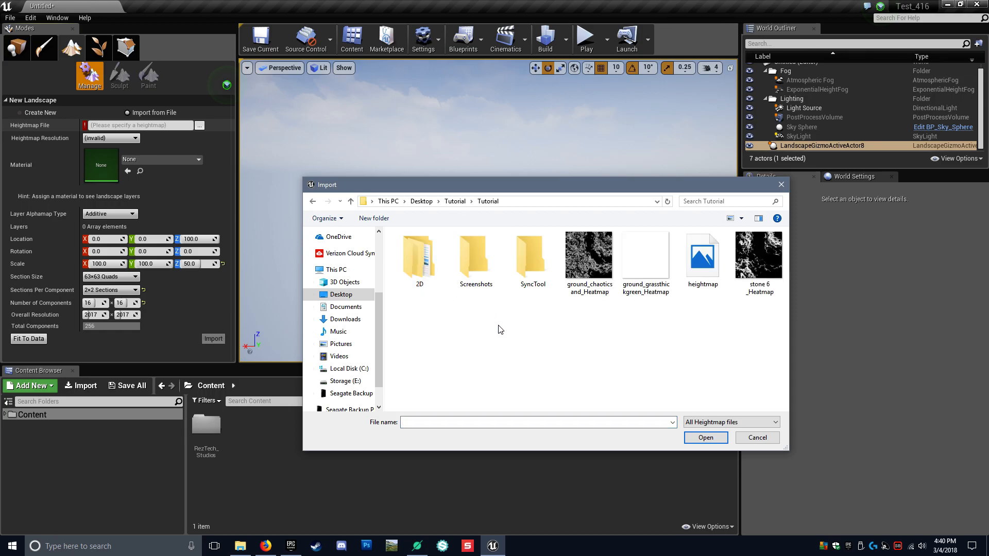
left_click(702, 256)
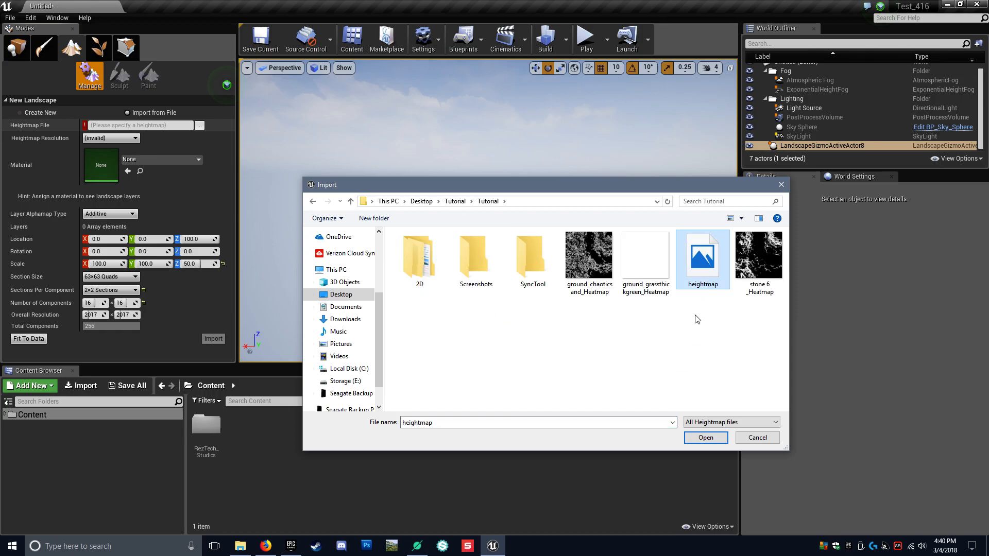
left_click(705, 437)
type("60")
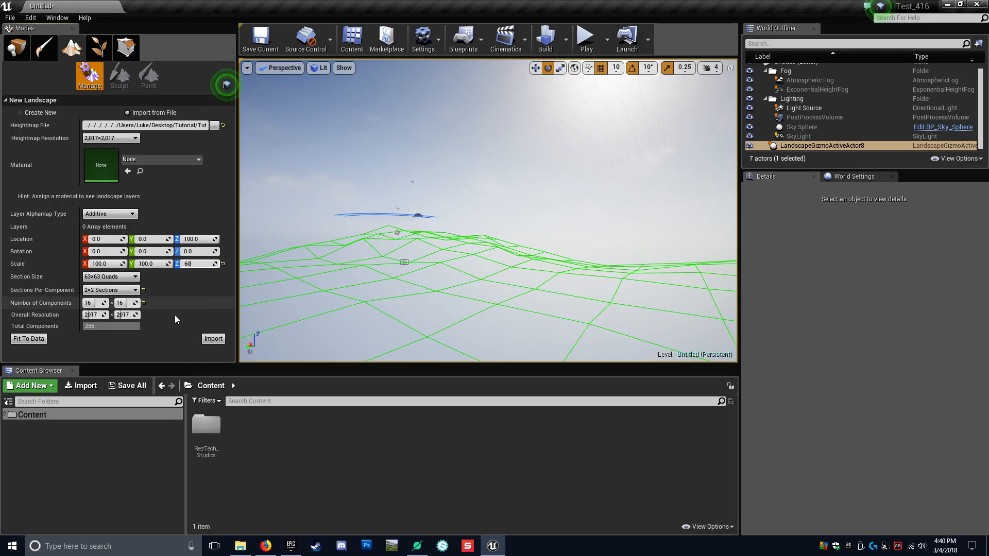
left_click(214, 339)
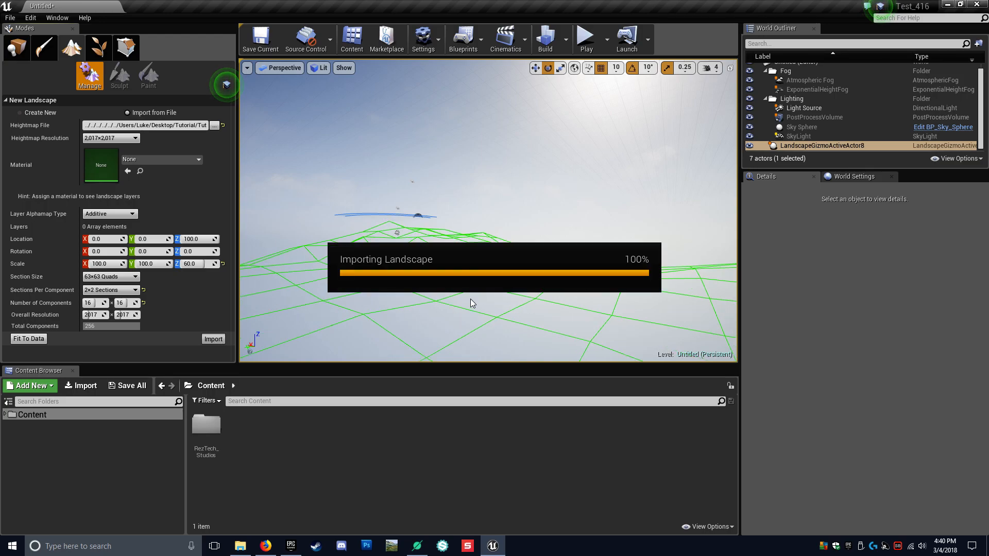
left_click(119, 74)
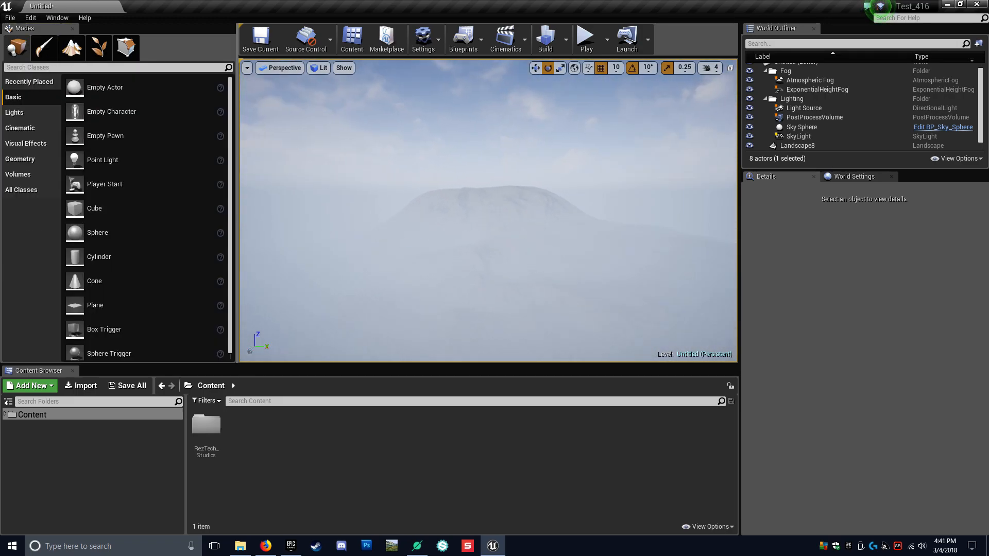
Step: Raise Landscape8 with the Z gizmo and set its Scale Z to 80
left_click(797, 146)
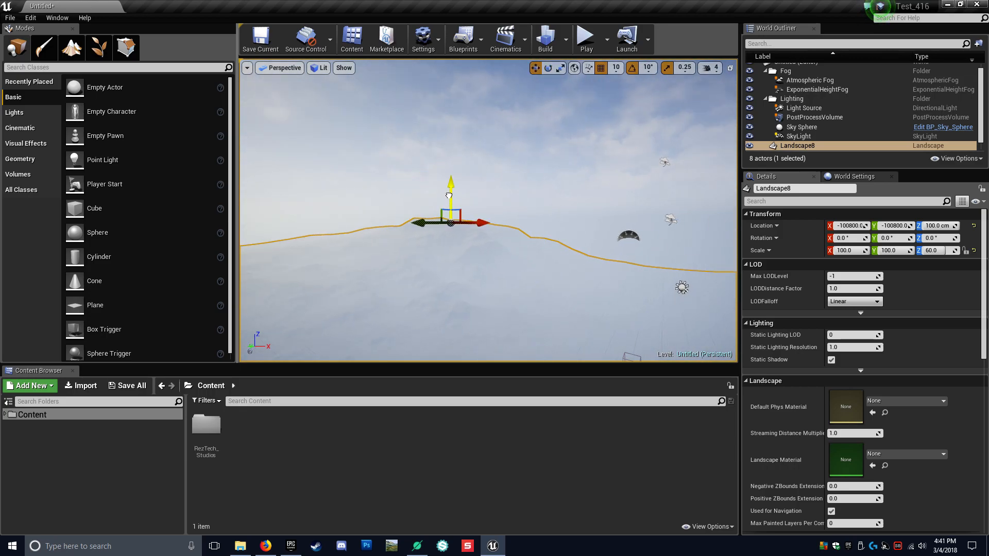
left_click_drag(449, 192, 435, 148)
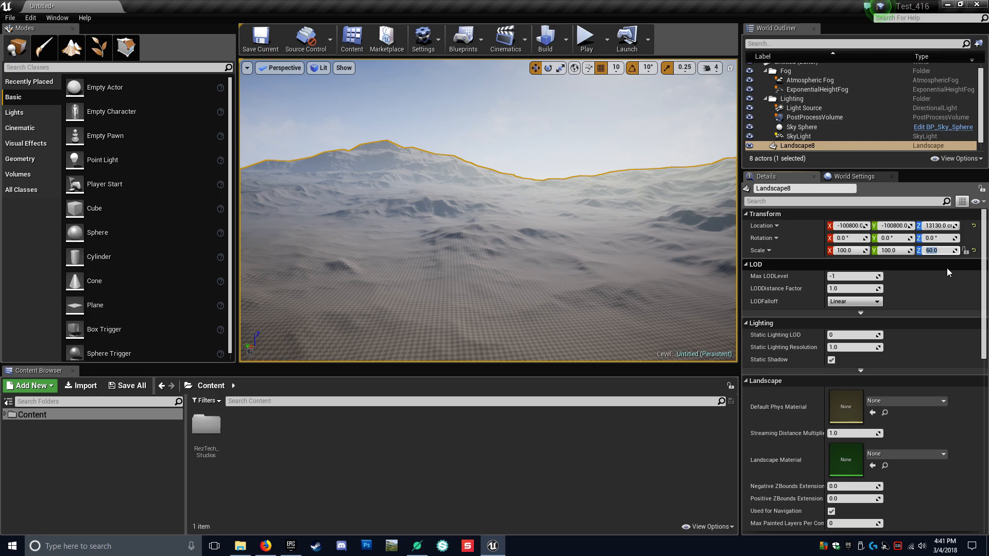
type("80.0")
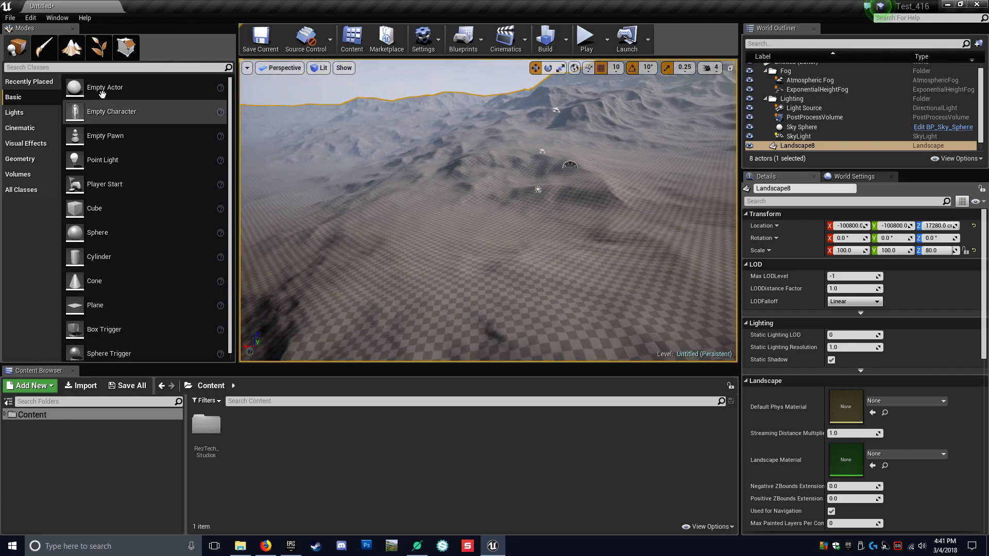
double_click(204, 429)
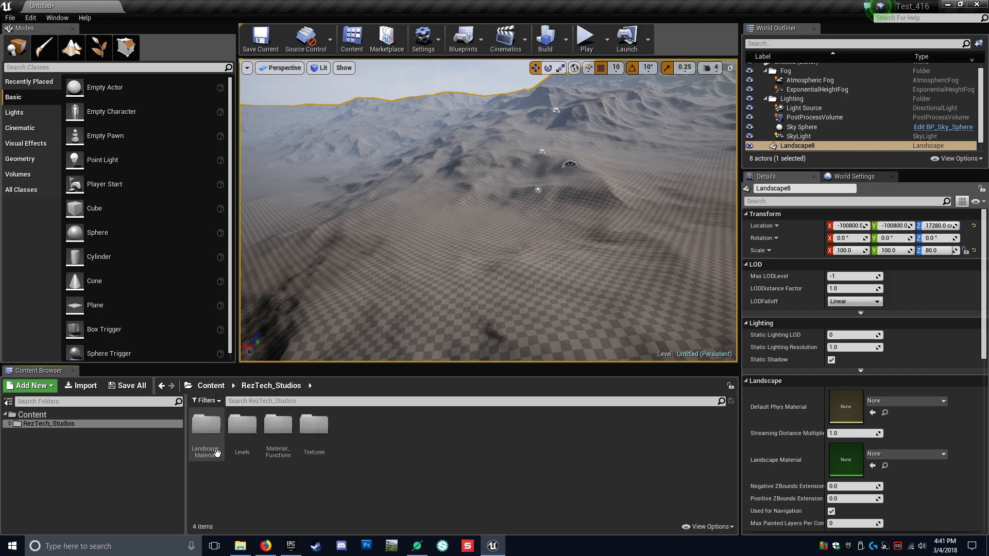
Step: Assign Landscape_Master_Inst from Tessellated_Material to the Landscape Material slot
double_click(206, 429)
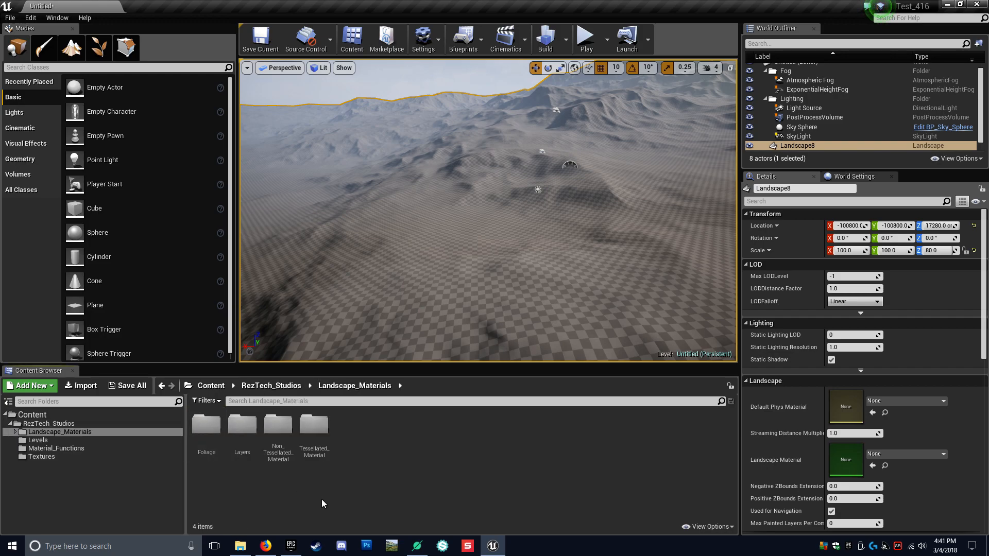
left_click(6, 431)
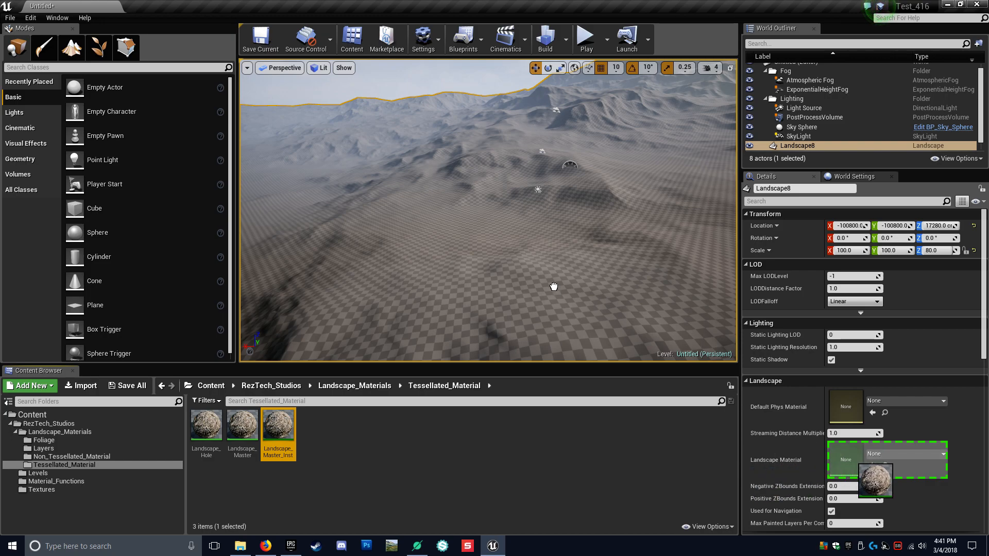
left_click_drag(278, 422, 875, 460)
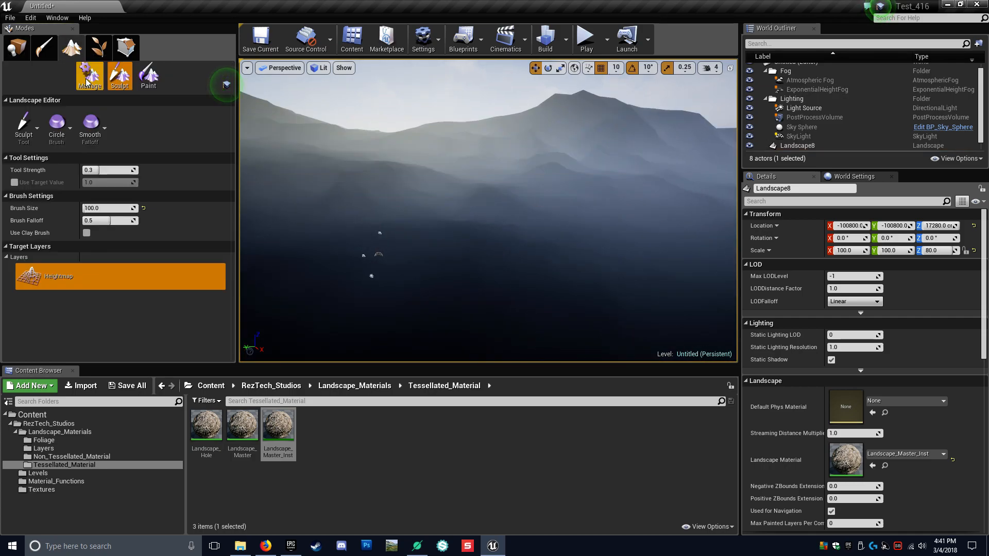
Step: Assign each target layer its matching LayerInfo asset, from Dirt_01 to Foliage_Removal
left_click(148, 76)
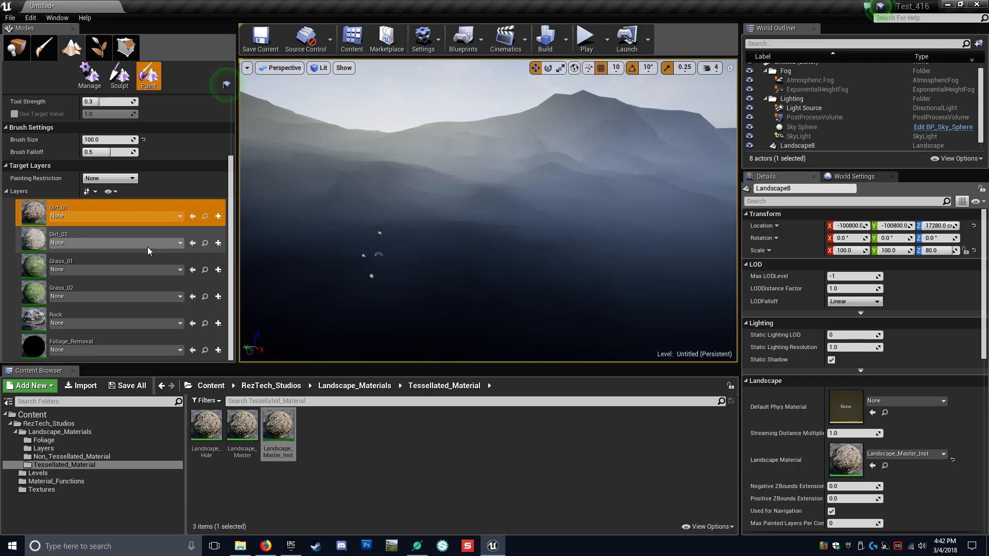
left_click(114, 216)
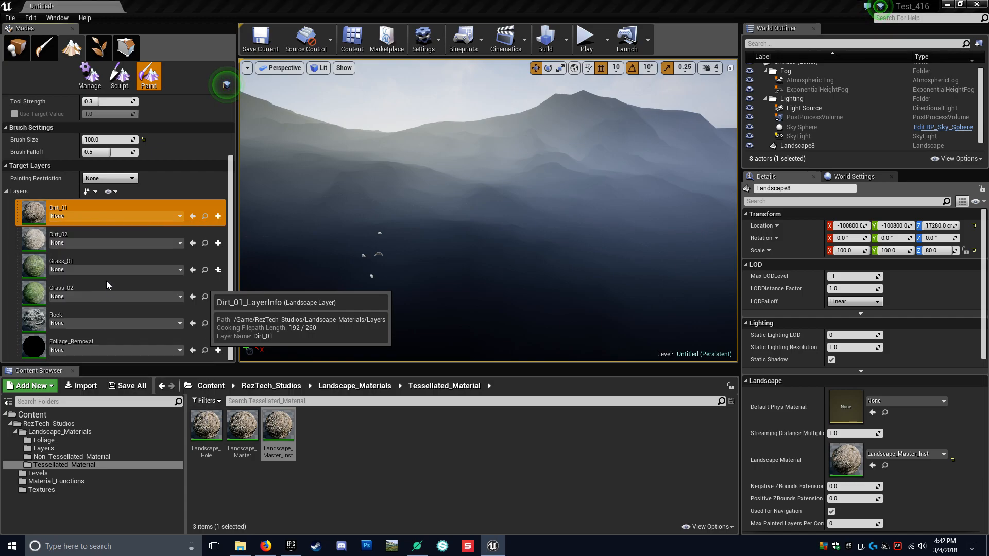
mouse_move(90, 245)
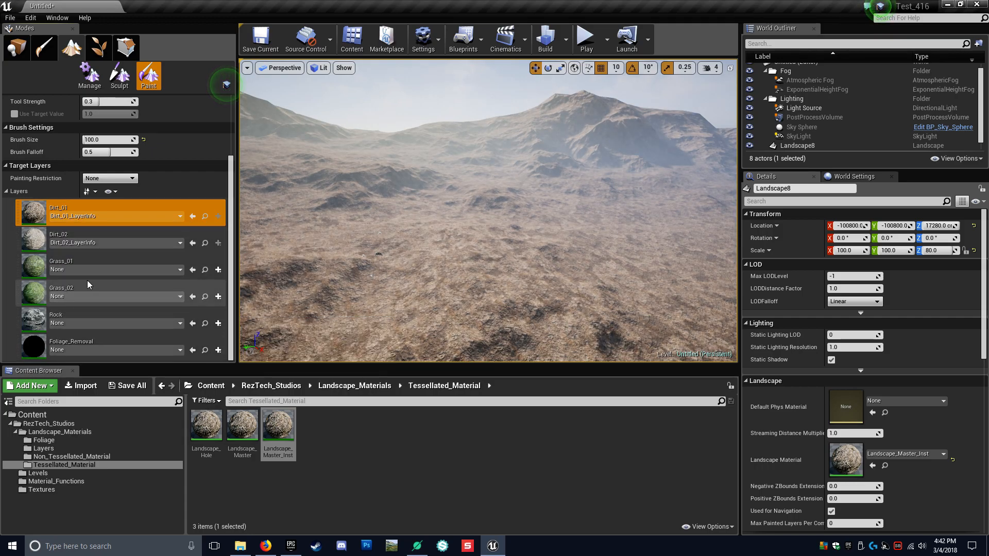
left_click(113, 297)
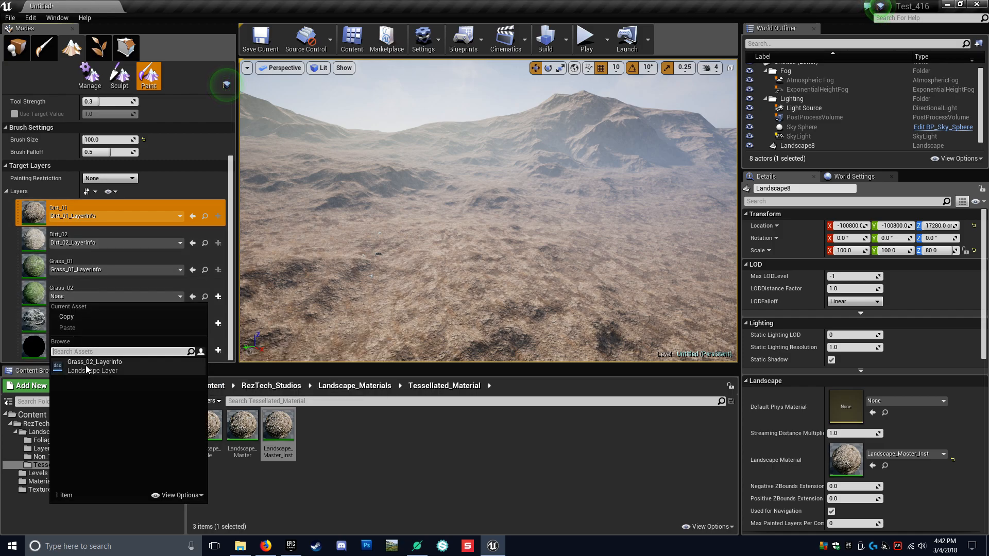
left_click(95, 362)
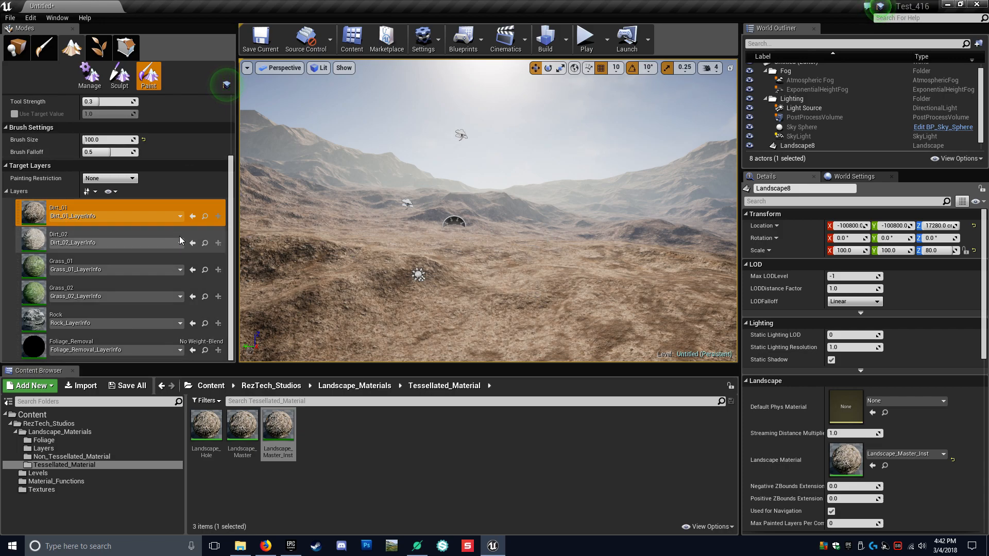
left_click(95, 292)
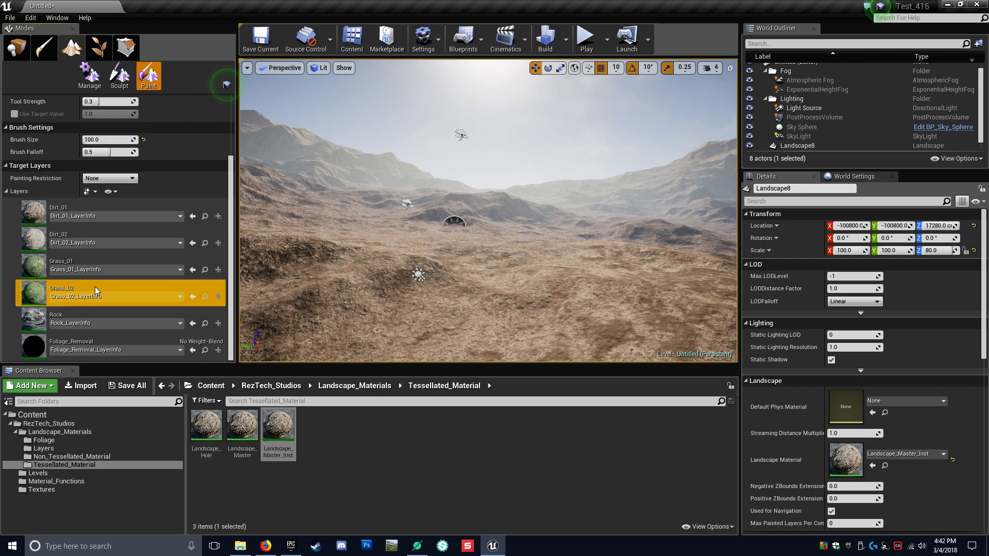
Step: Import the grass heatmap PNG into Grass_01, accepting the grayscale warning
right_click(75, 269)
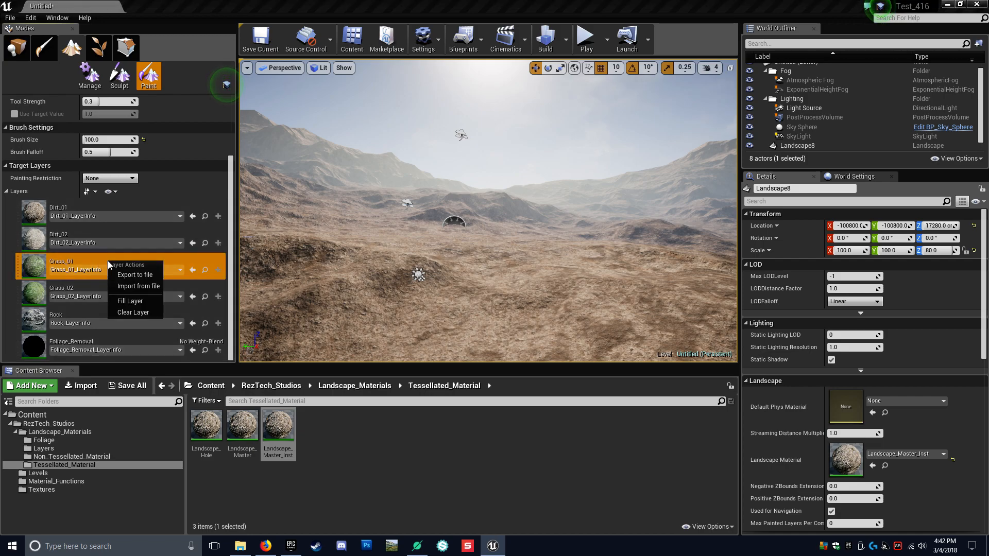
left_click(137, 286)
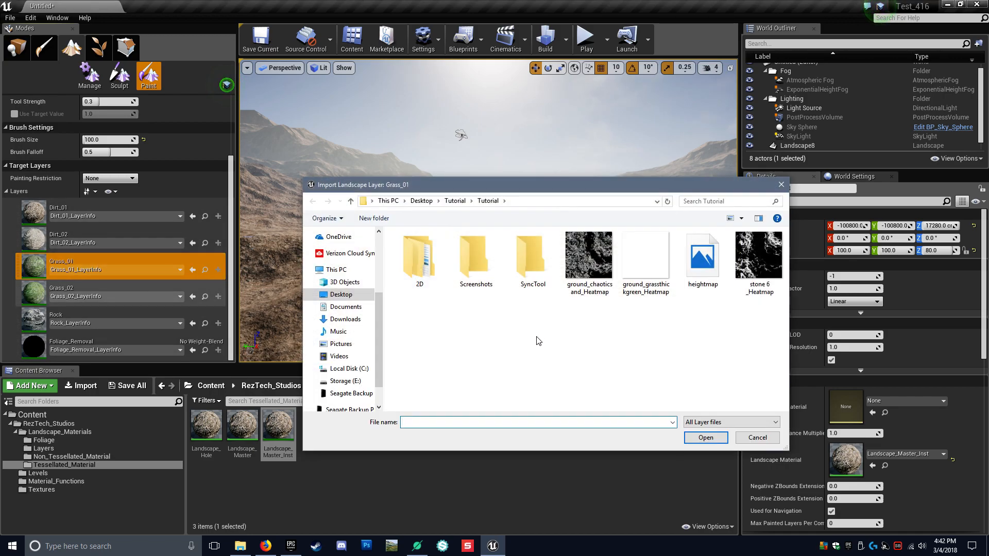
mouse_move(651, 332)
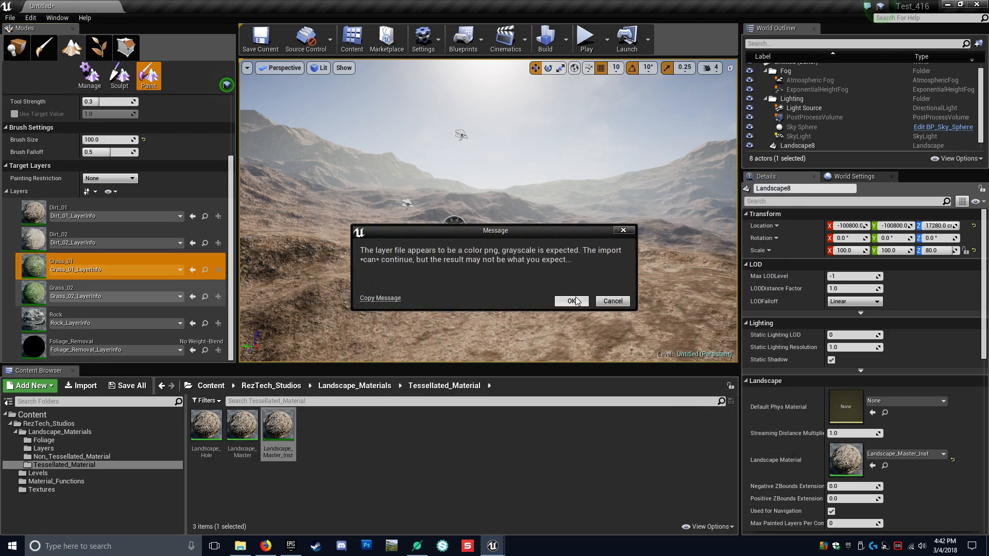
left_click(570, 300)
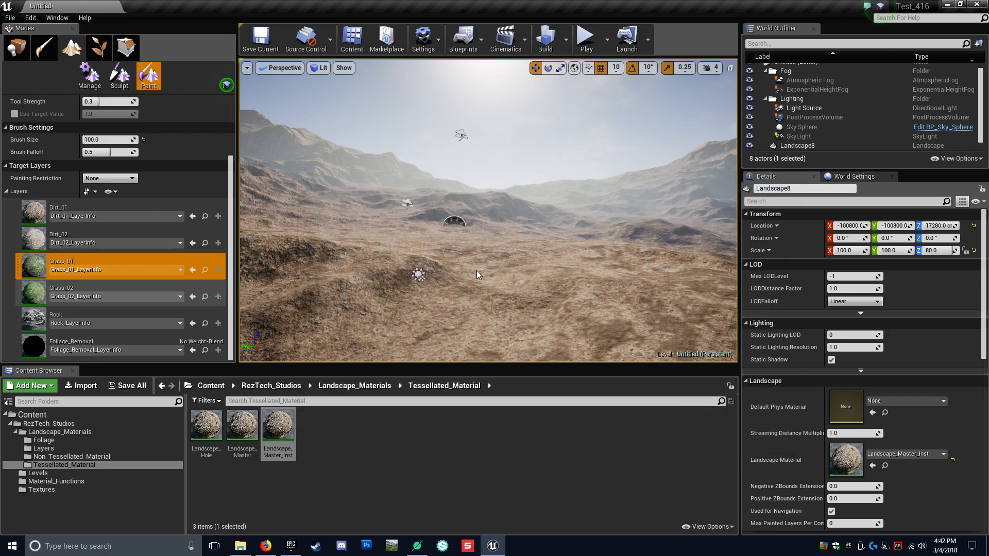
mouse_move(469, 280)
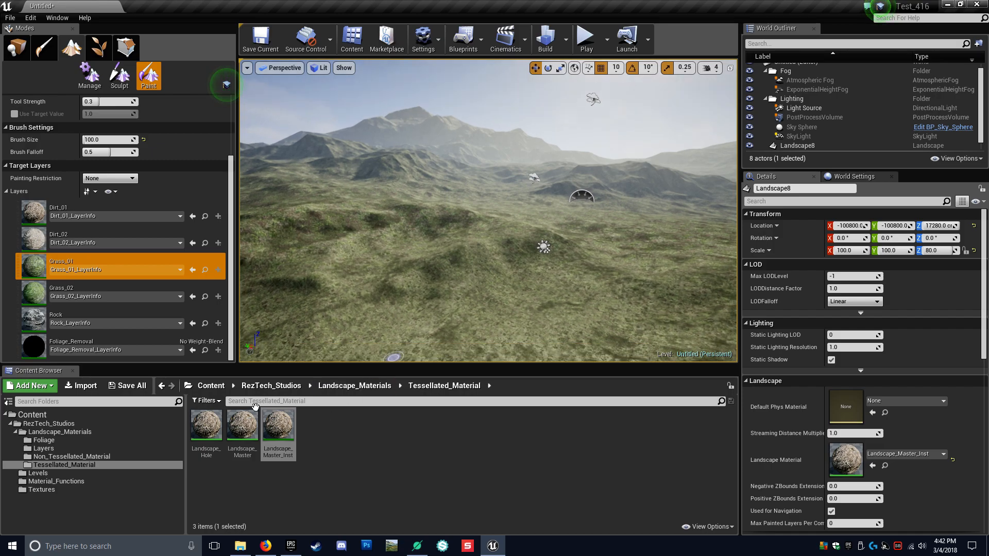
Step: Import ground_chaoticsand_Heatmap into Dirt_01, accepting the colour warning
right_click(82, 213)
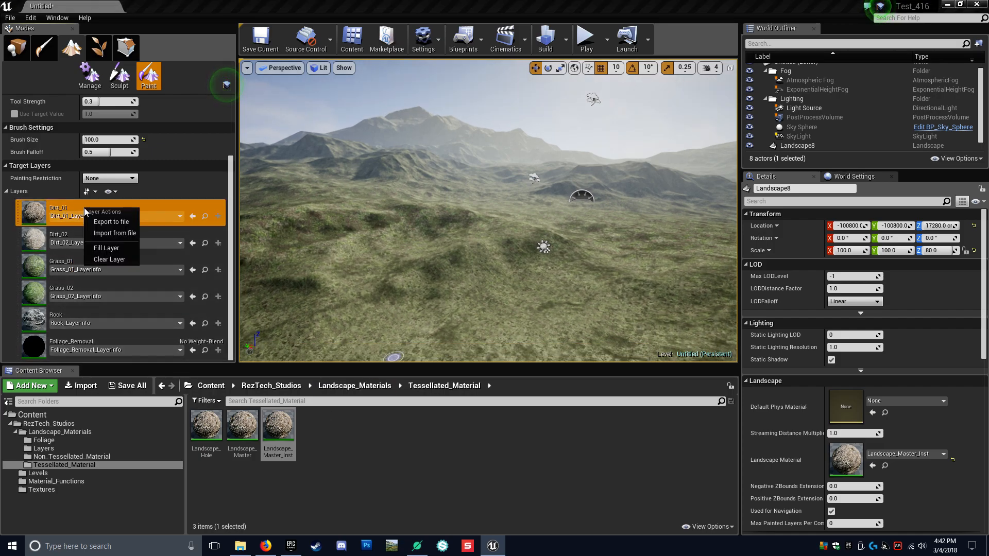
left_click(115, 232)
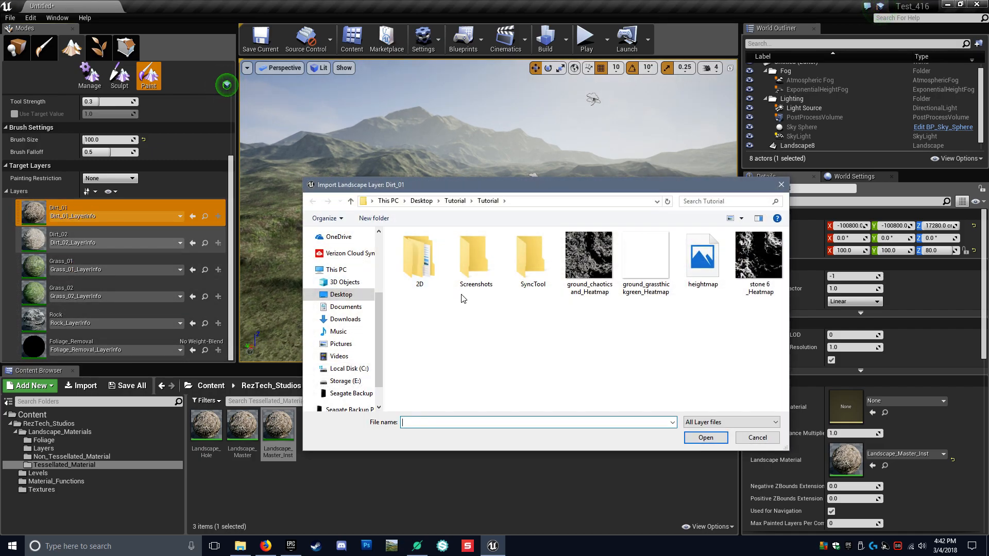
left_click(588, 257)
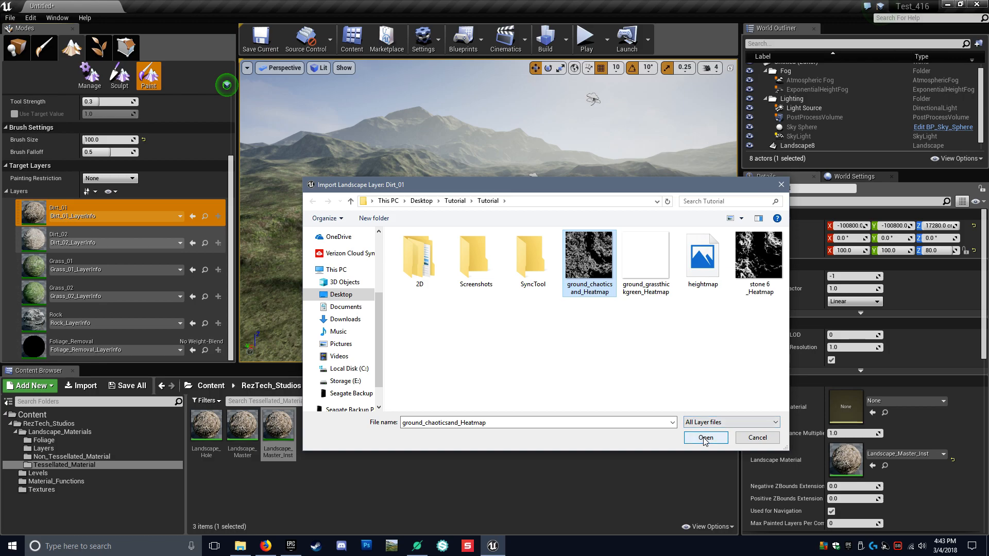
left_click(704, 437)
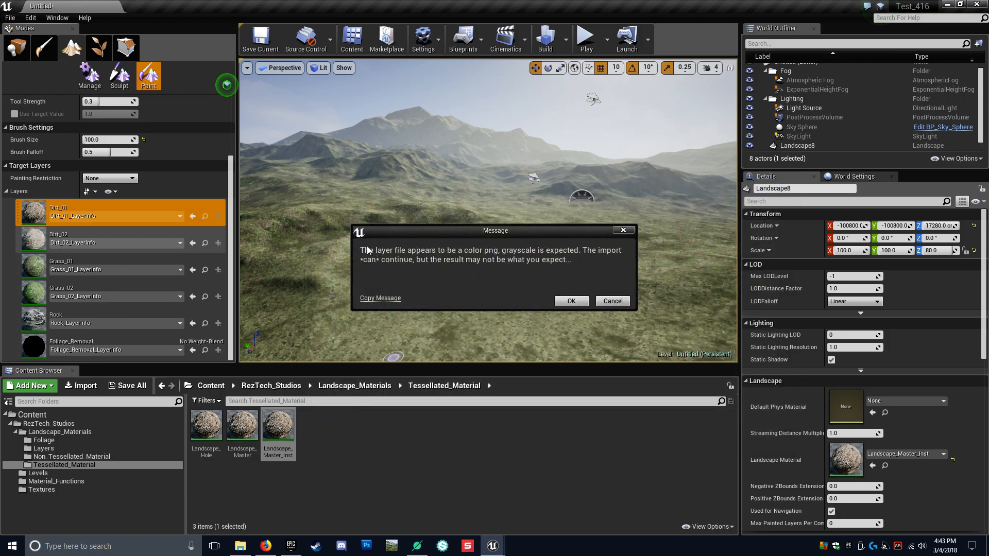
mouse_move(371, 252)
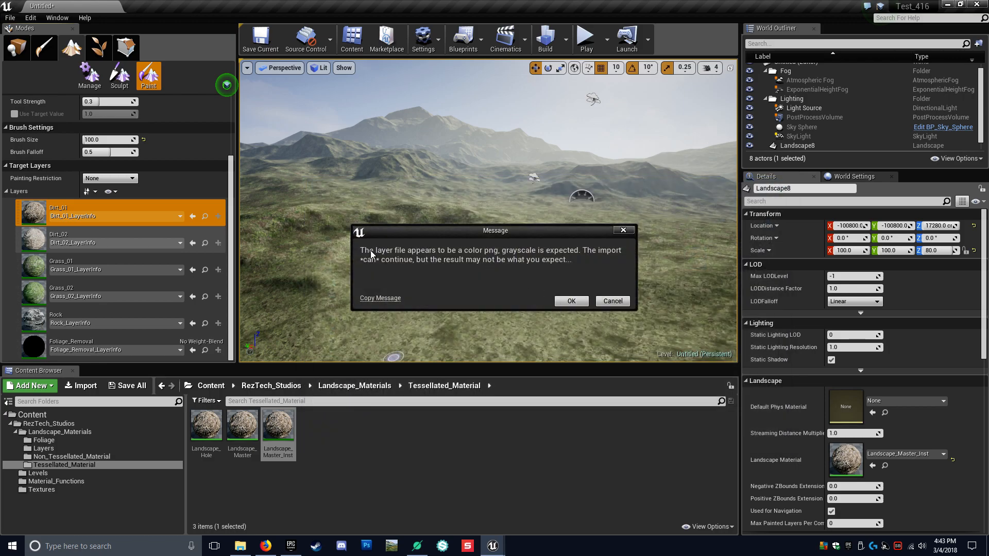
mouse_move(433, 277)
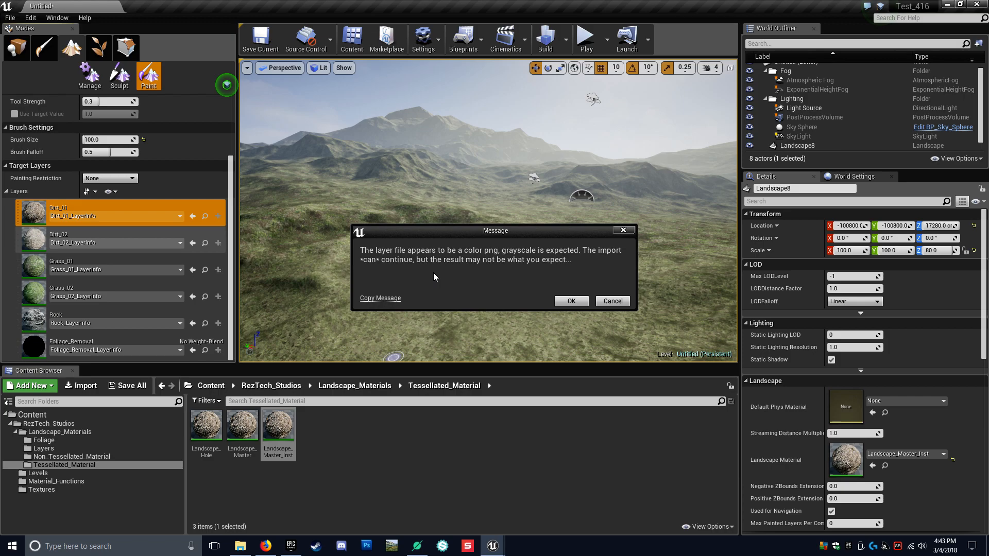
mouse_move(449, 284)
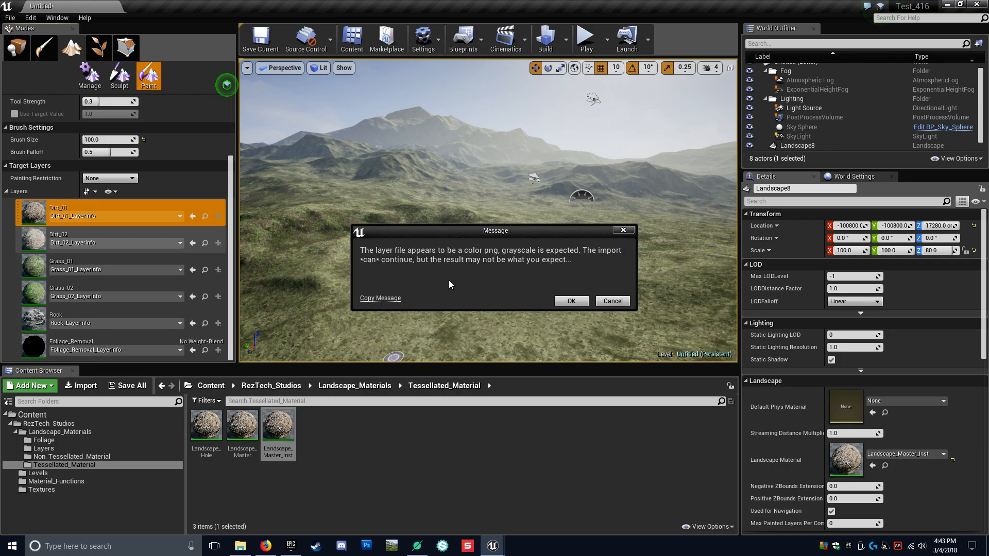
mouse_move(478, 281)
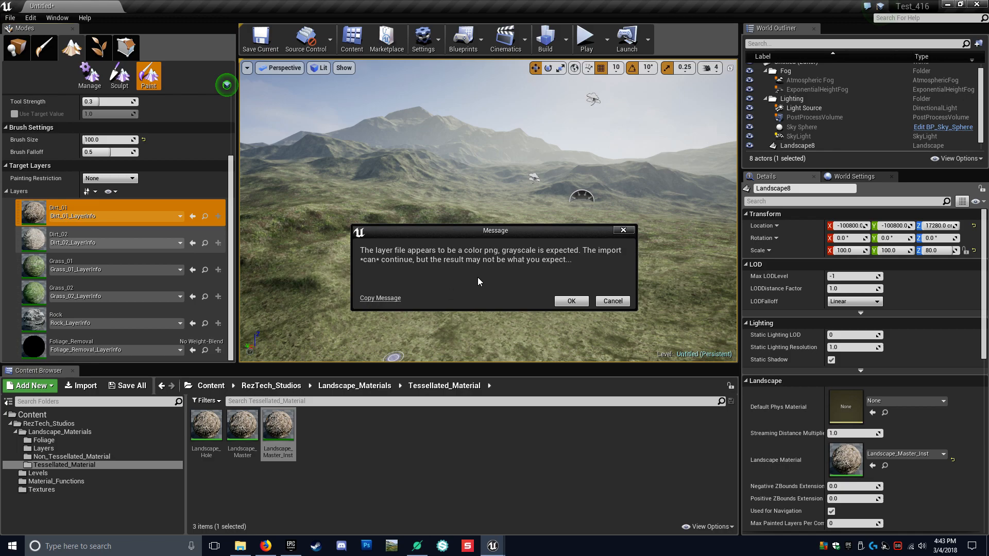
mouse_move(505, 241)
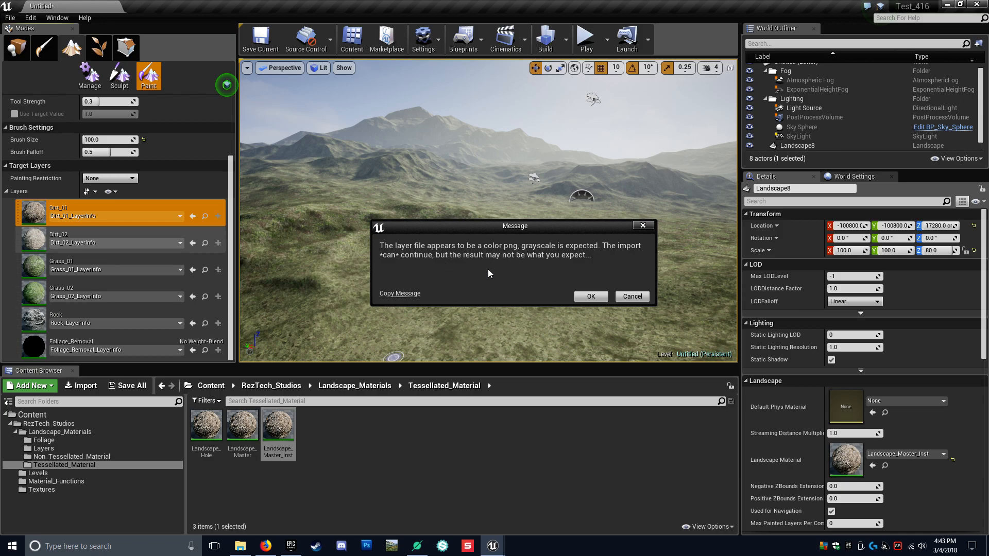
mouse_move(510, 275)
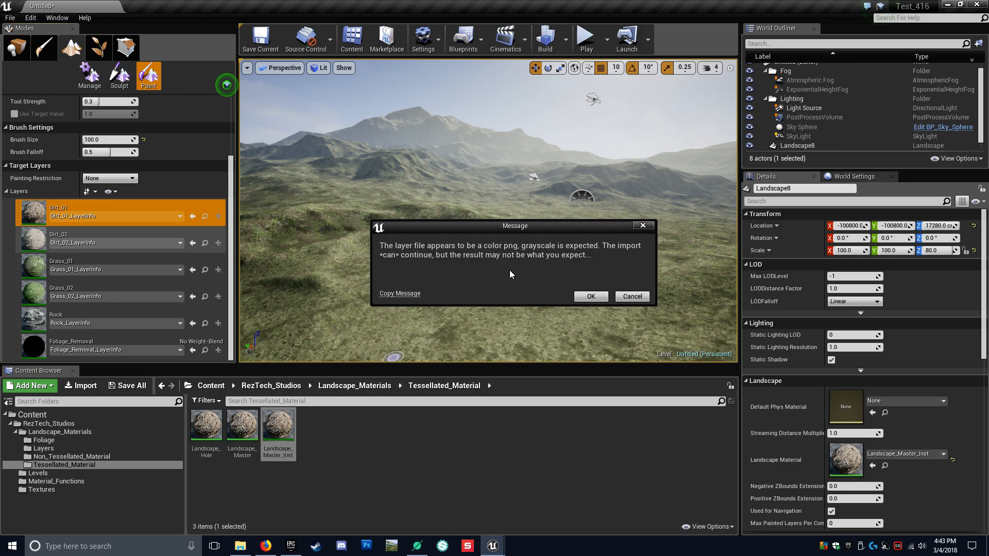
mouse_move(516, 271)
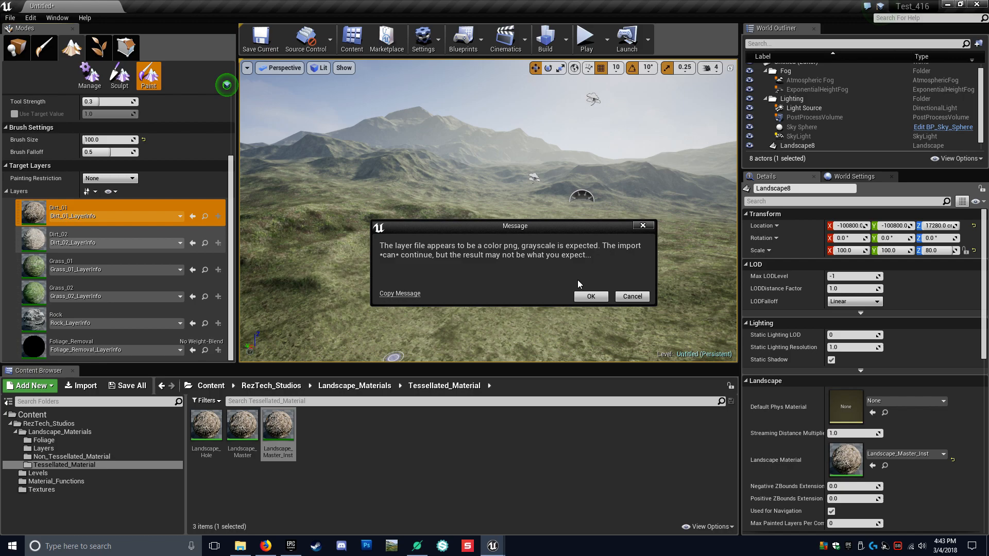
left_click(589, 296)
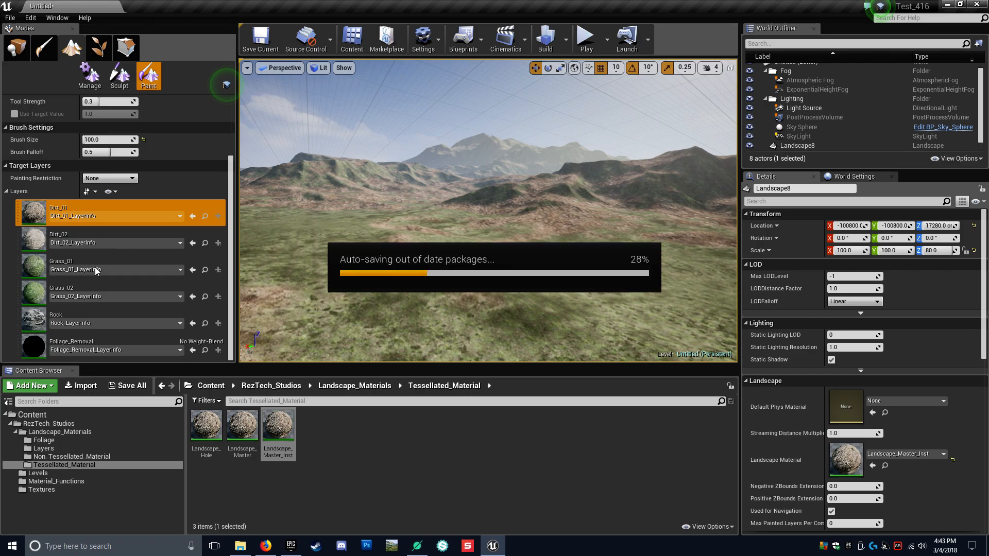
Step: Import the stone heatmap into the Rock layer, accepting the grayscale warning
right_click(57, 318)
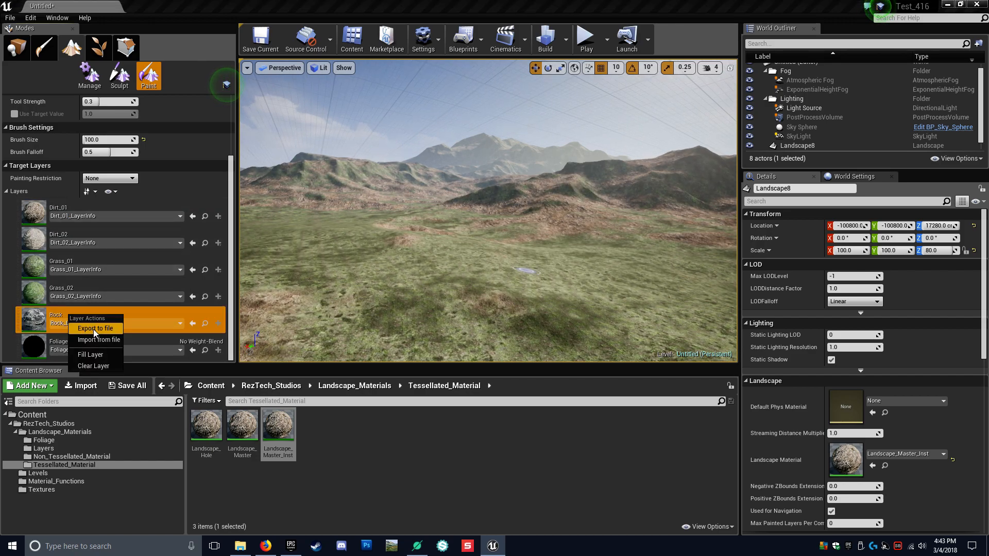
left_click(99, 340)
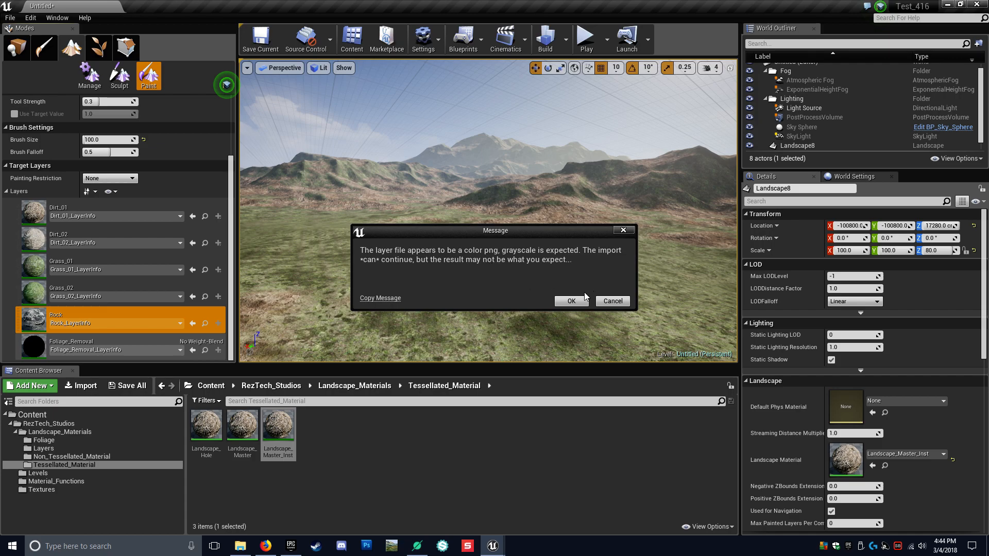
left_click(571, 301)
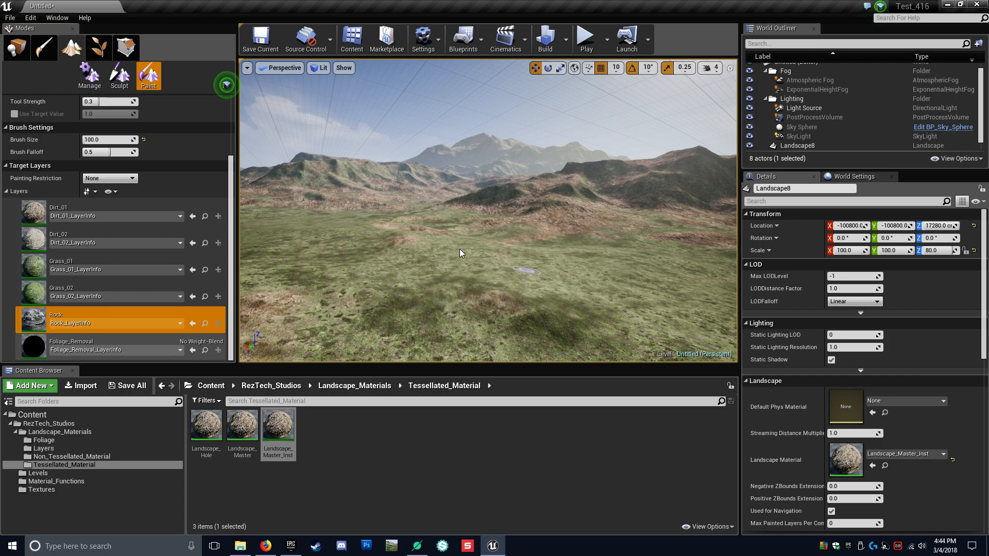
mouse_move(459, 252)
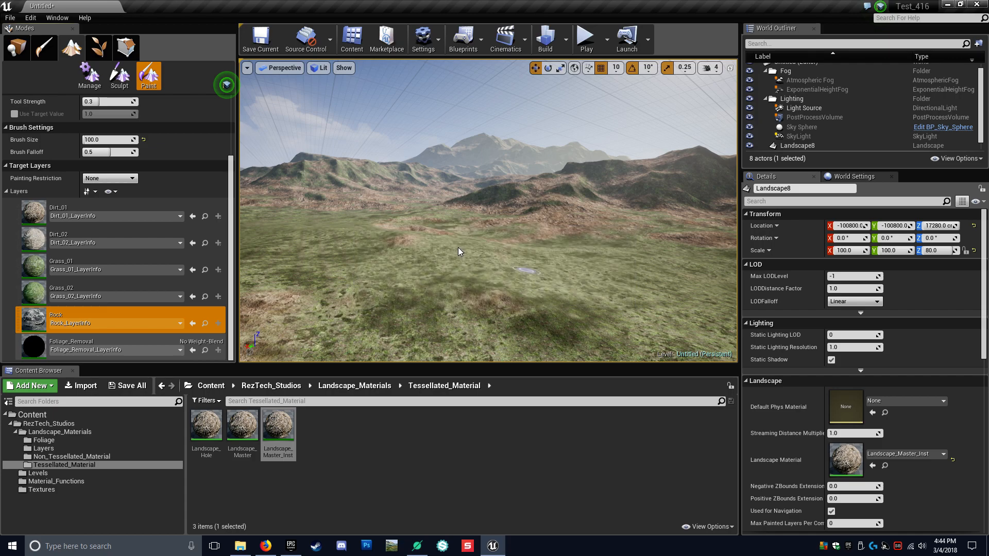